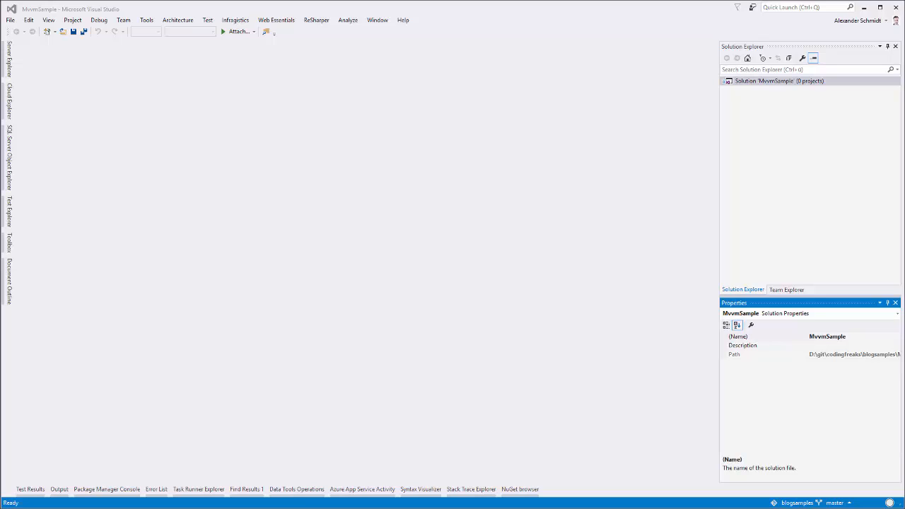
pyautogui.moveTo(798, 235)
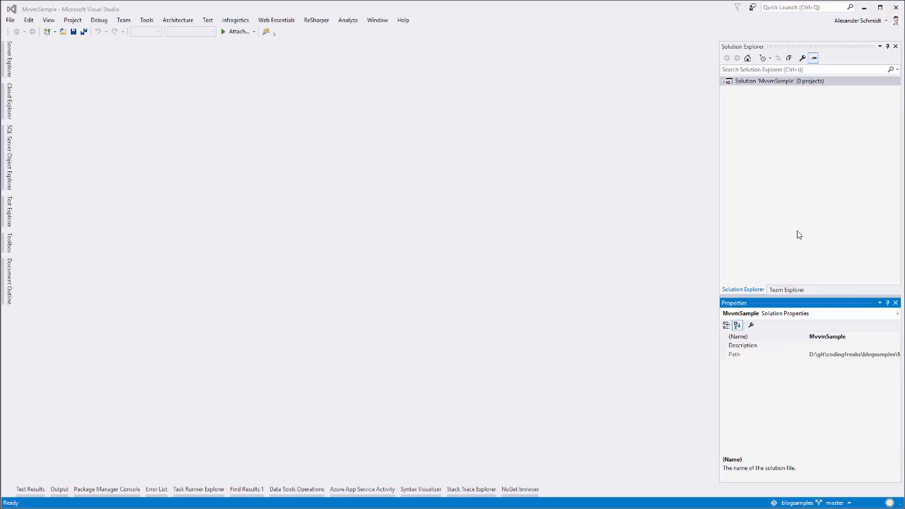
pyautogui.moveTo(741, 168)
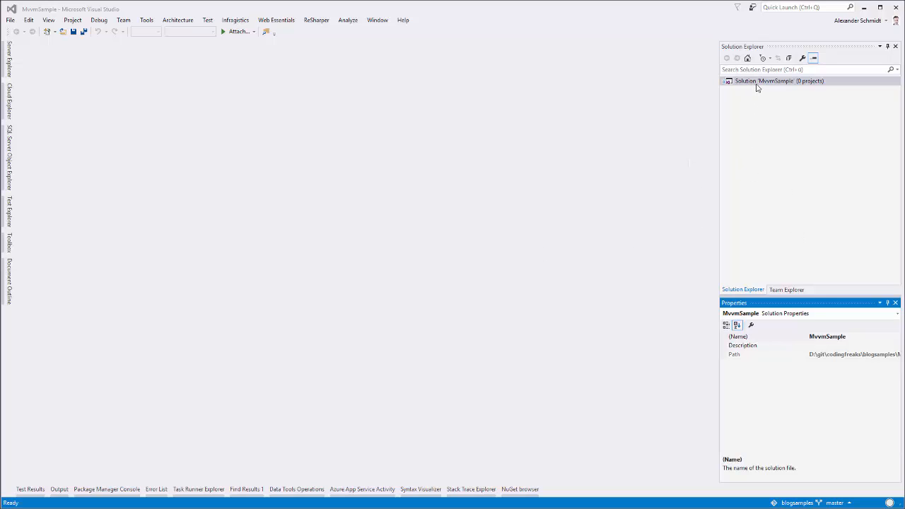
pyautogui.moveTo(766, 96)
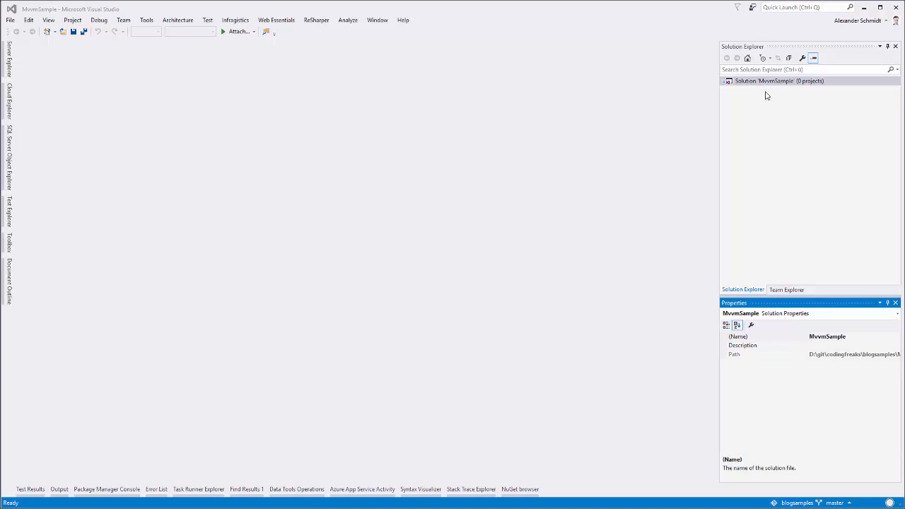
# In the MvvmSample solution, add a solution folder named Ui
pyautogui.click(9, 20)
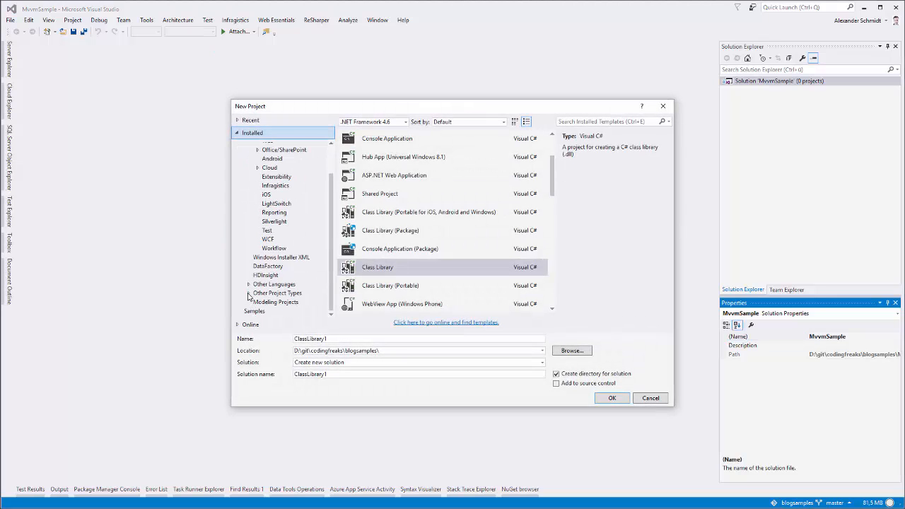
pyautogui.click(289, 297)
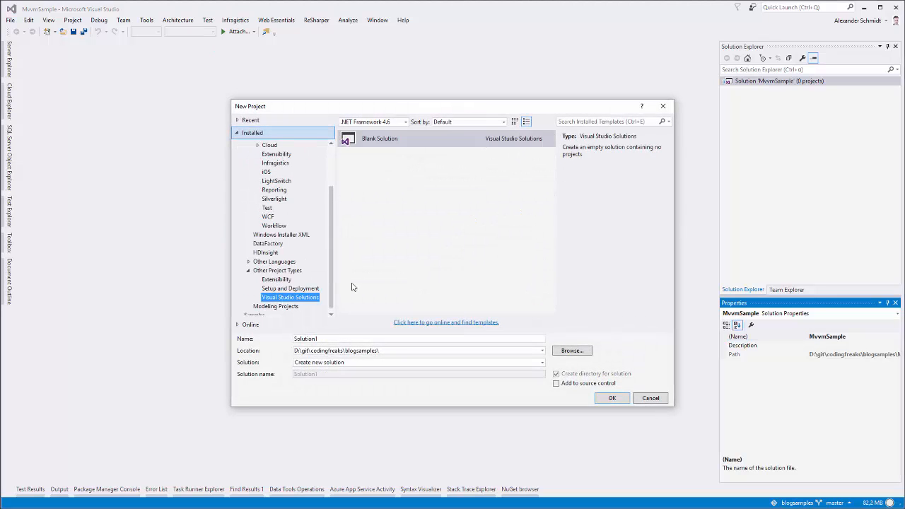
pyautogui.moveTo(411, 140)
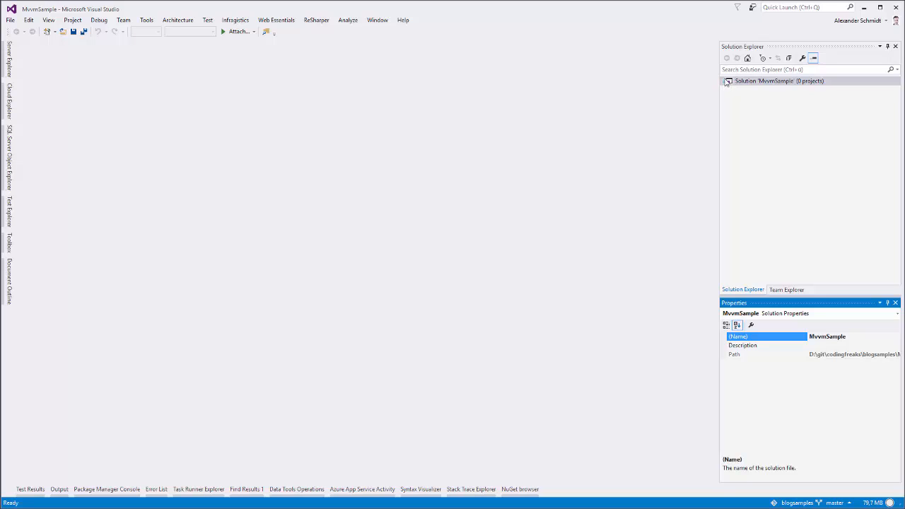
pyautogui.moveTo(770, 146)
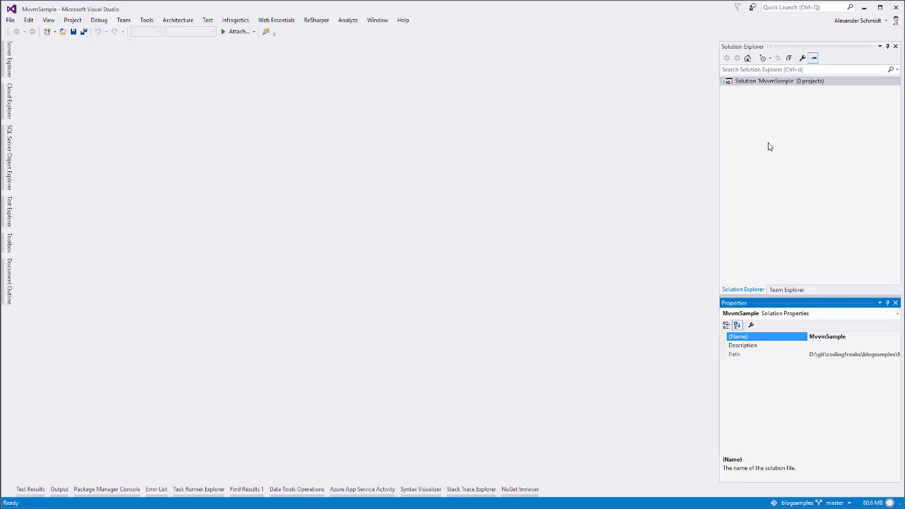
pyautogui.moveTo(772, 154)
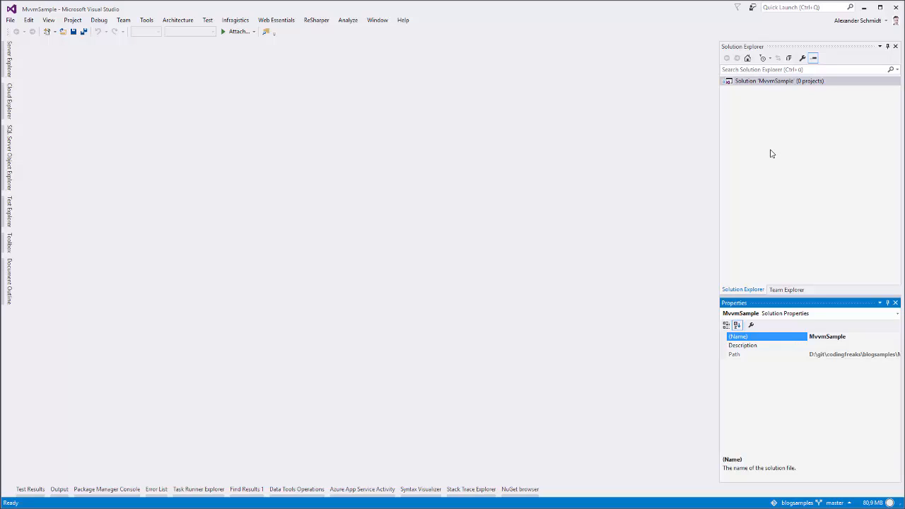
pyautogui.moveTo(624, 166)
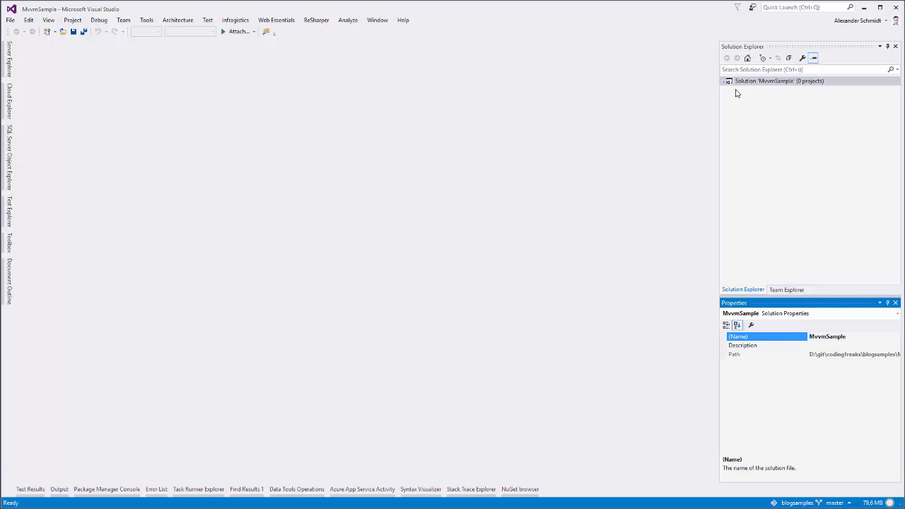
pyautogui.click(778, 87)
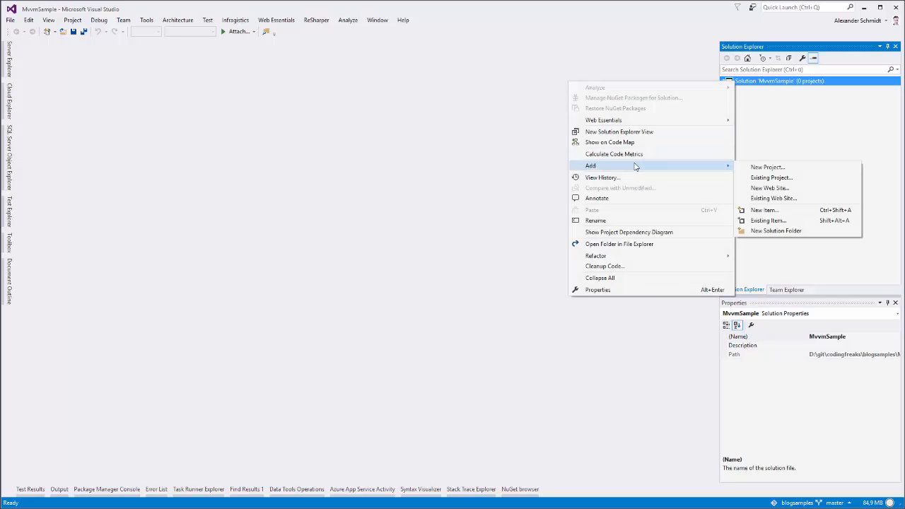
pyautogui.click(777, 231)
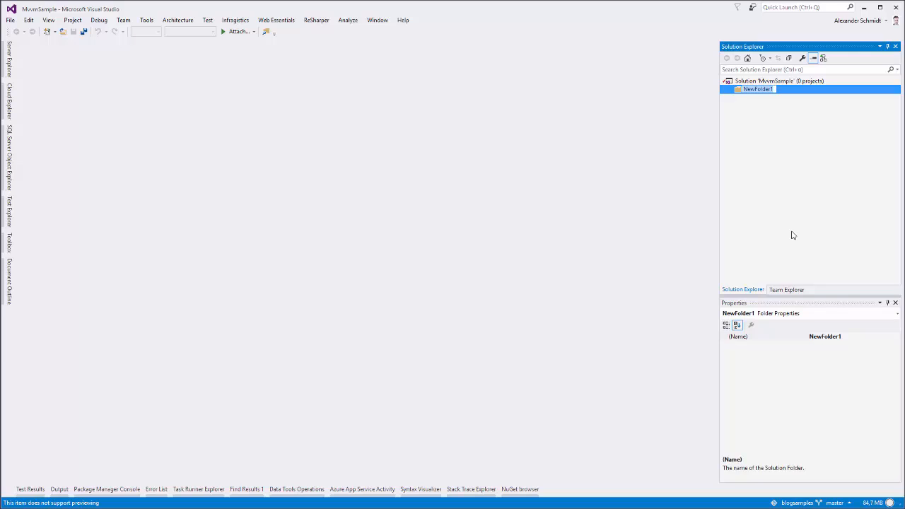
pyautogui.write('Ui')
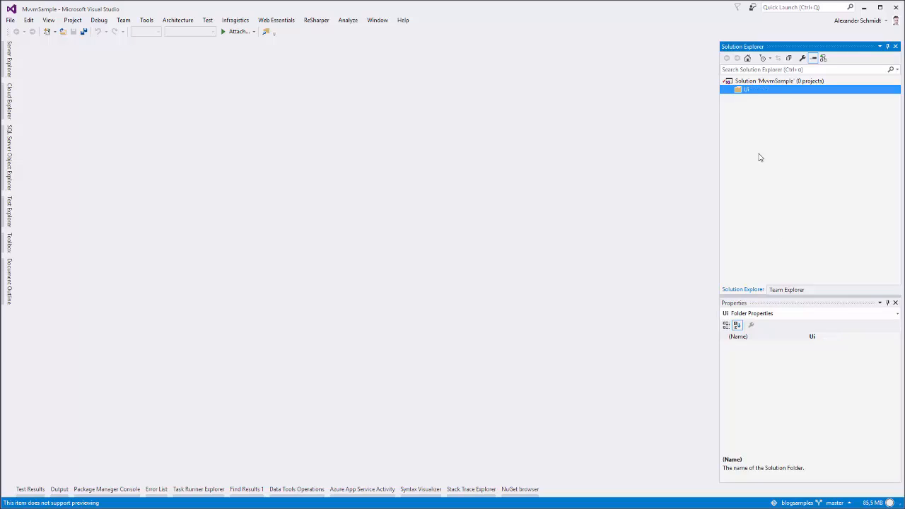
pyautogui.moveTo(753, 94)
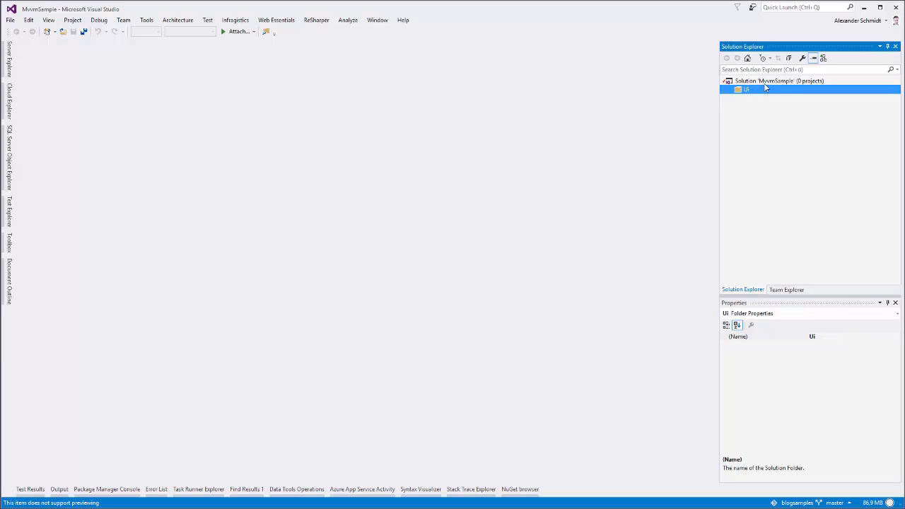
# Add two more solution folders named Logic and .shared
pyautogui.rightClick(778, 81)
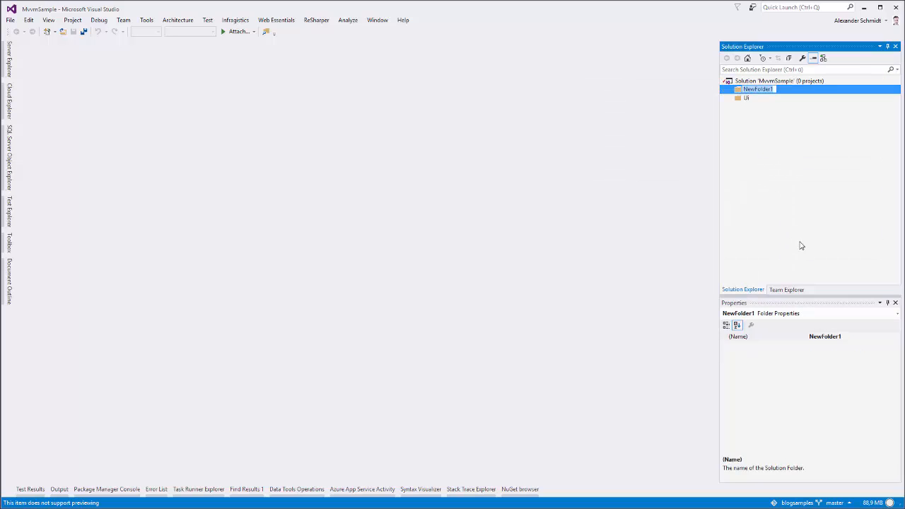
pyautogui.write('Logic')
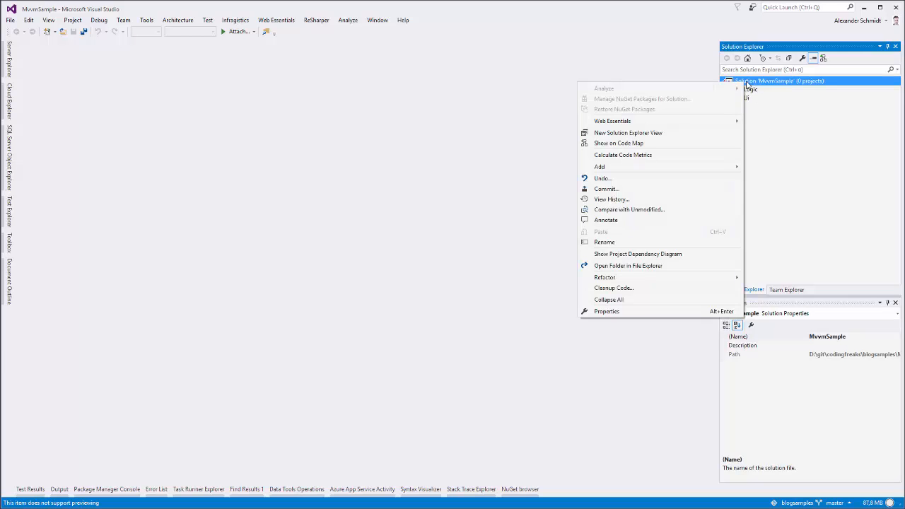
pyautogui.moveTo(721, 170)
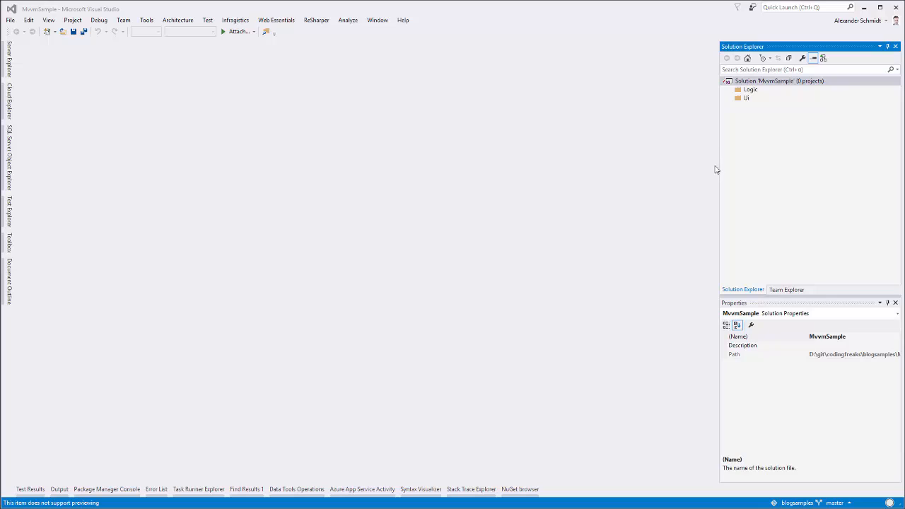
pyautogui.moveTo(750, 82)
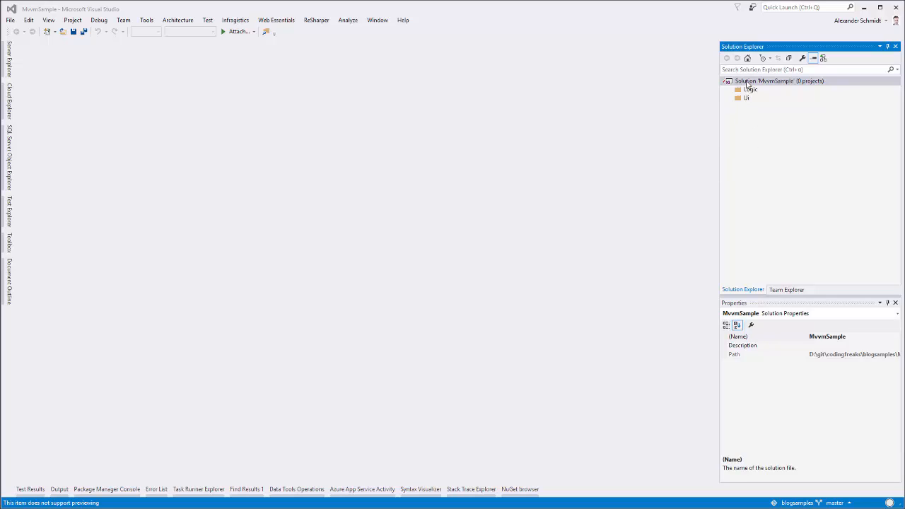
pyautogui.rightClick(758, 81)
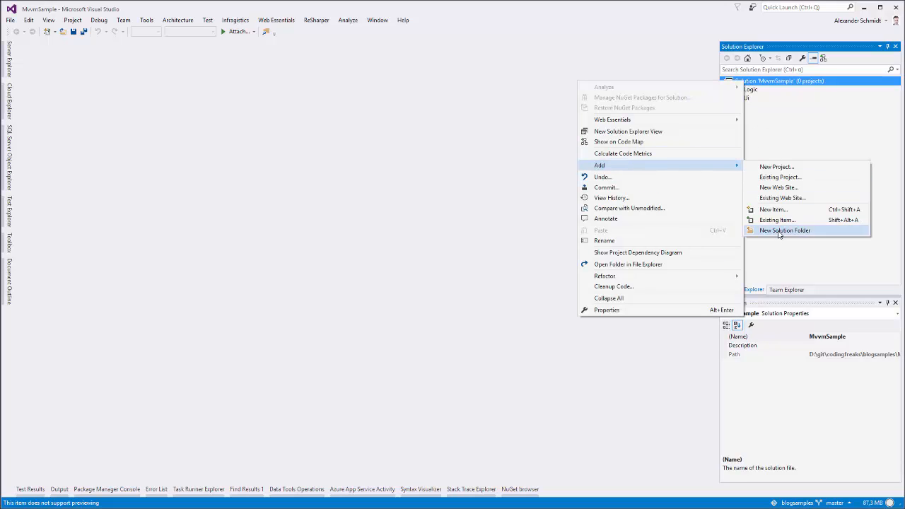
pyautogui.click(784, 229)
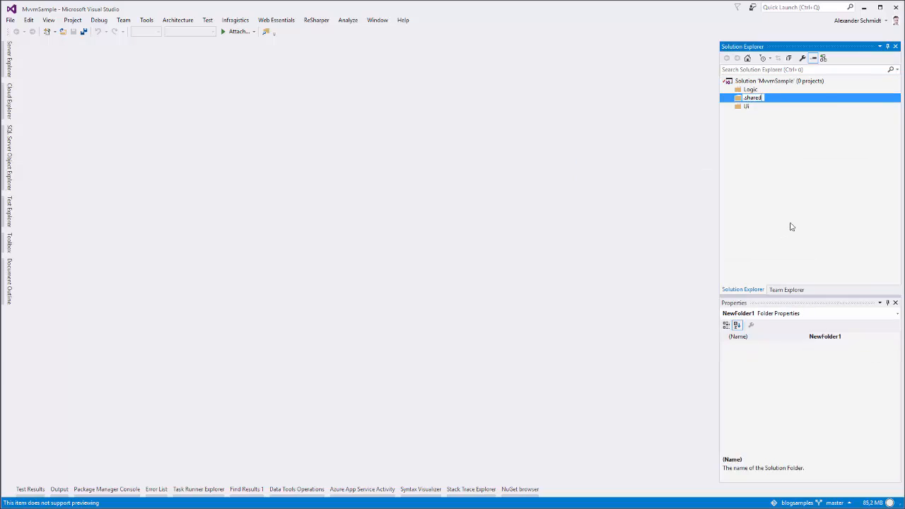
pyautogui.press('Enter')
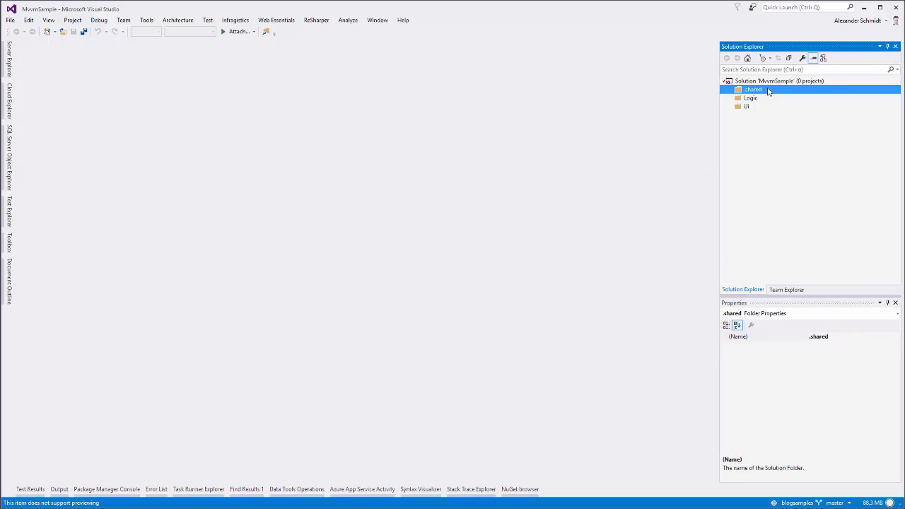
pyautogui.moveTo(784, 147)
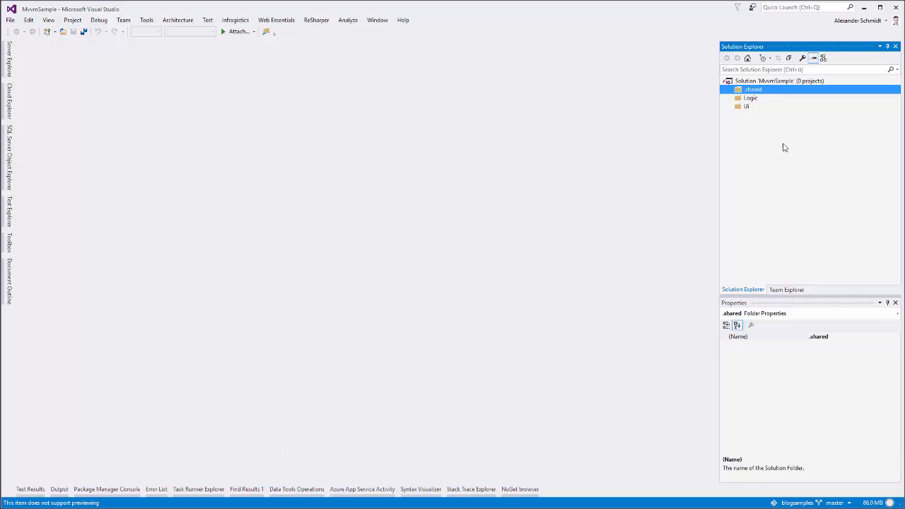
# Create .shared, Logic and Ui folders on disk beside MvvmSample.sln, then open .shared
pyautogui.rightClick(778, 81)
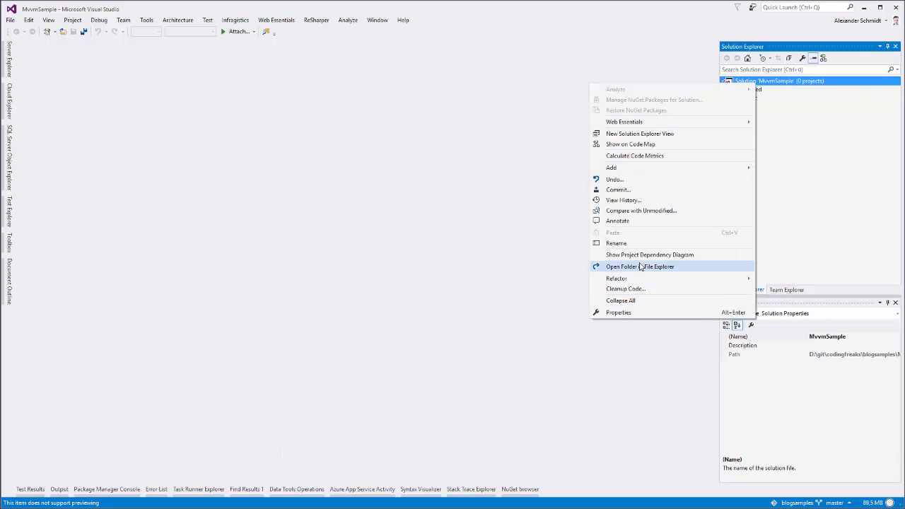
pyautogui.click(640, 266)
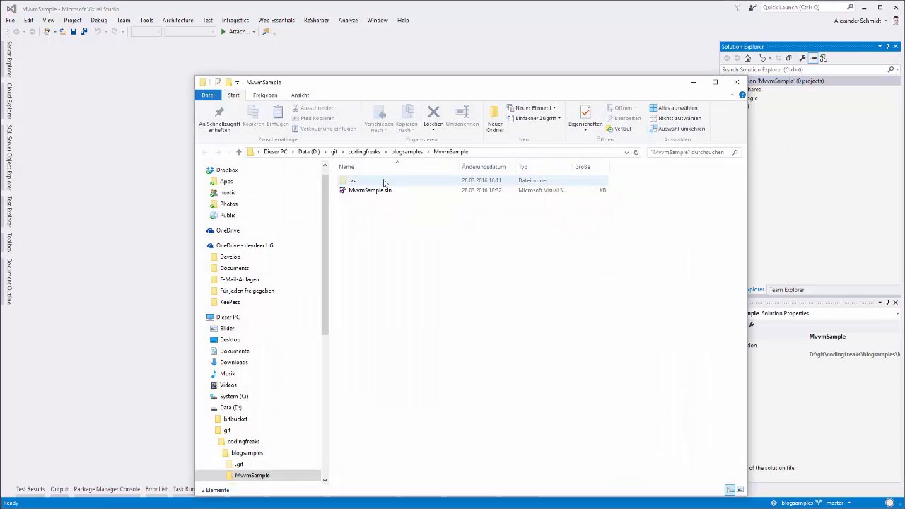
pyautogui.click(495, 119)
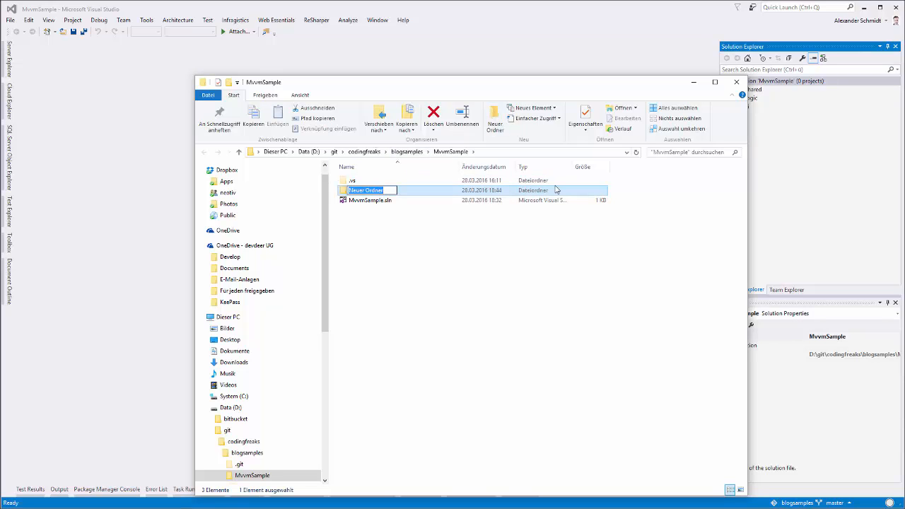
pyautogui.write('.shared.')
pyautogui.write('Logic')
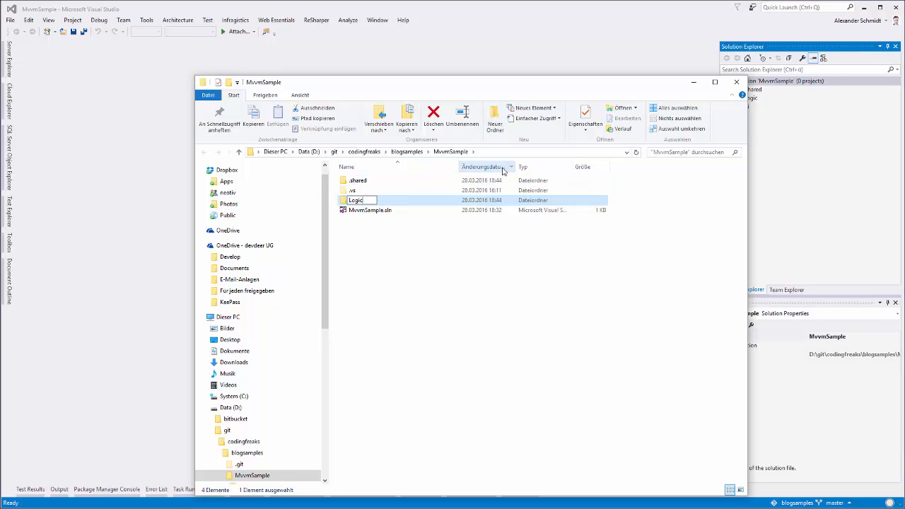
pyautogui.click(494, 114)
pyautogui.write('Ui')
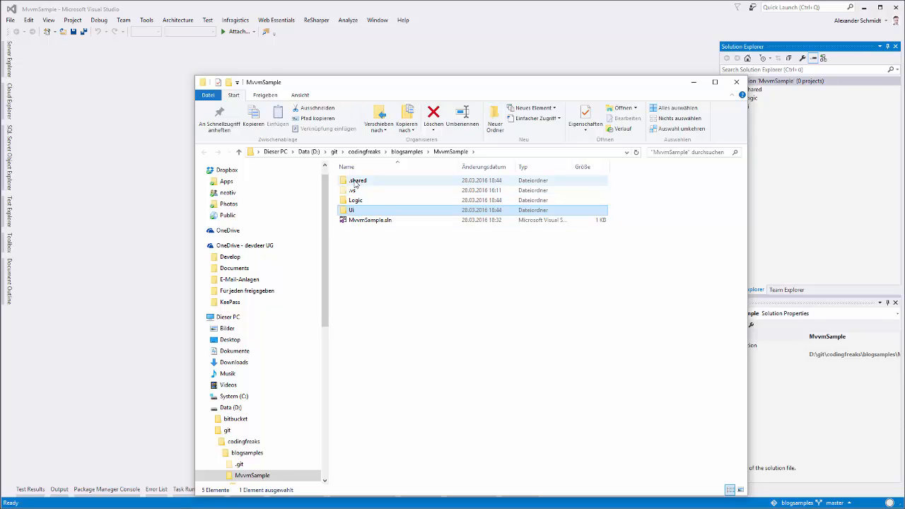
pyautogui.doubleClick(356, 179)
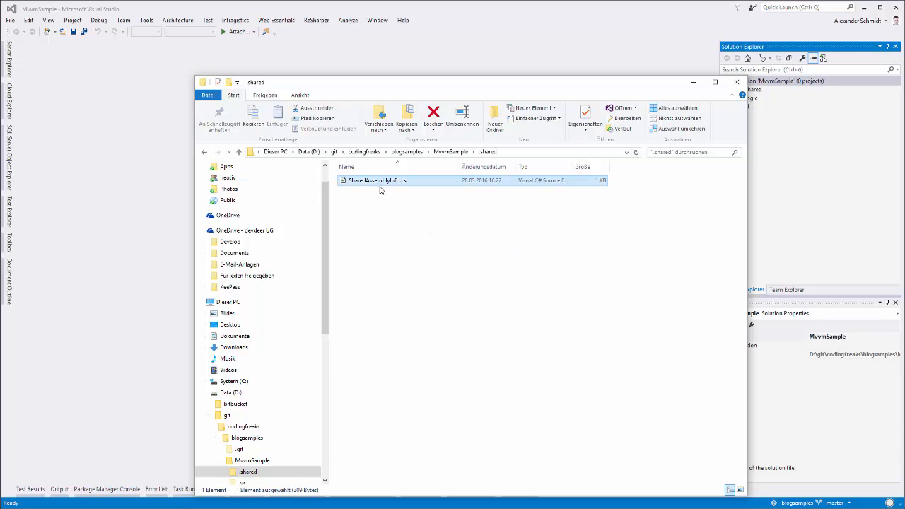
pyautogui.moveTo(402, 189)
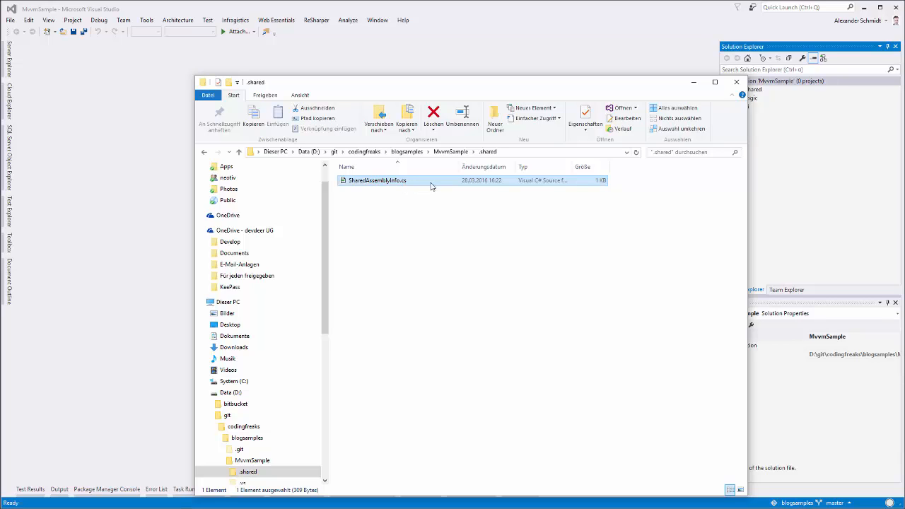
pyautogui.moveTo(449, 186)
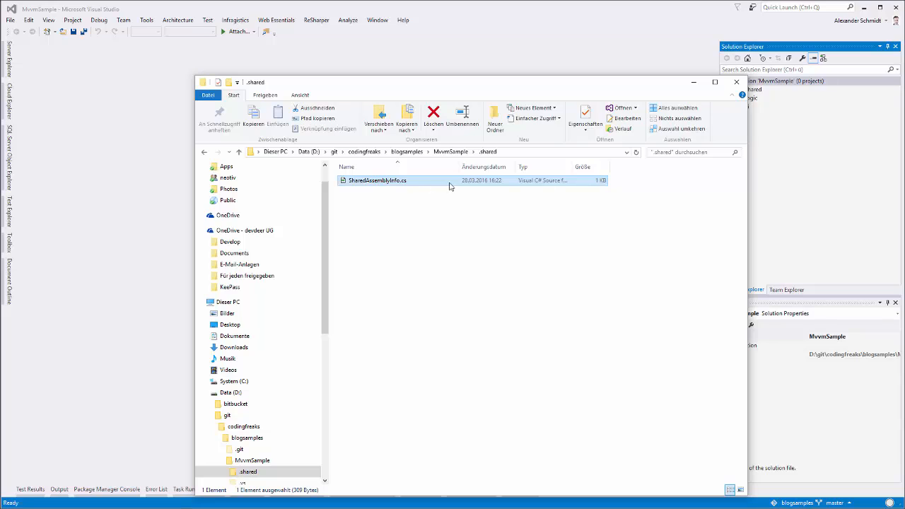
pyautogui.moveTo(423, 186)
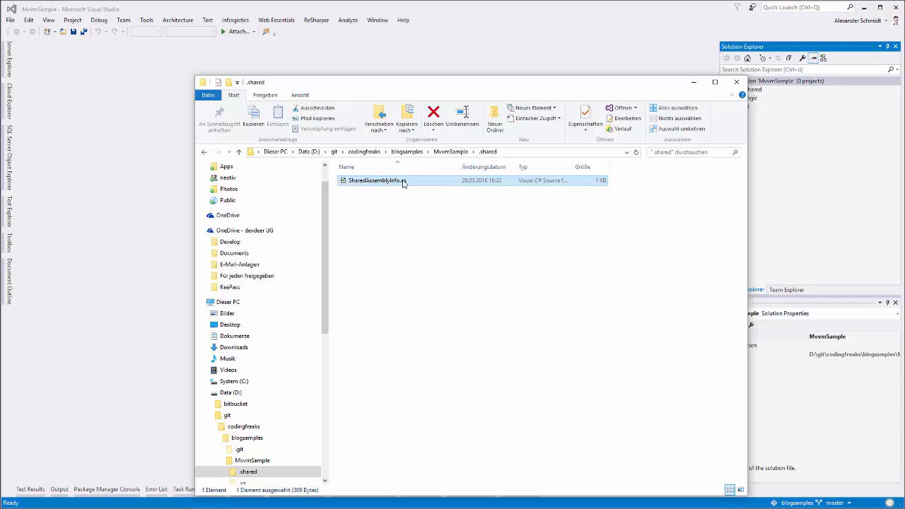
# Add the existing SharedAssemblyInfo.cs file to the .shared solution folder
pyautogui.click(735, 82)
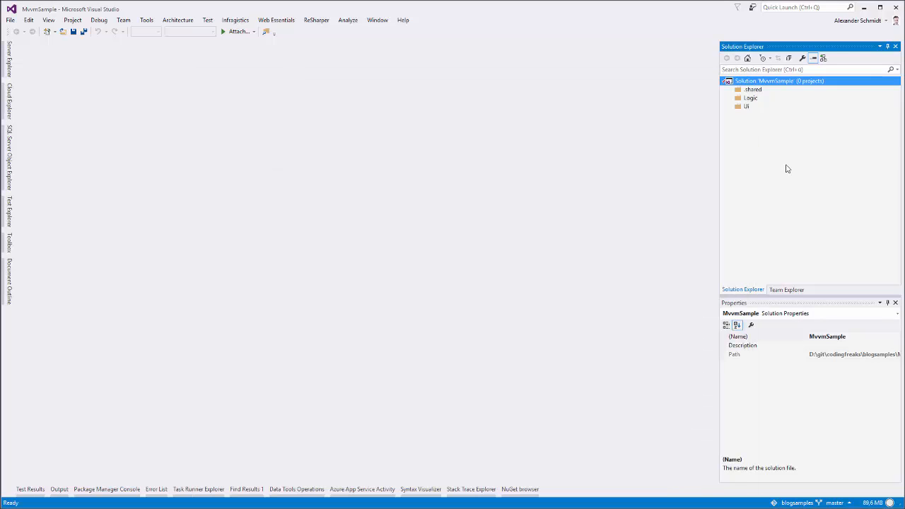
pyautogui.rightClick(753, 90)
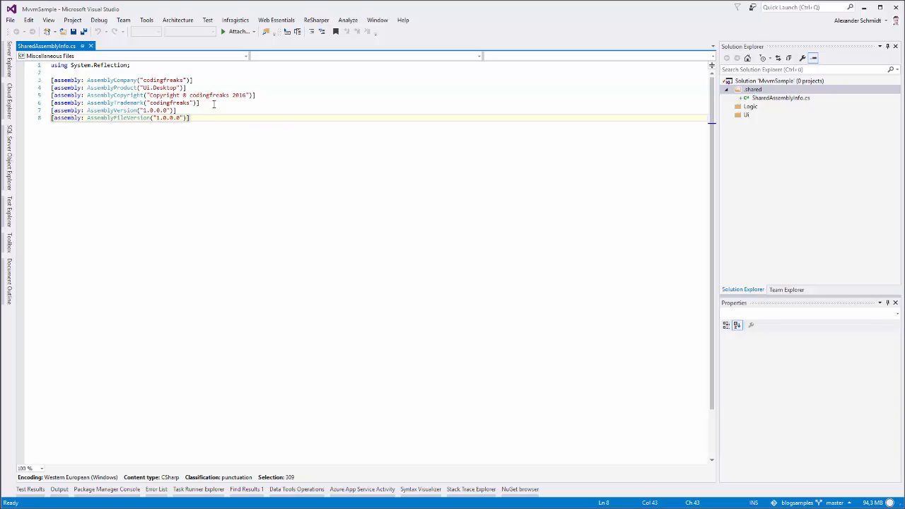
pyautogui.moveTo(193, 135)
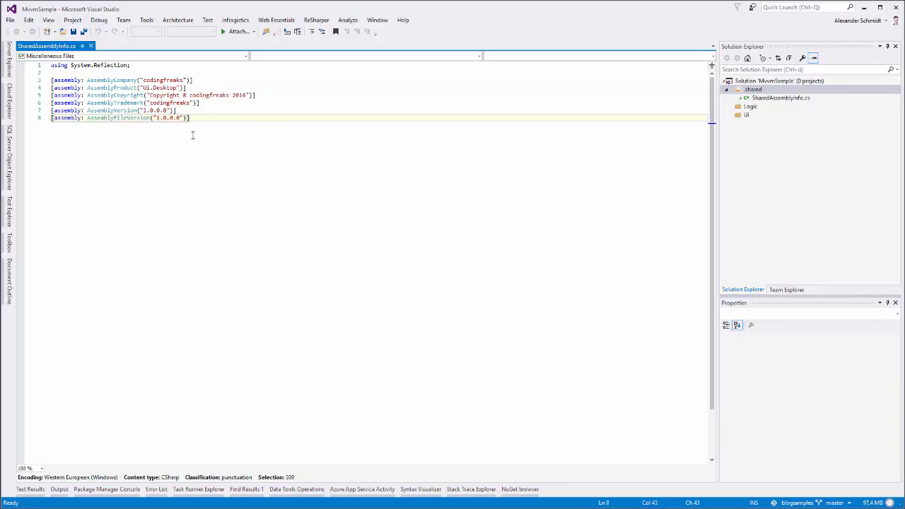
# Create a WPF Application project named Ui.Desktop, stored in the solution's Ui folder
pyautogui.rightClick(746, 114)
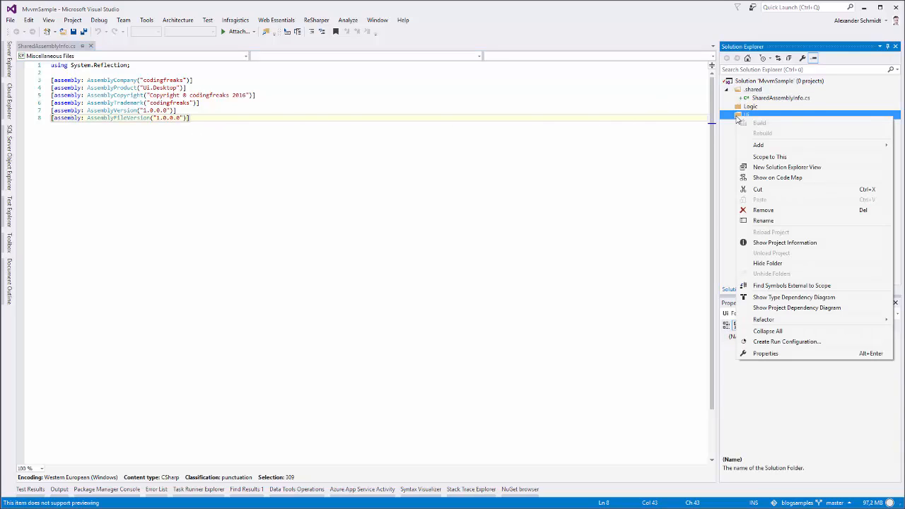
pyautogui.moveTo(758, 145)
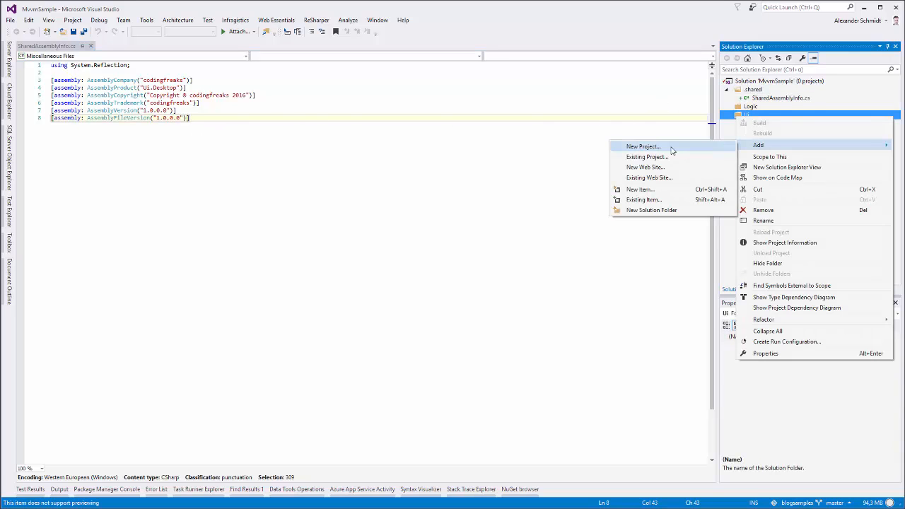
pyautogui.click(642, 146)
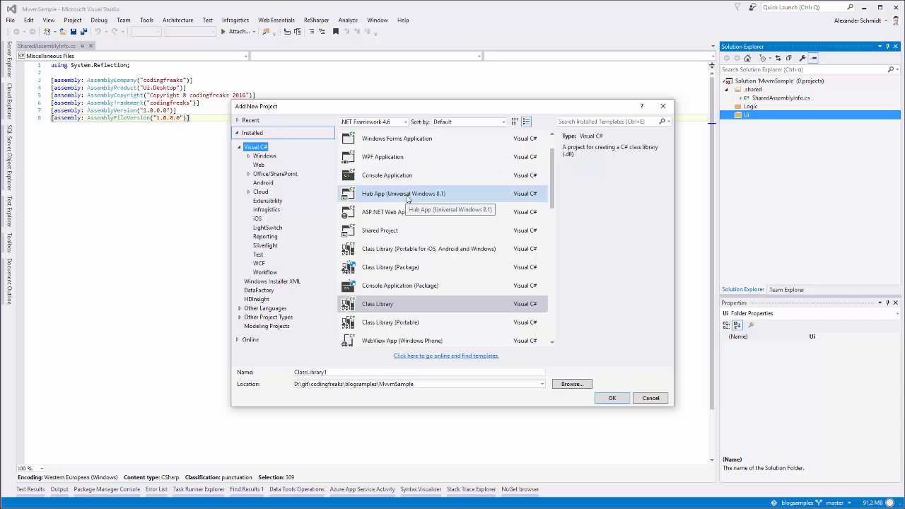
pyautogui.click(382, 156)
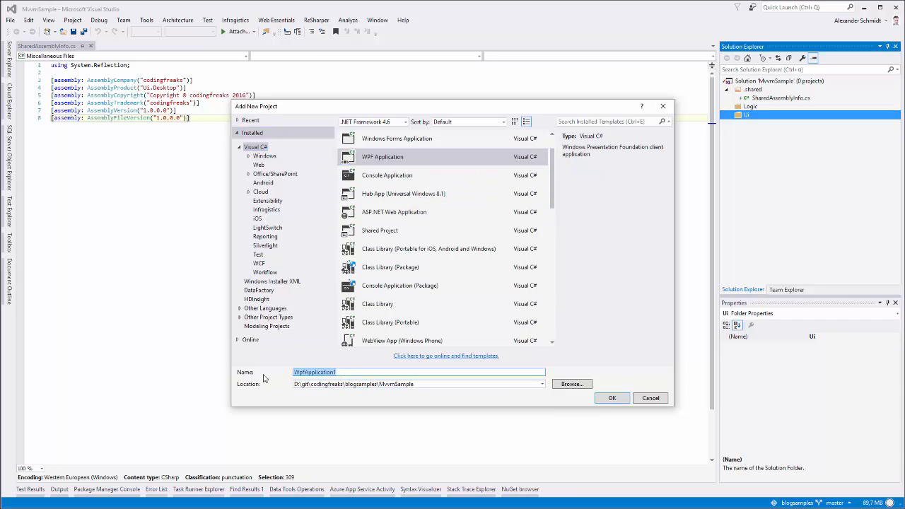
pyautogui.write('Ui.Desktop')
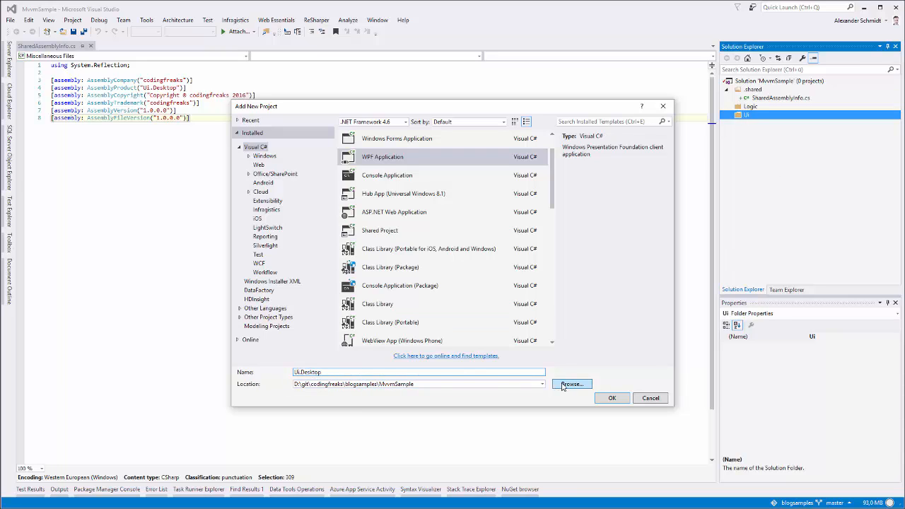
pyautogui.click(571, 384)
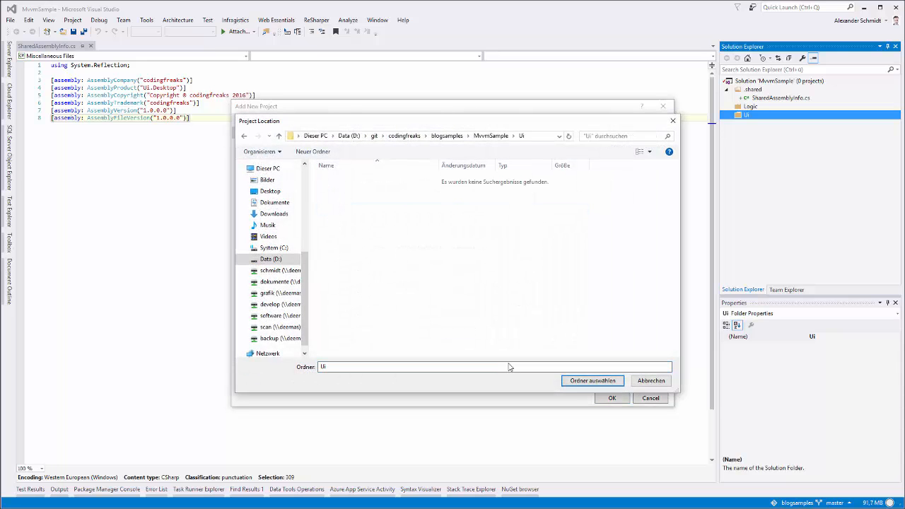
pyautogui.click(593, 381)
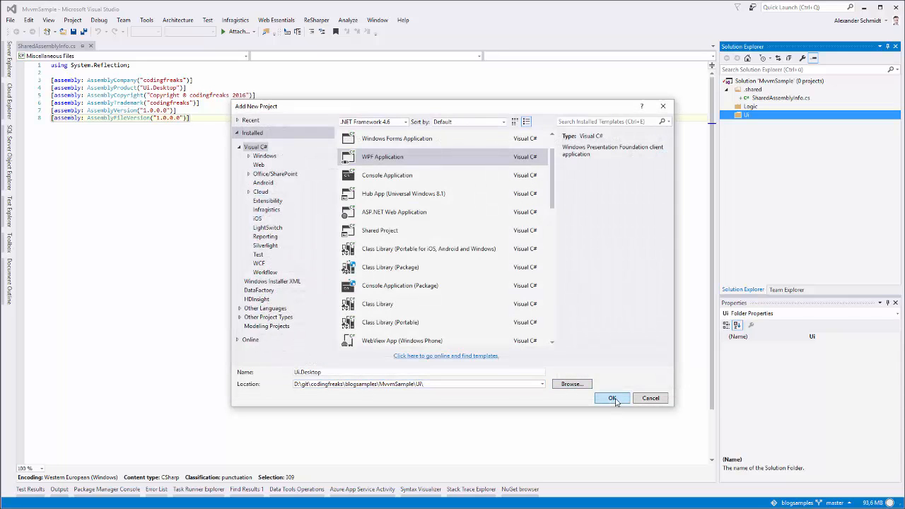
pyautogui.click(613, 398)
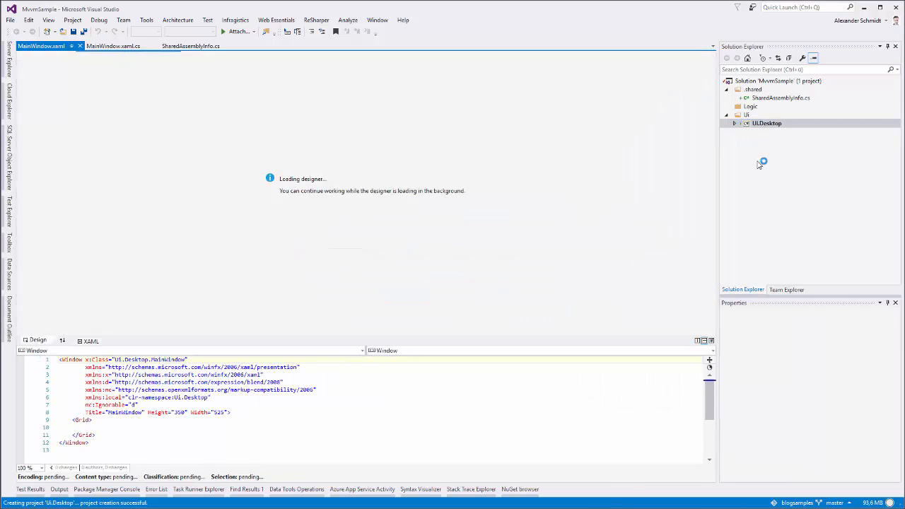
# Close all MainWindow documents and expand Ui.Desktop and its Properties folder
pyautogui.click(764, 124)
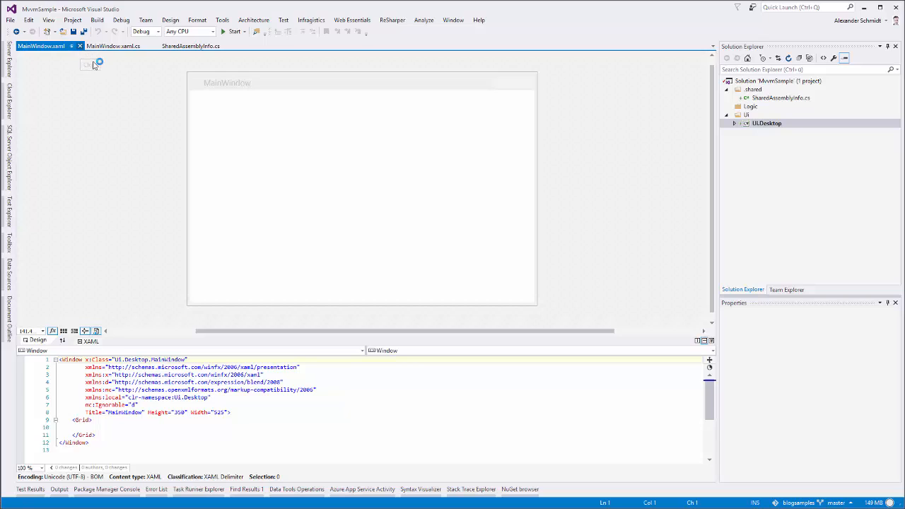
pyautogui.click(766, 123)
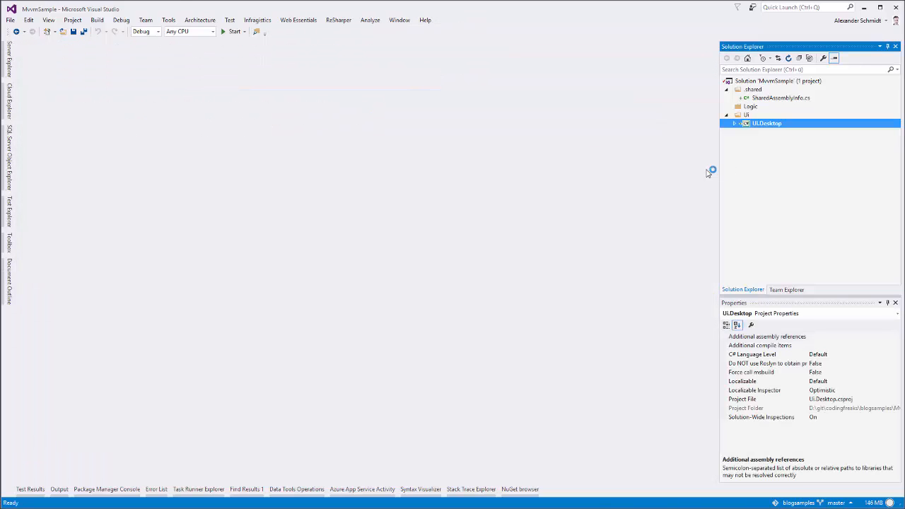
pyautogui.click(735, 123)
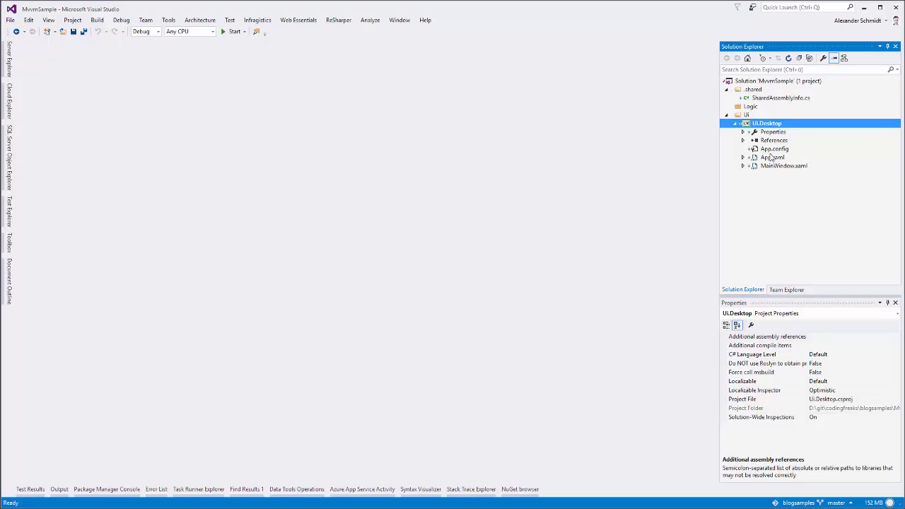
pyautogui.click(746, 133)
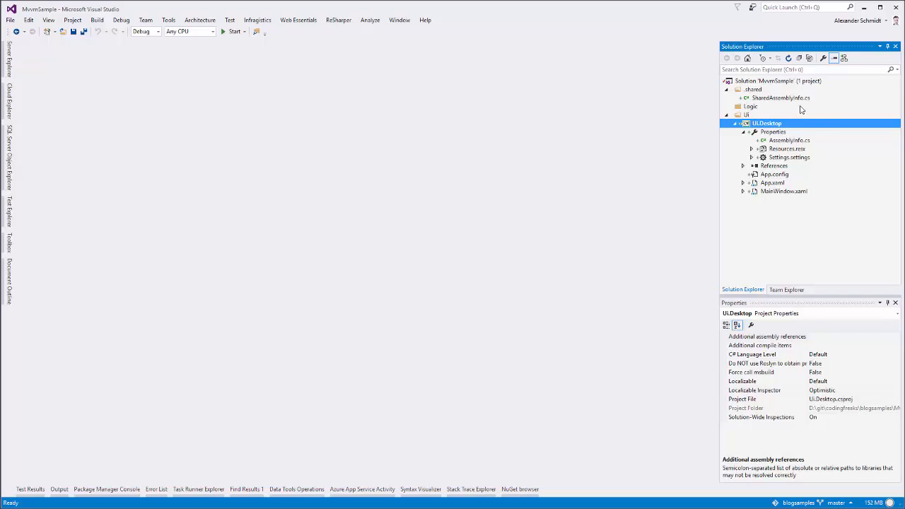
pyautogui.moveTo(782, 143)
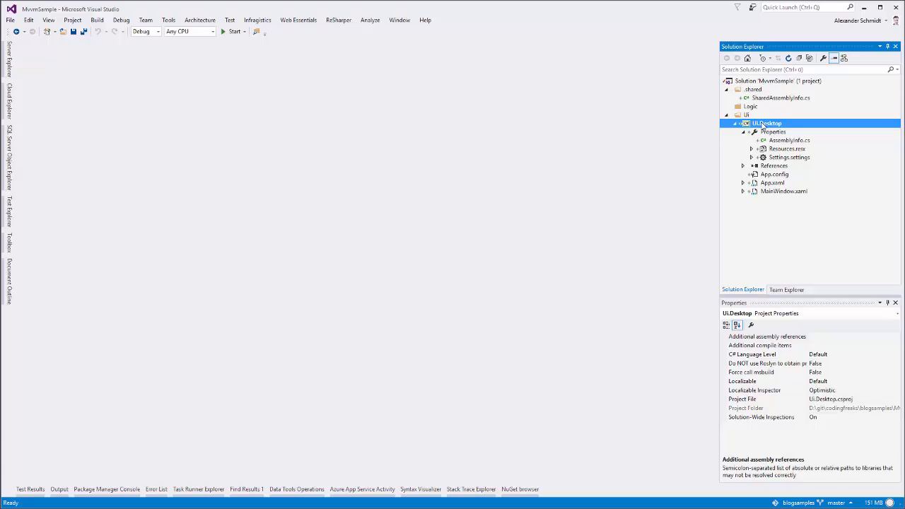
# Add .shared/SharedAssemblyInfo.cs to Ui.Desktop as a linked existing item
pyautogui.rightClick(767, 123)
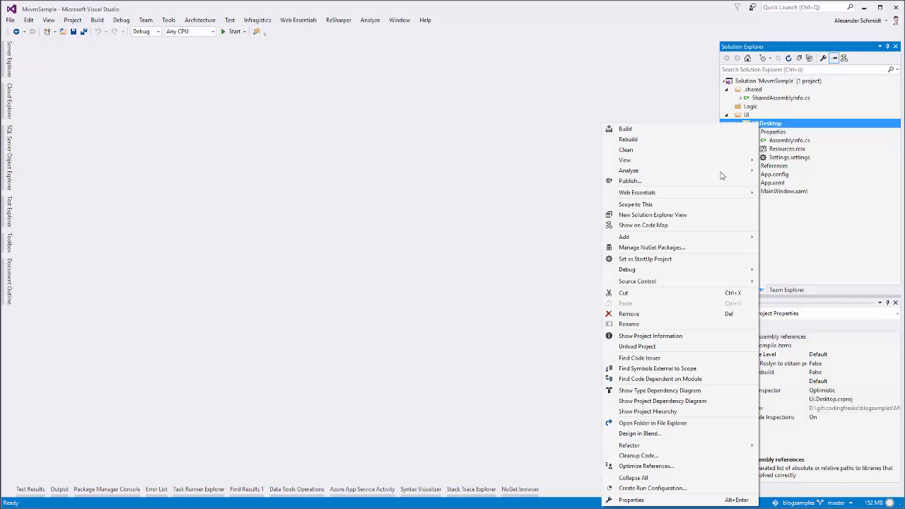
pyautogui.click(624, 236)
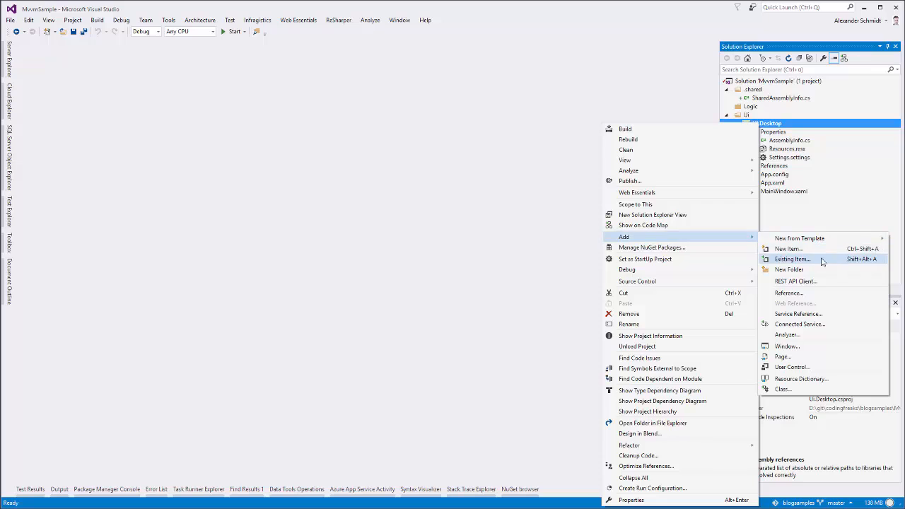
pyautogui.click(793, 259)
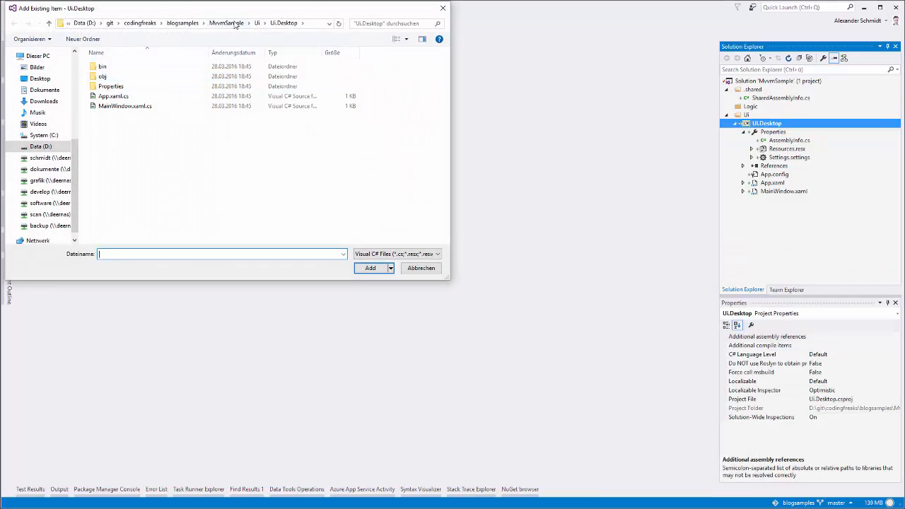
pyautogui.click(228, 23)
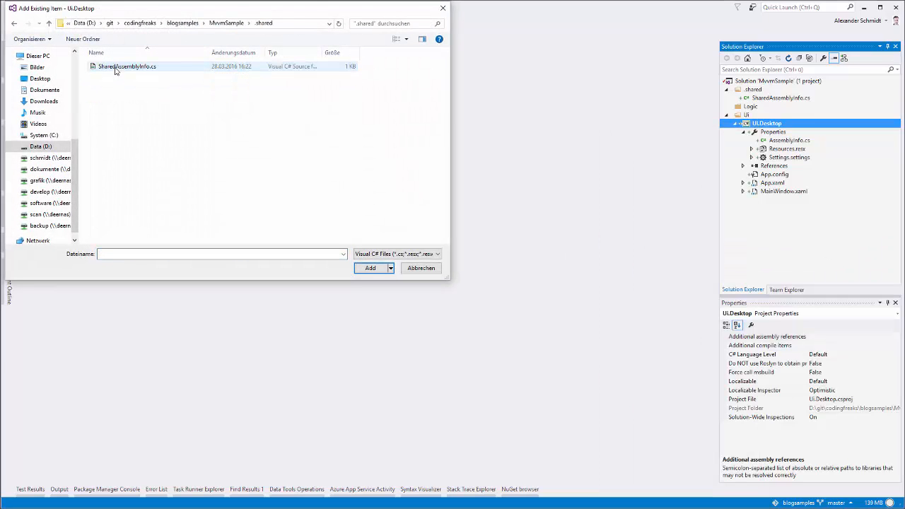
pyautogui.click(132, 68)
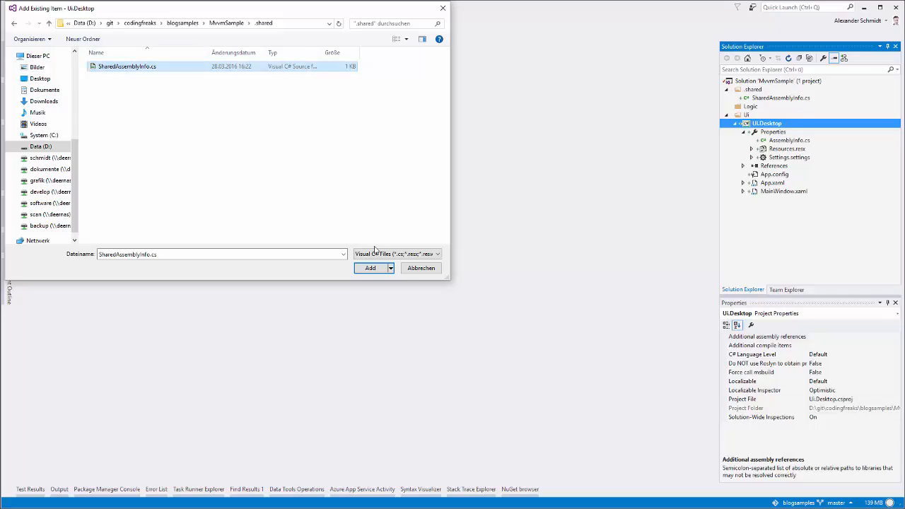
pyautogui.click(390, 268)
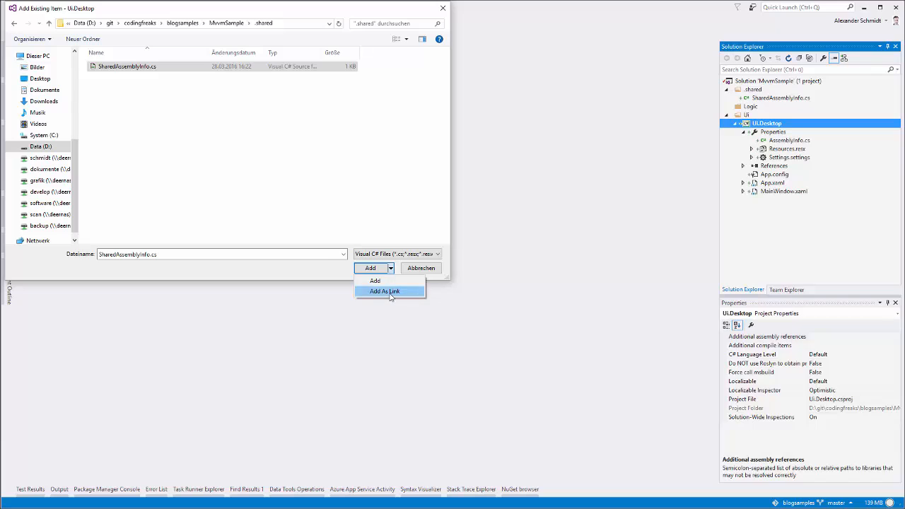
pyautogui.click(388, 291)
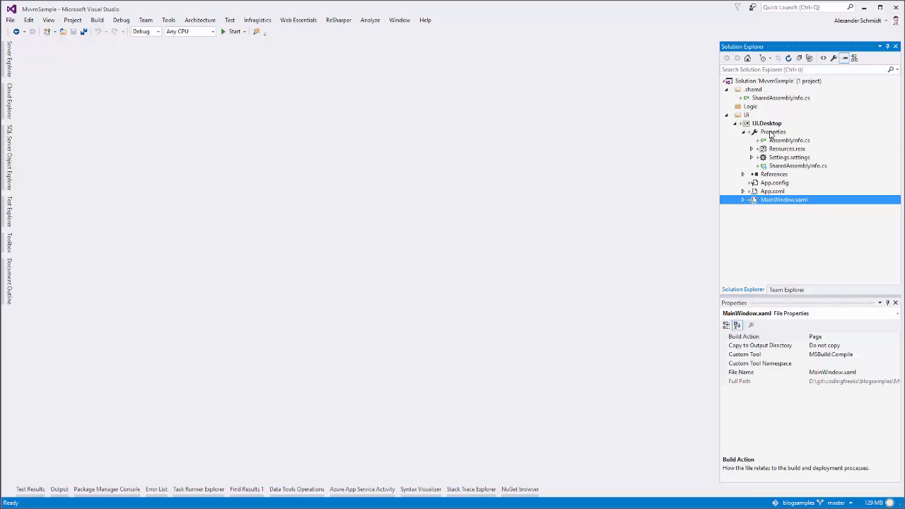
# Trim AssemblyInfo.cs to title 'MvvmSample.Ui.Desktop' and description 'The windows Desktop application.', then save and close it
pyautogui.click(788, 140)
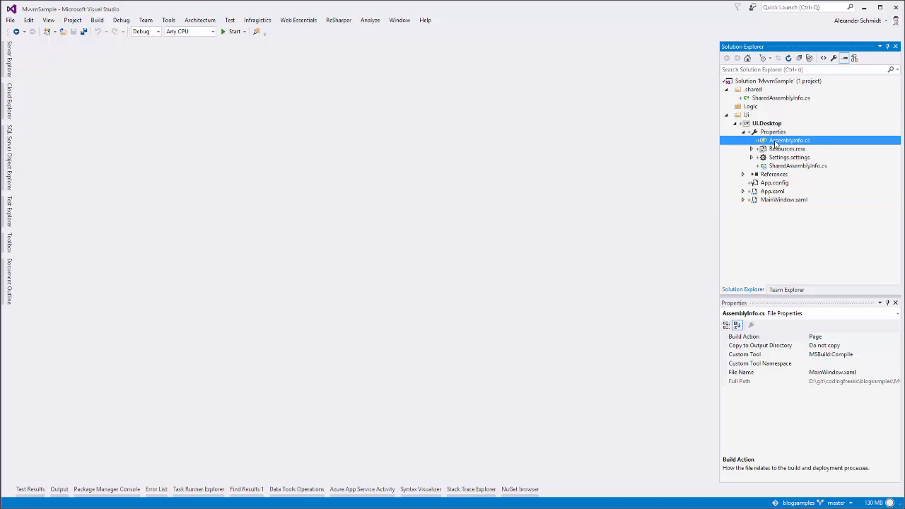
pyautogui.doubleClick(785, 140)
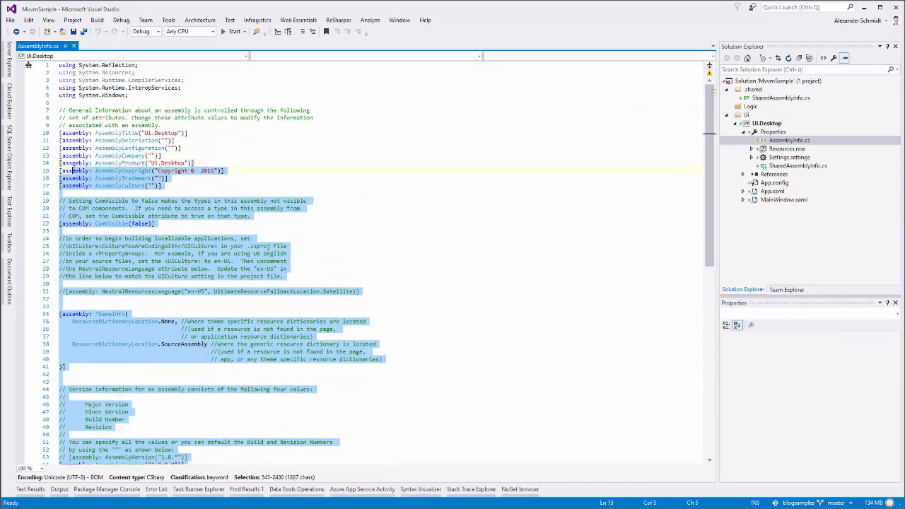
pyautogui.press('Delete')
pyautogui.write('The desktop ')
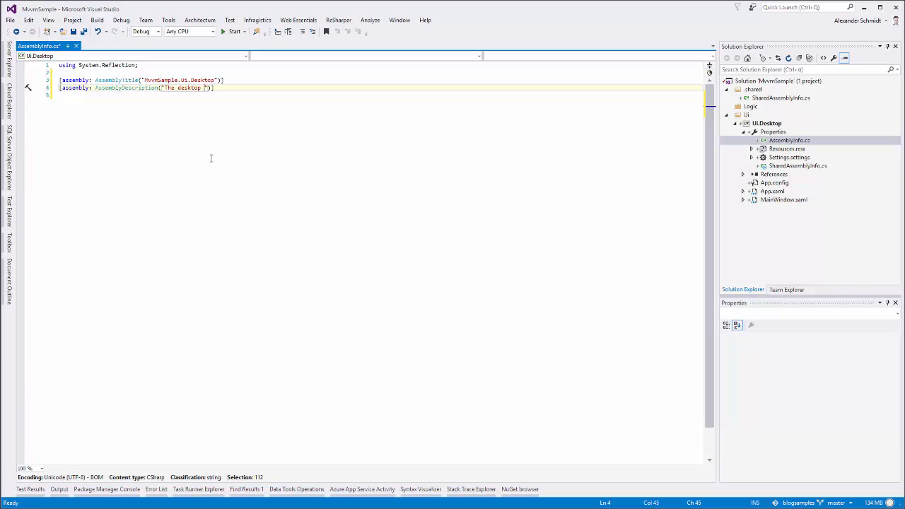
pyautogui.write('application.')
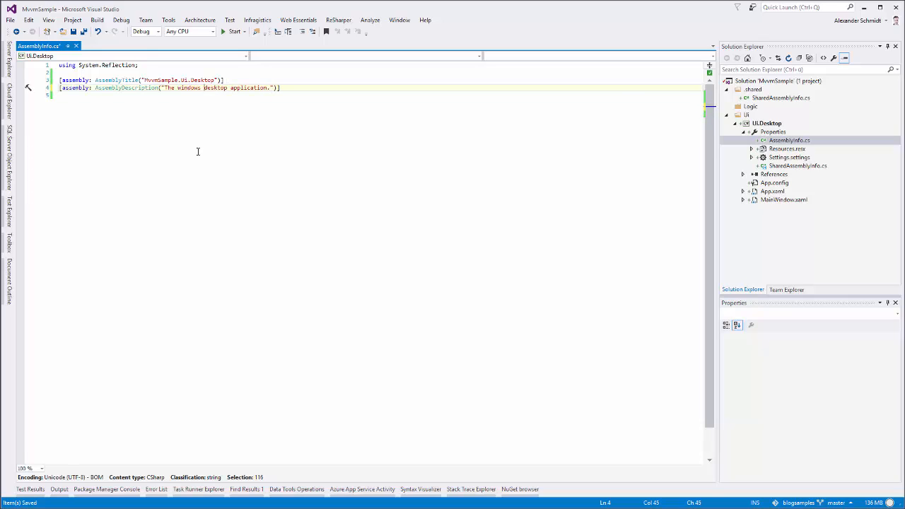
pyautogui.moveTo(73, 46)
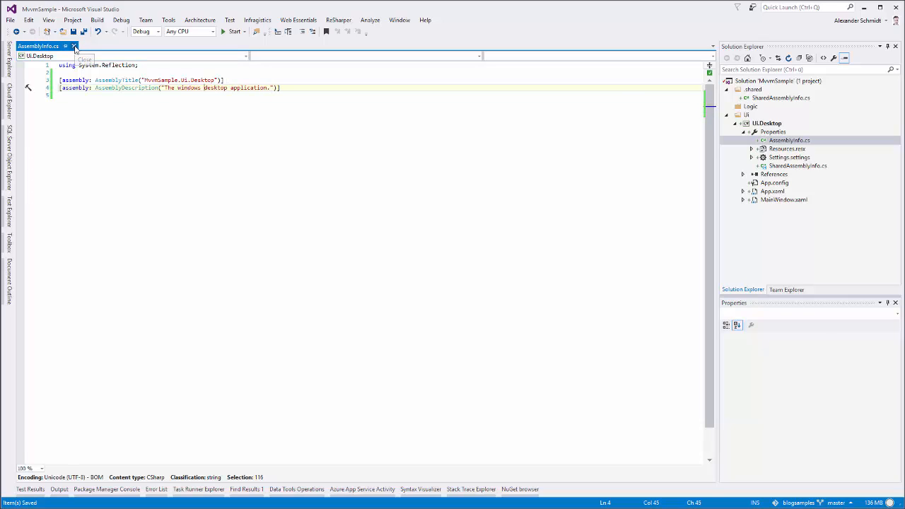
pyautogui.click(773, 132)
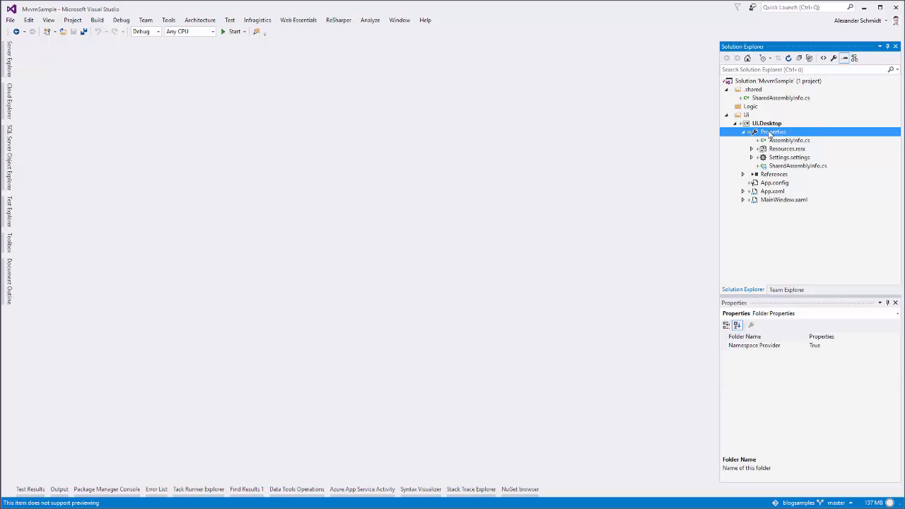
# Set Ui.Desktop's assembly name to MvvmSample.Ui.Desktop in project settings, then close the settings
pyautogui.doubleClick(773, 132)
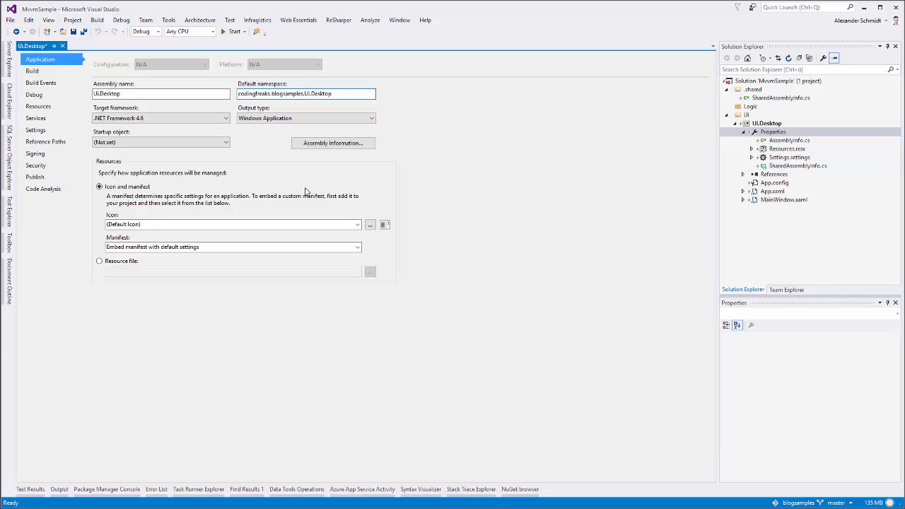
pyautogui.write('Mvvm.')
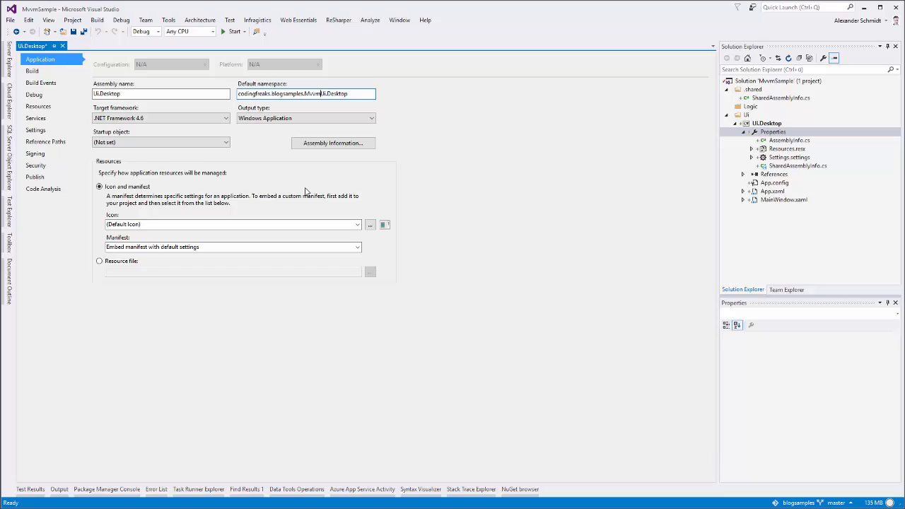
pyautogui.write('Sample')
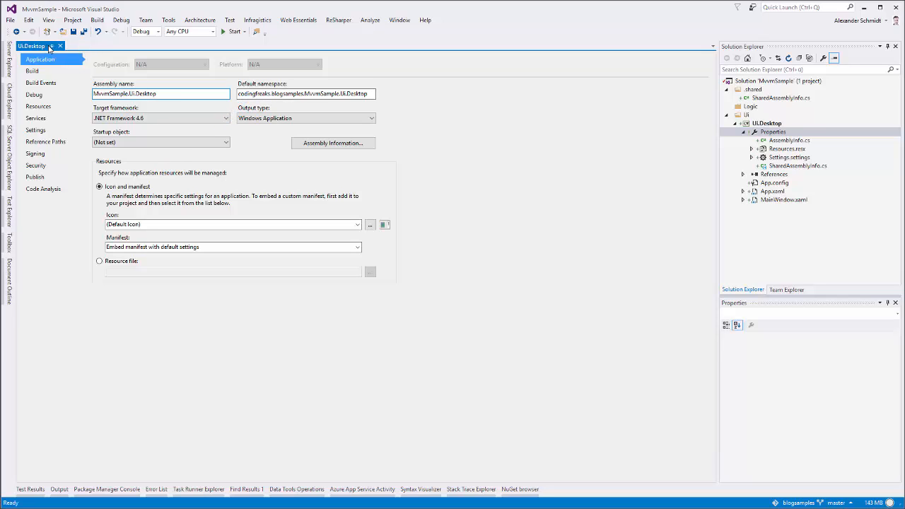
pyautogui.click(766, 132)
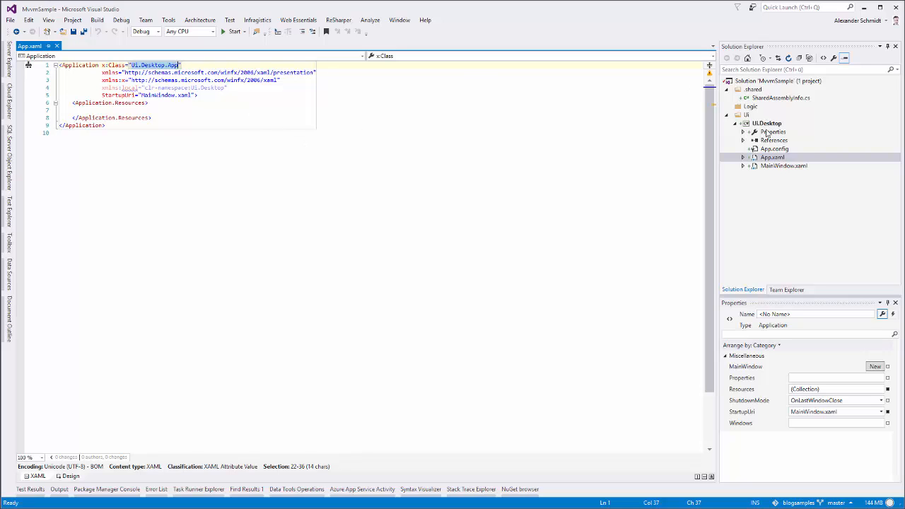
# Rename the App and MainWindow namespaces to codingfreaks.blogsamples.MvvmSample.Ui.Desktop, including App.xaml's x:Class
pyautogui.click(786, 165)
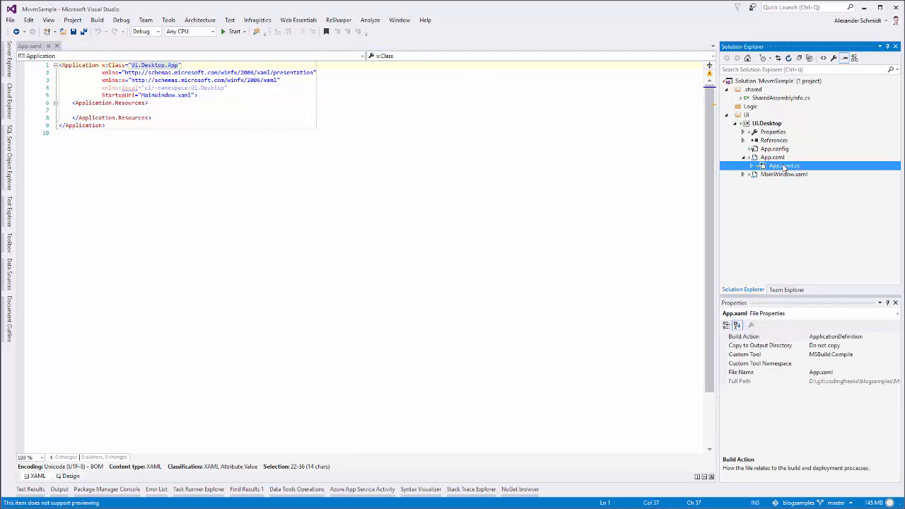
pyautogui.doubleClick(773, 166)
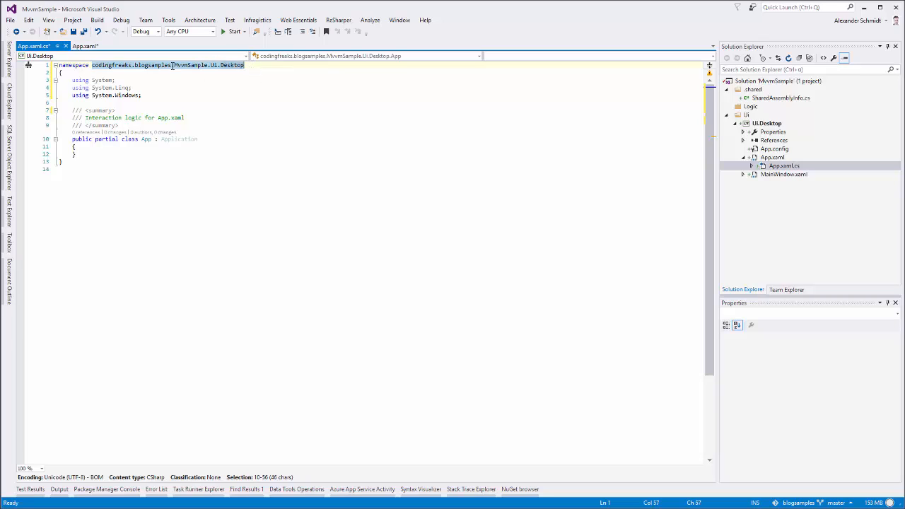
pyautogui.click(70, 45)
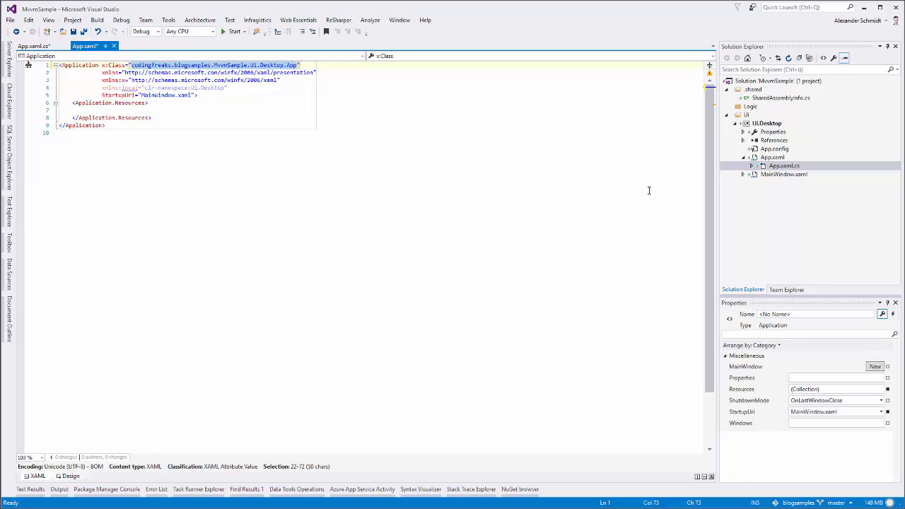
pyautogui.click(787, 184)
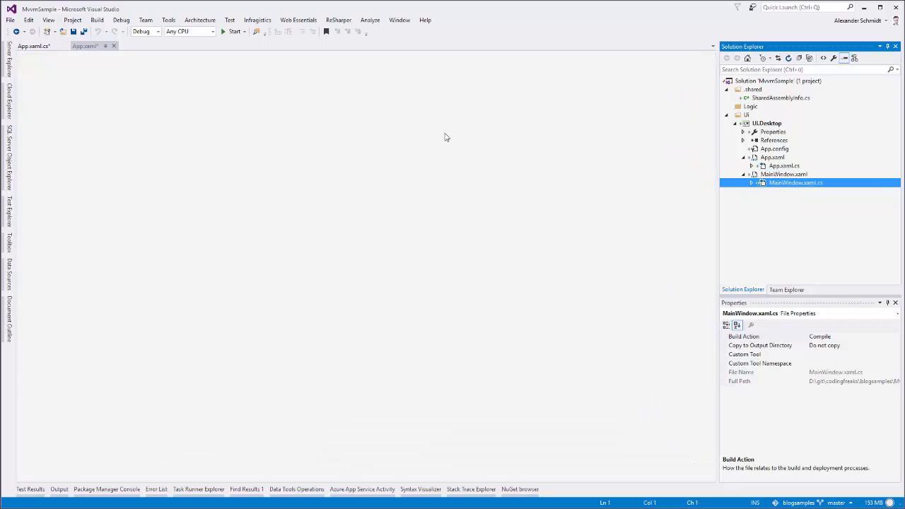
pyautogui.doubleClick(793, 183)
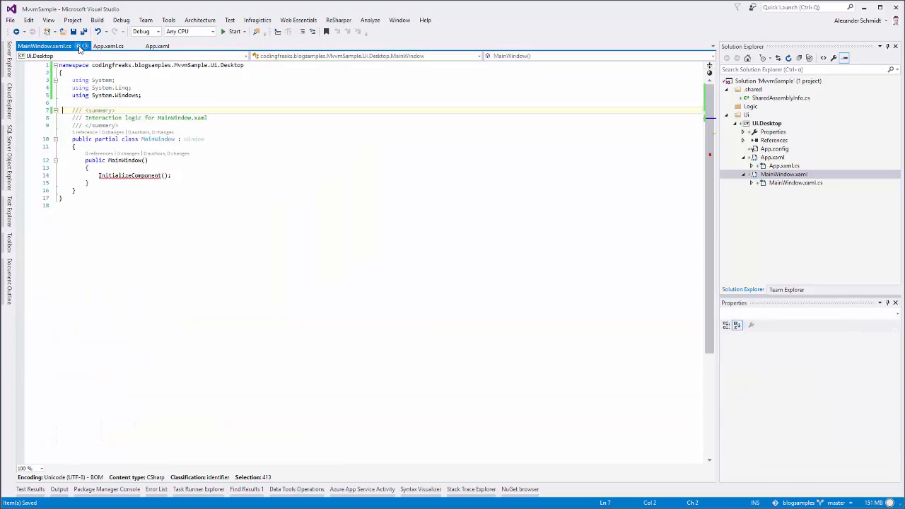
pyautogui.moveTo(128, 175)
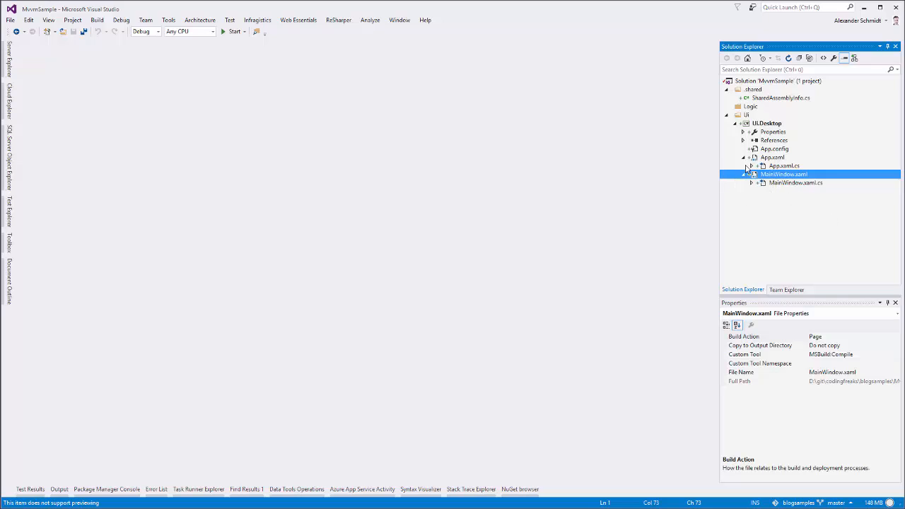
# Collapse the MainWindow.xaml file group in Solution Explorer
pyautogui.click(747, 173)
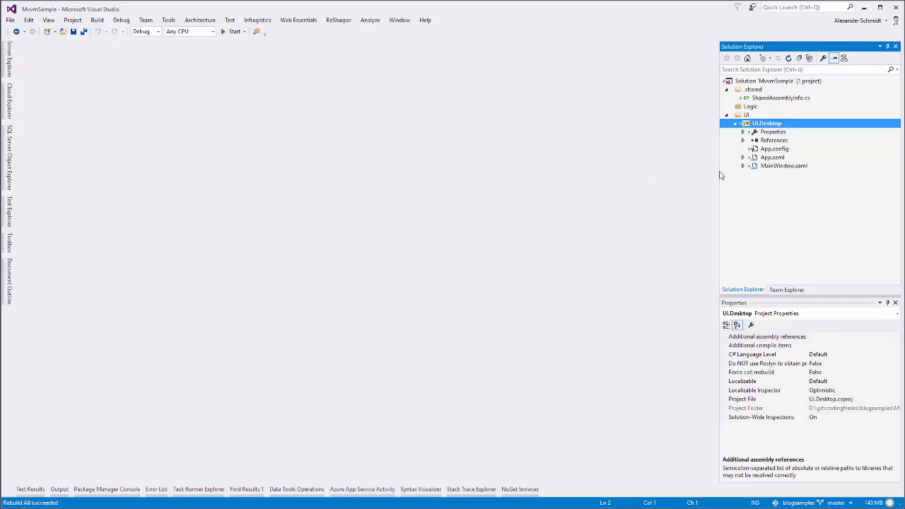
pyautogui.moveTo(787, 175)
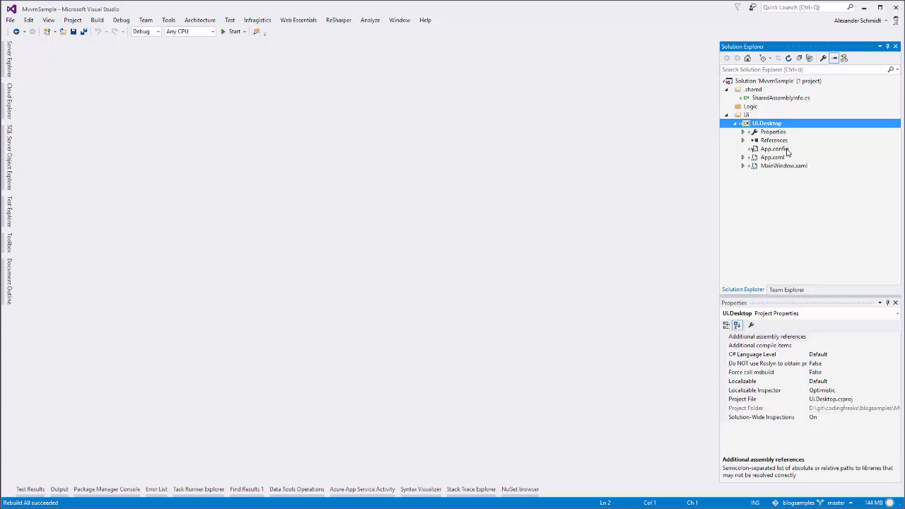
pyautogui.moveTo(790, 143)
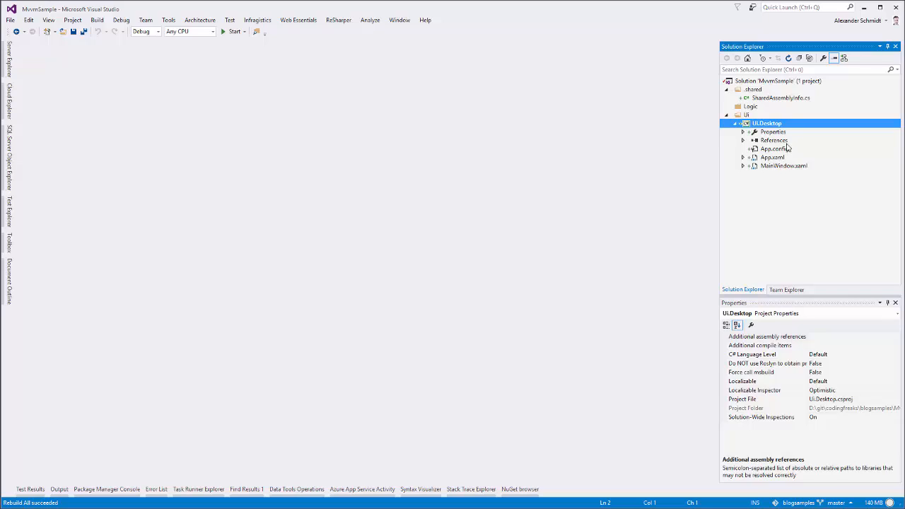
pyautogui.moveTo(703, 214)
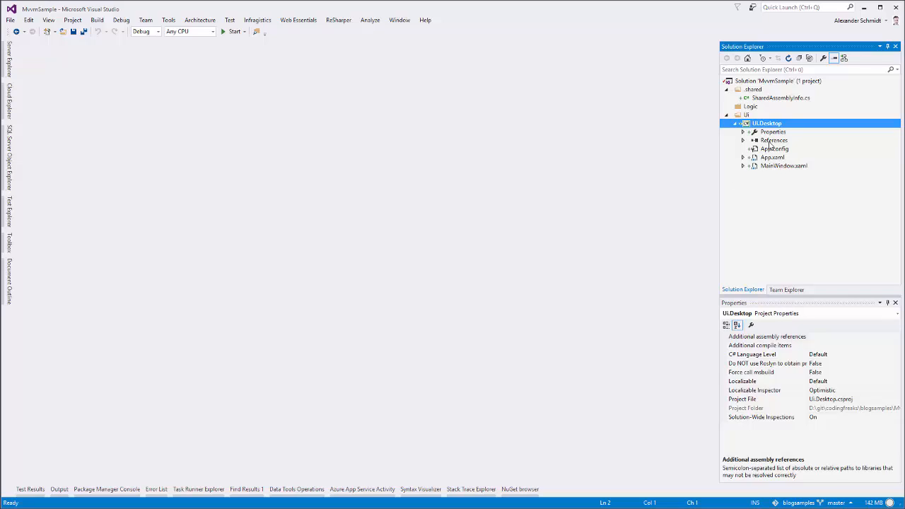
pyautogui.moveTo(492, 189)
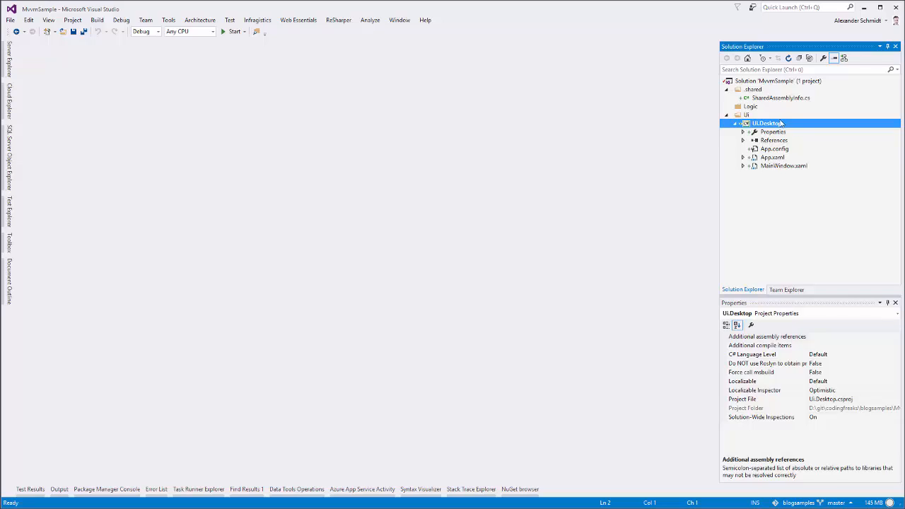
# Search NuGet for 'mvvmlight', compare MvvmLightLibs, then install MvvmLight into UI.Desktop
pyautogui.rightClick(773, 140)
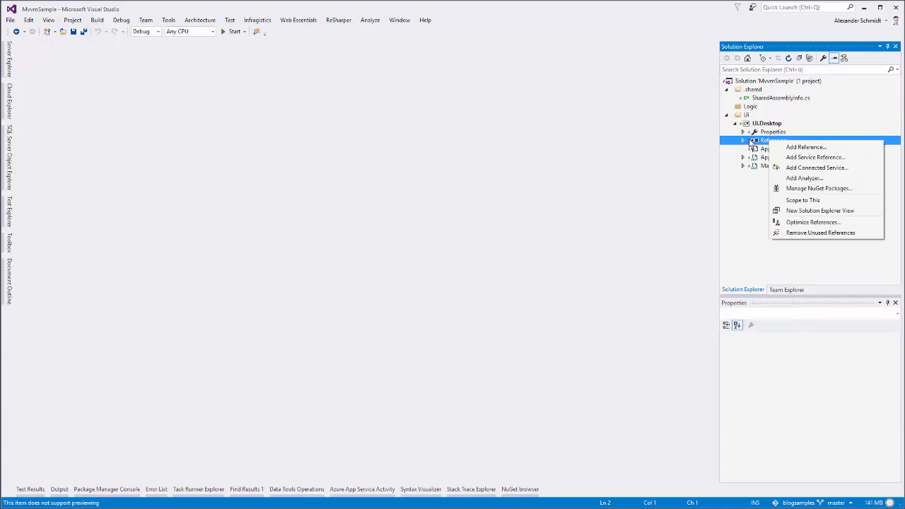
pyautogui.moveTo(829, 188)
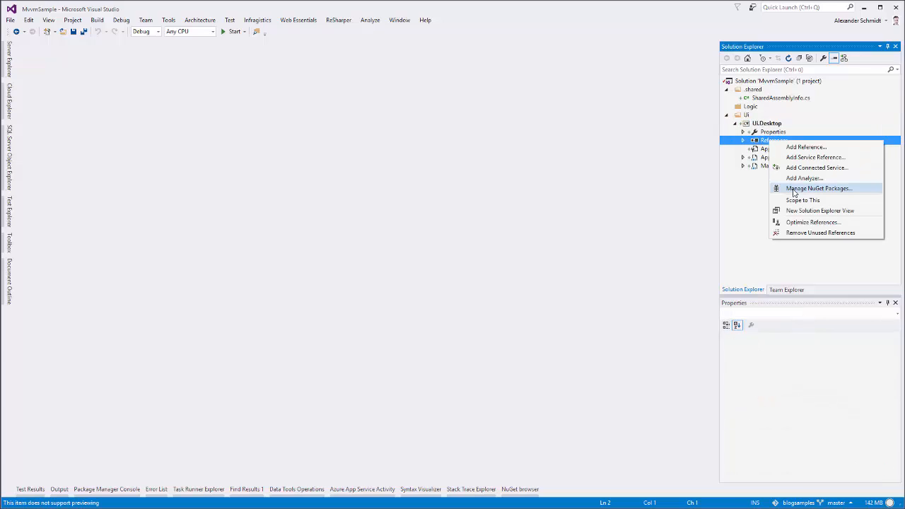
pyautogui.click(822, 188)
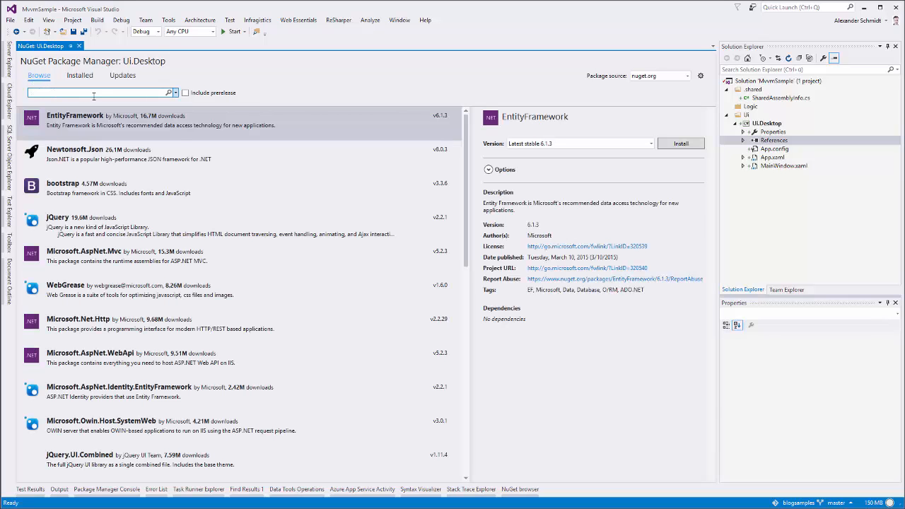
pyautogui.write('mvvmlight')
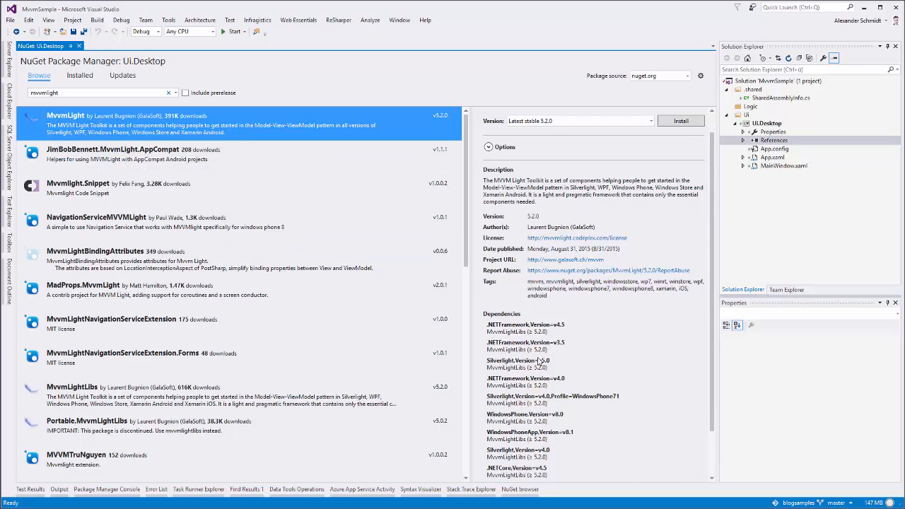
pyautogui.scroll(-3)
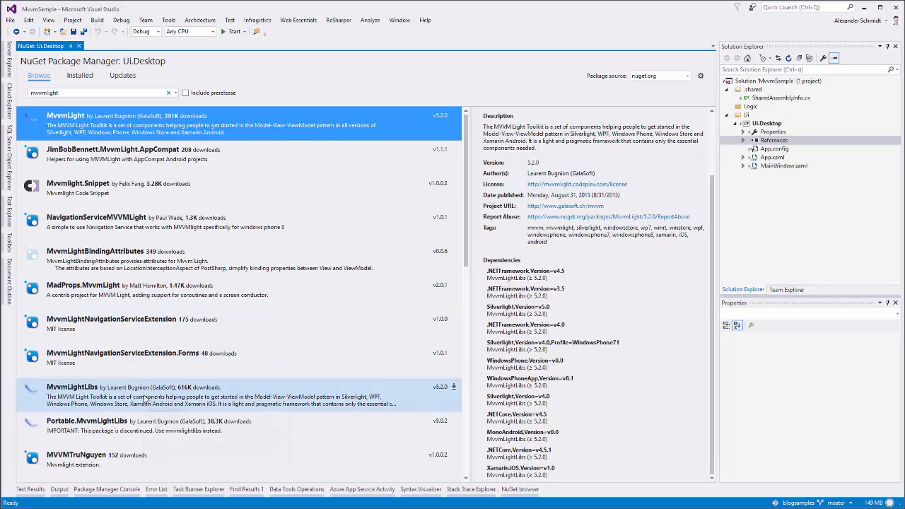
pyautogui.click(72, 388)
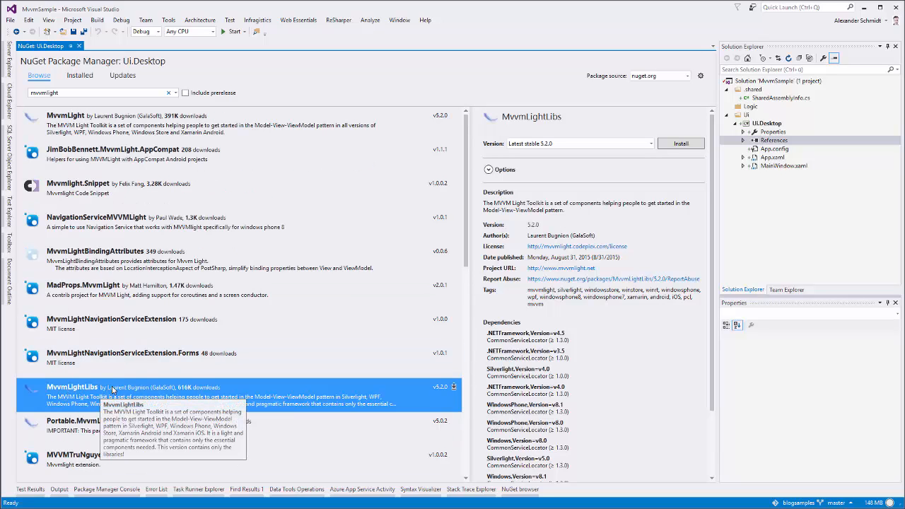
pyautogui.click(66, 116)
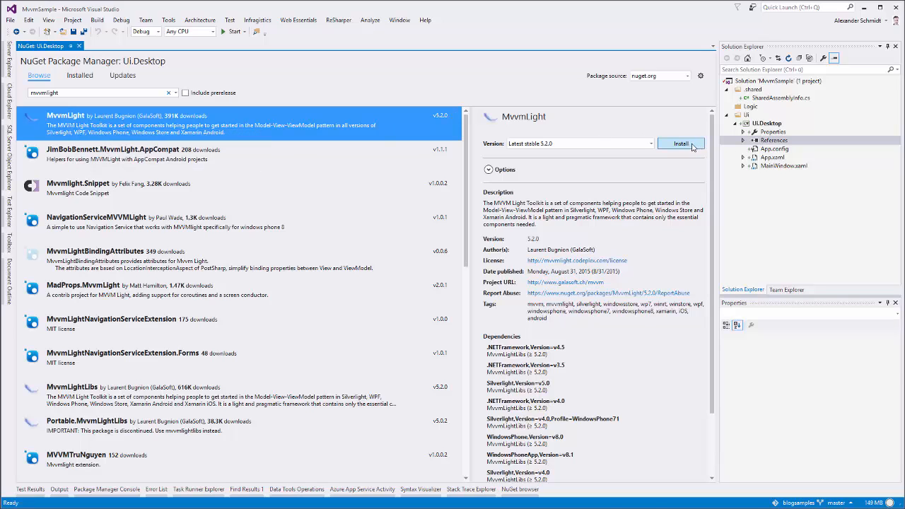
pyautogui.click(681, 143)
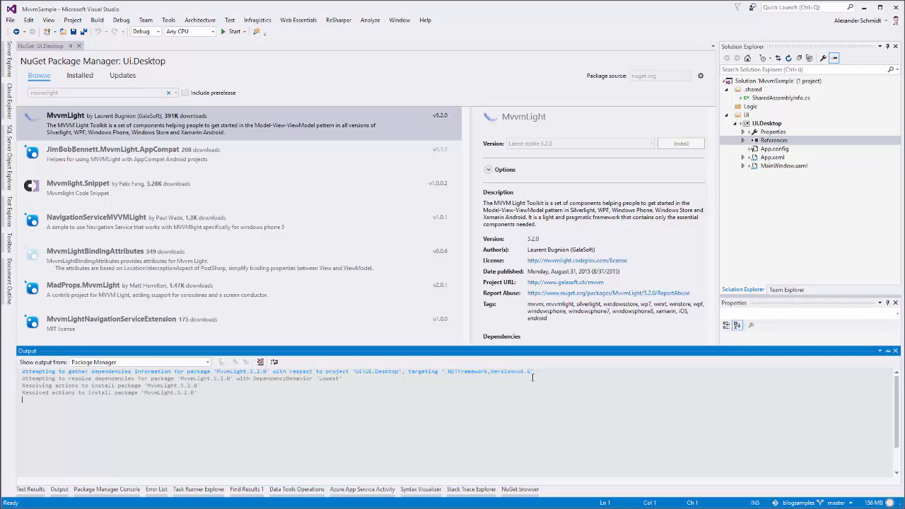
# Accept the license terms to complete the MvvmLight 5.2.0 install
pyautogui.click(680, 143)
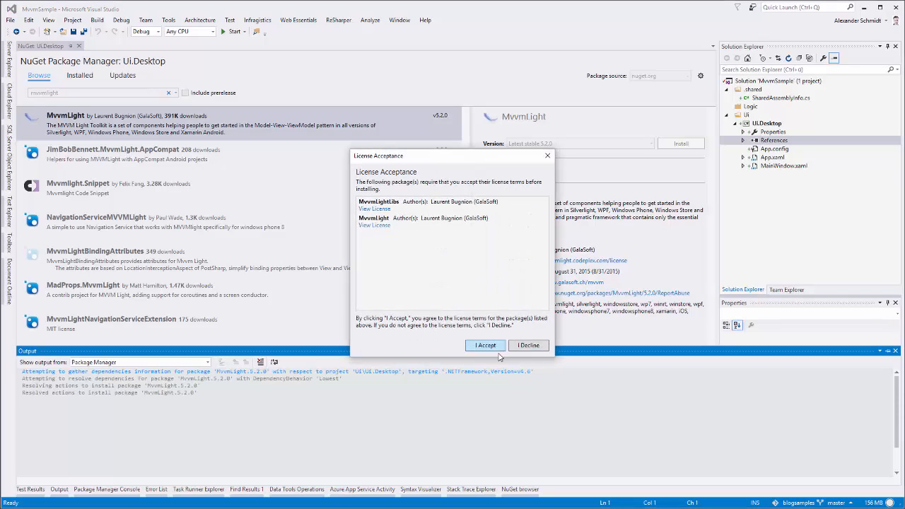
pyautogui.click(485, 346)
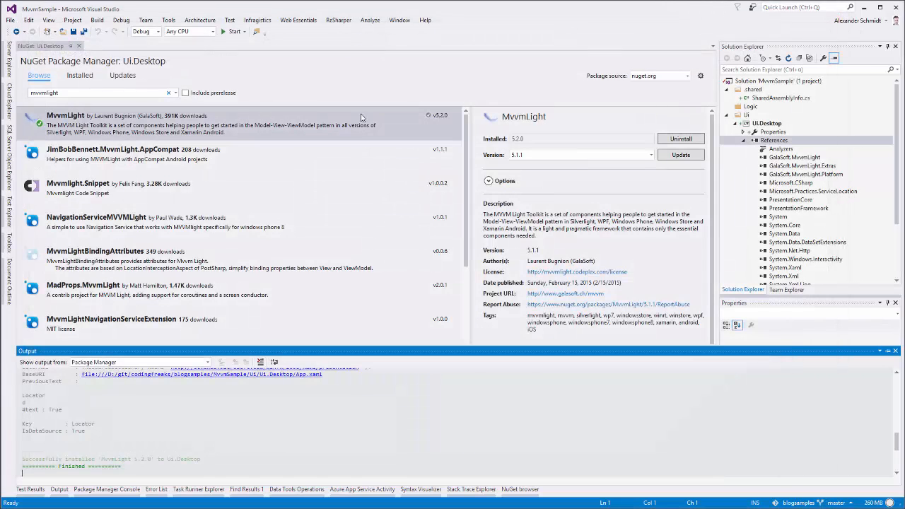
pyautogui.moveTo(71, 45)
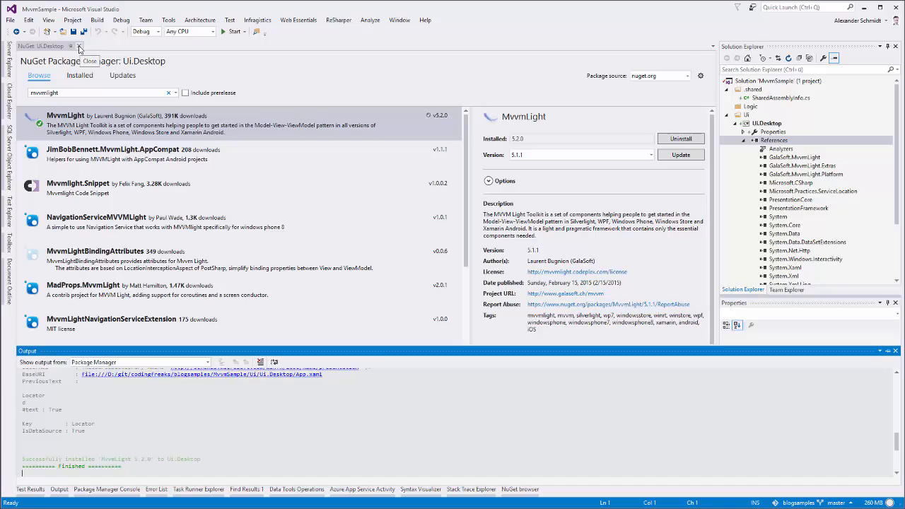
# Close the NuGet page and open ViewModelLocator.cs from the new ViewModel folder
pyautogui.click(73, 46)
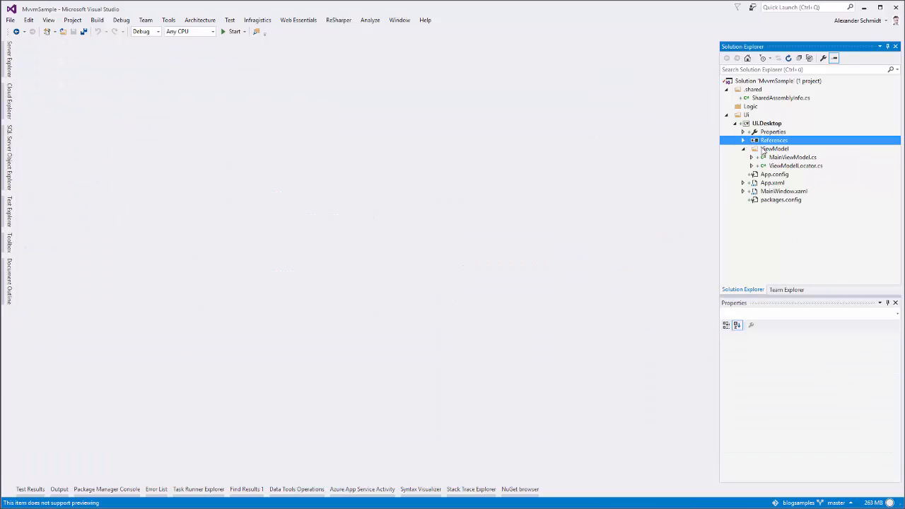
pyautogui.click(775, 149)
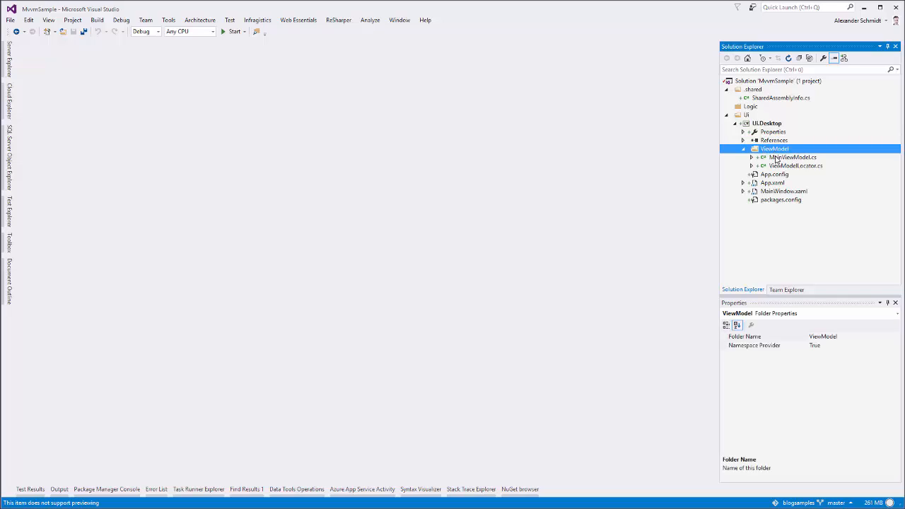
pyautogui.moveTo(778, 174)
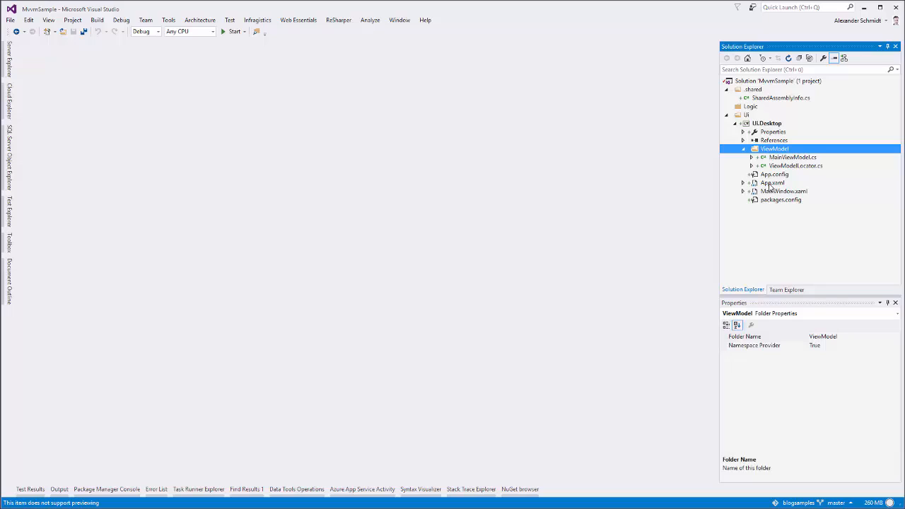
pyautogui.moveTo(776, 216)
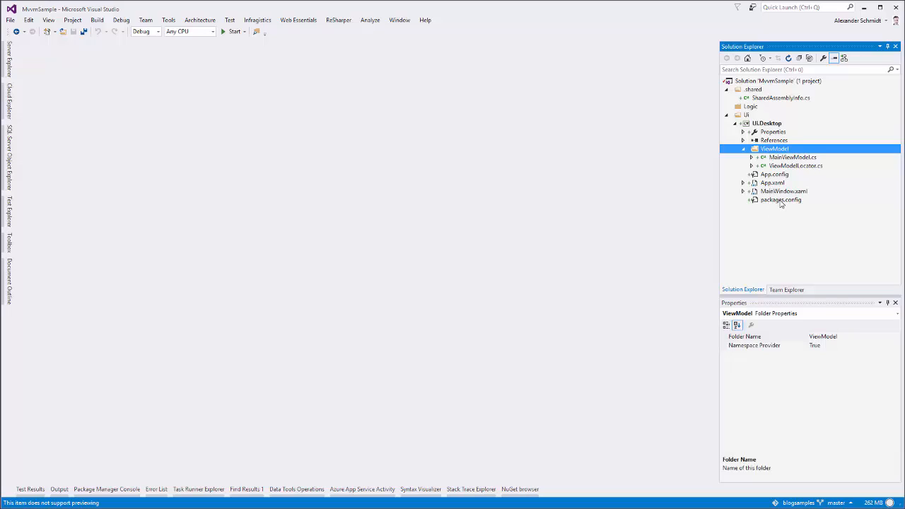
pyautogui.moveTo(775, 191)
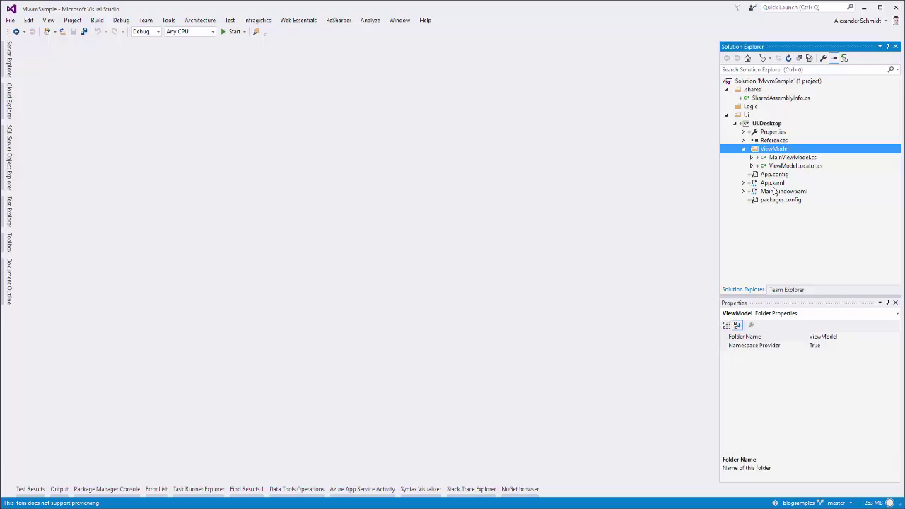
pyautogui.moveTo(775, 187)
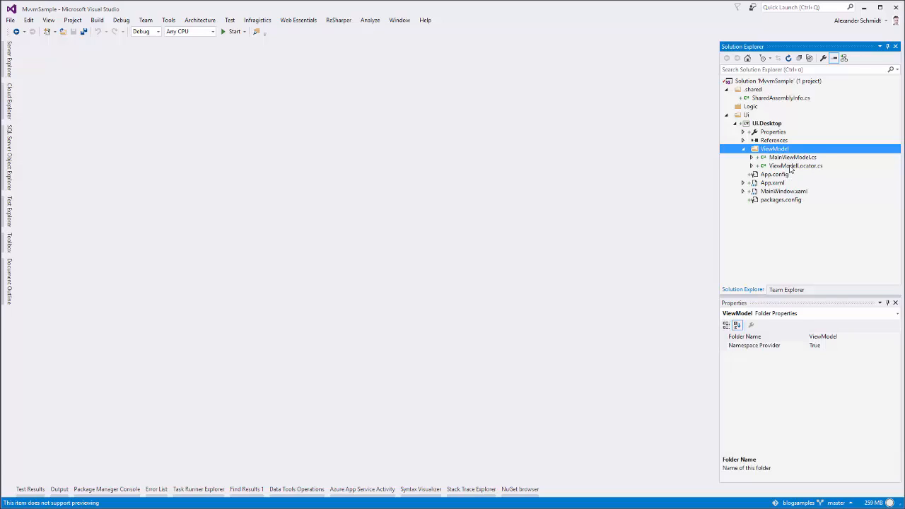
pyautogui.doubleClick(792, 166)
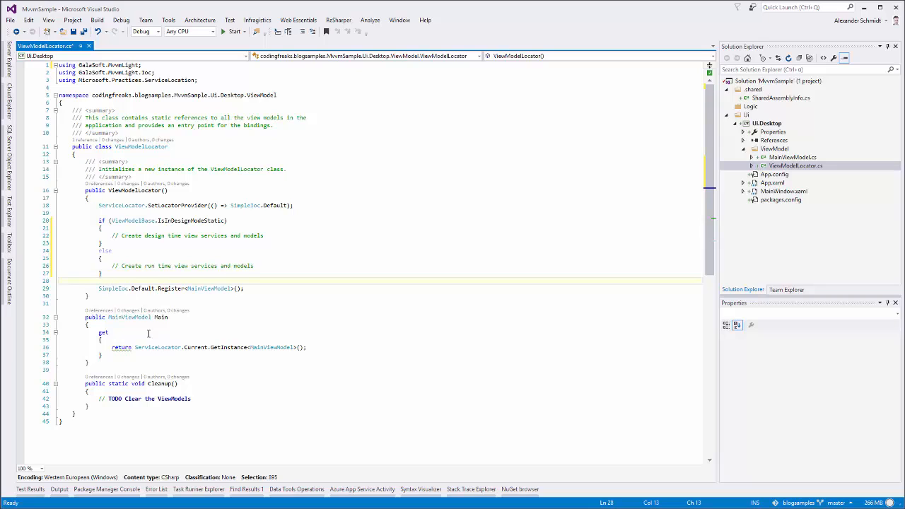
# Convert the Main property to an expression body and tidy the constructor's blank lines
pyautogui.click(29, 342)
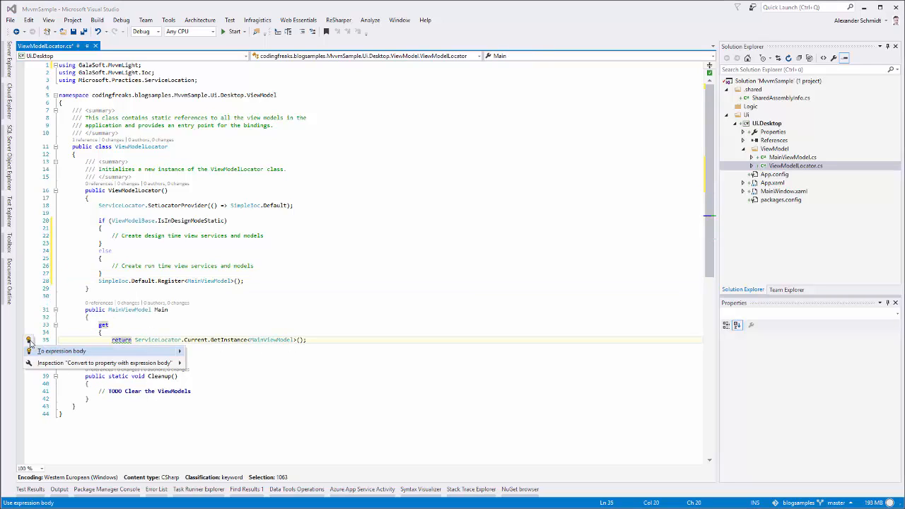
pyautogui.click(62, 351)
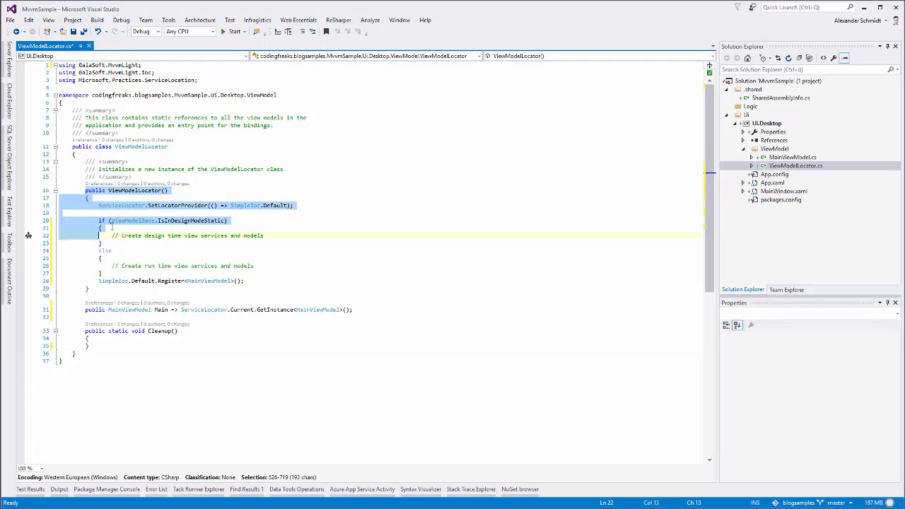
pyautogui.click(124, 213)
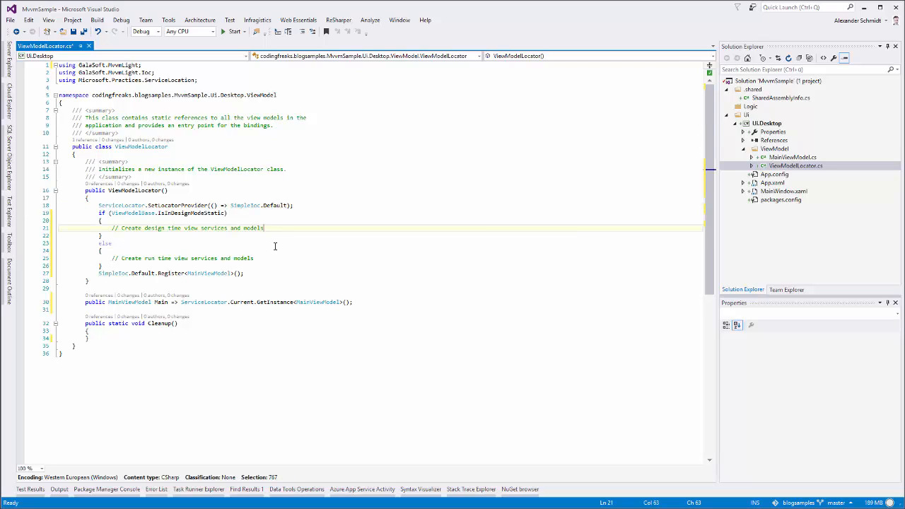
pyautogui.moveTo(302, 246)
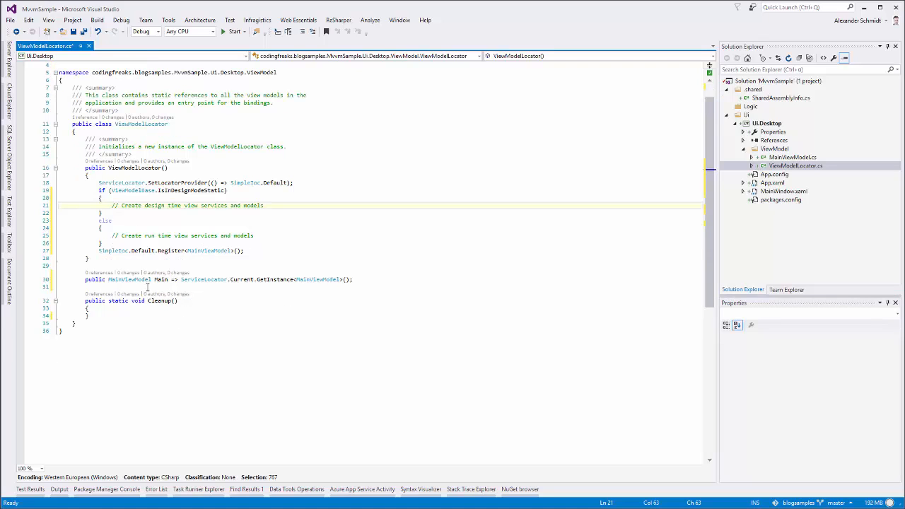
pyautogui.moveTo(135, 279)
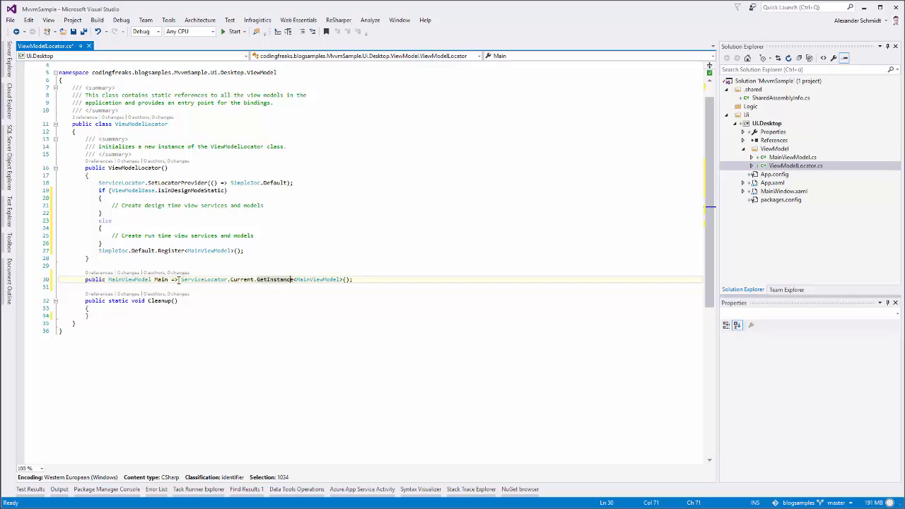
# Review the Main property name and its ServiceLocator call
pyautogui.doubleClick(159, 279)
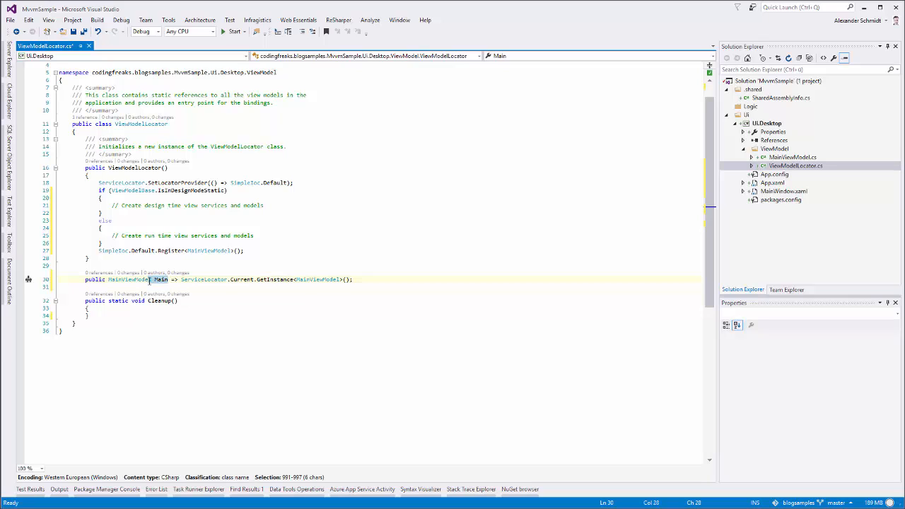
pyautogui.doubleClick(160, 279)
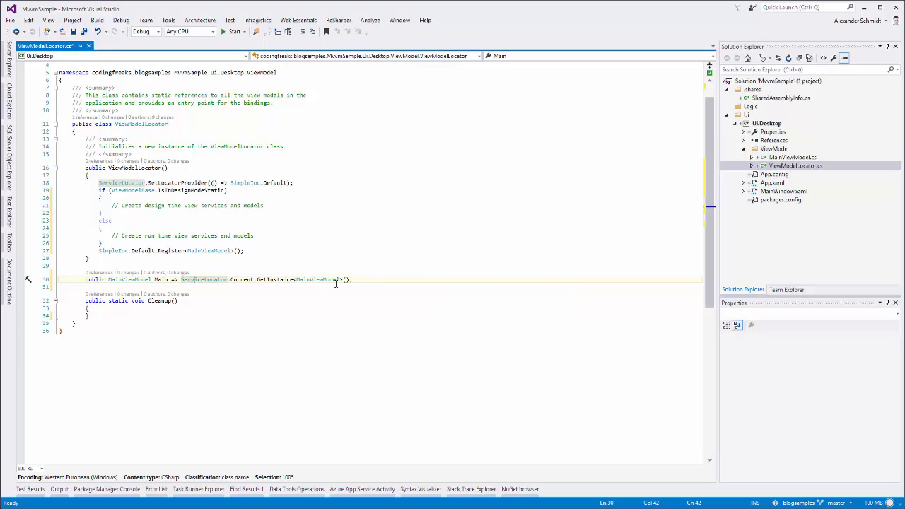
pyautogui.click(225, 291)
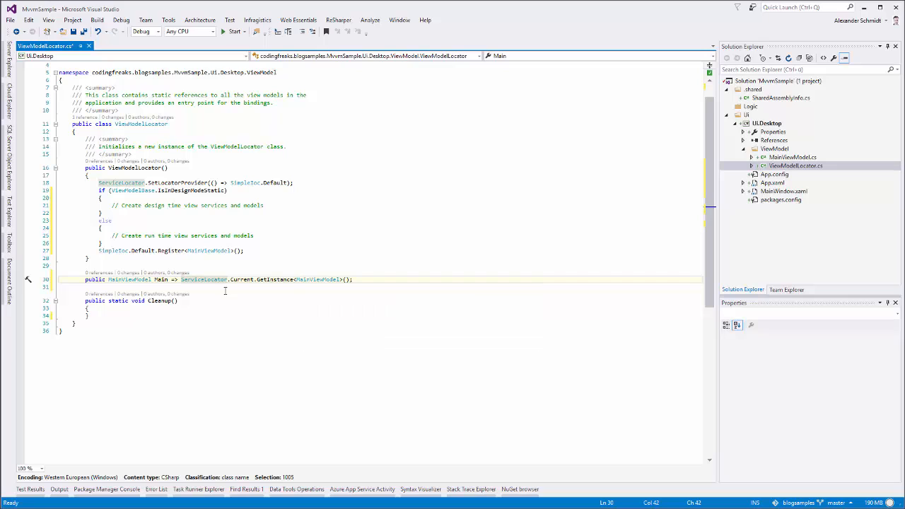
pyautogui.moveTo(326, 284)
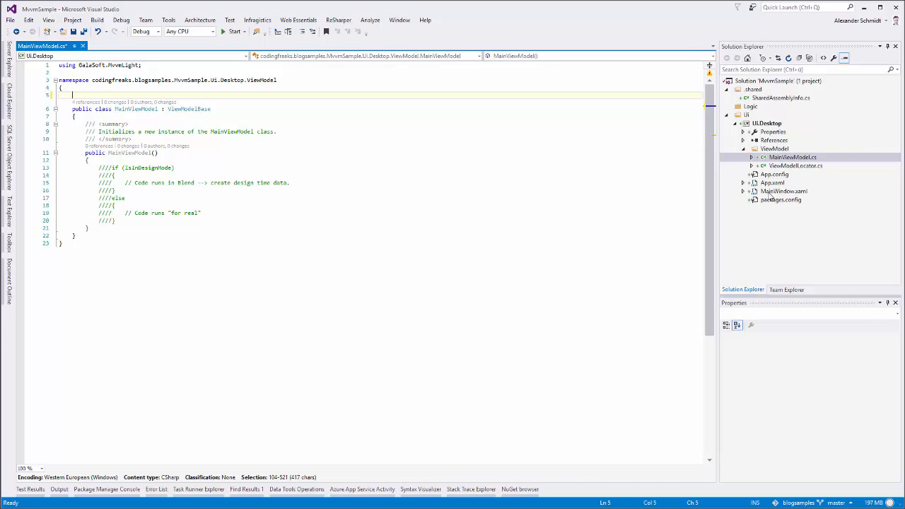
pyautogui.moveTo(802, 183)
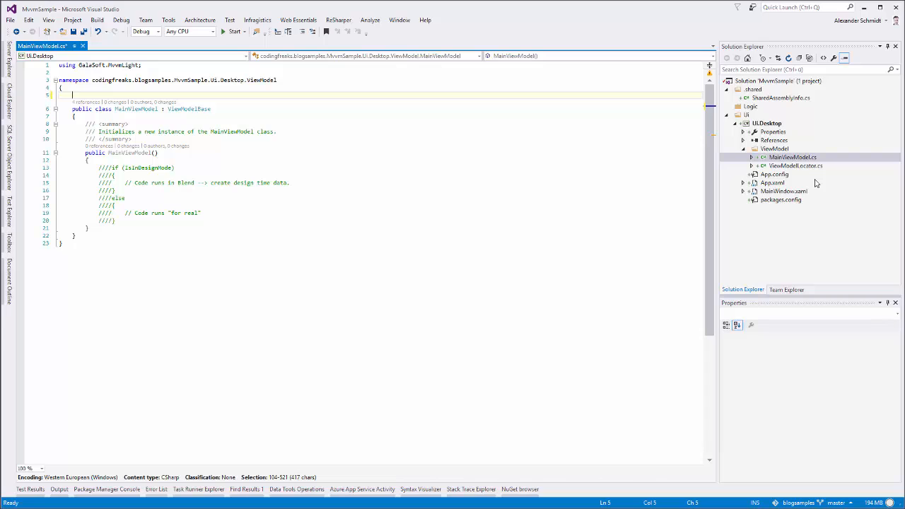
pyautogui.moveTo(809, 192)
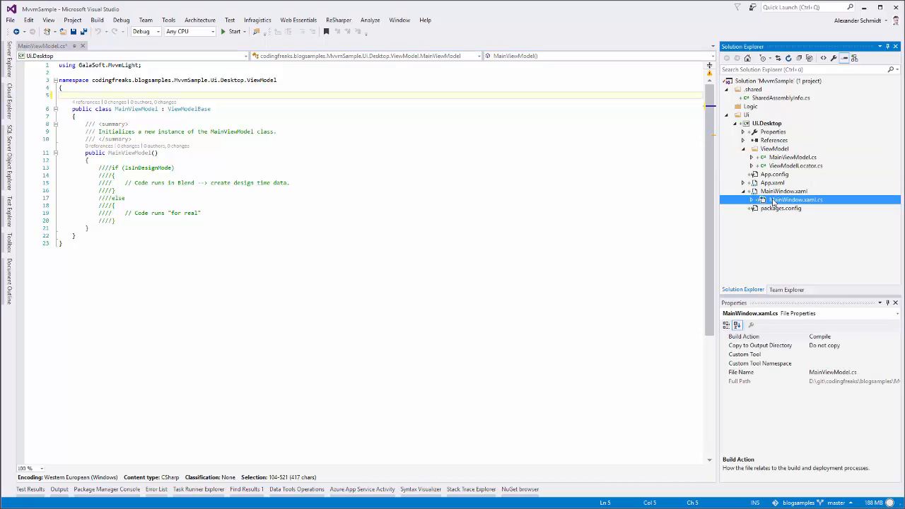
# Check MainWindow.xaml.cs, then close it and the saved MainViewModel.cs
pyautogui.doubleClick(794, 199)
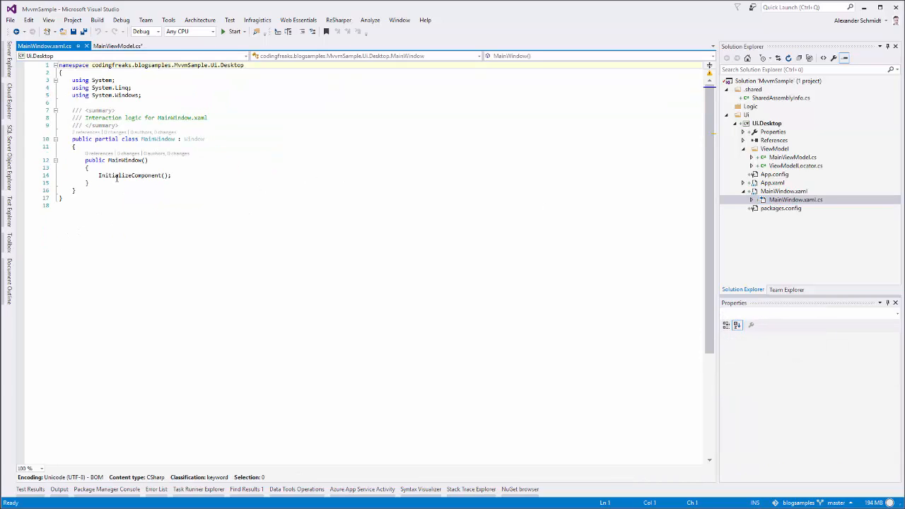
pyautogui.doubleClick(135, 175)
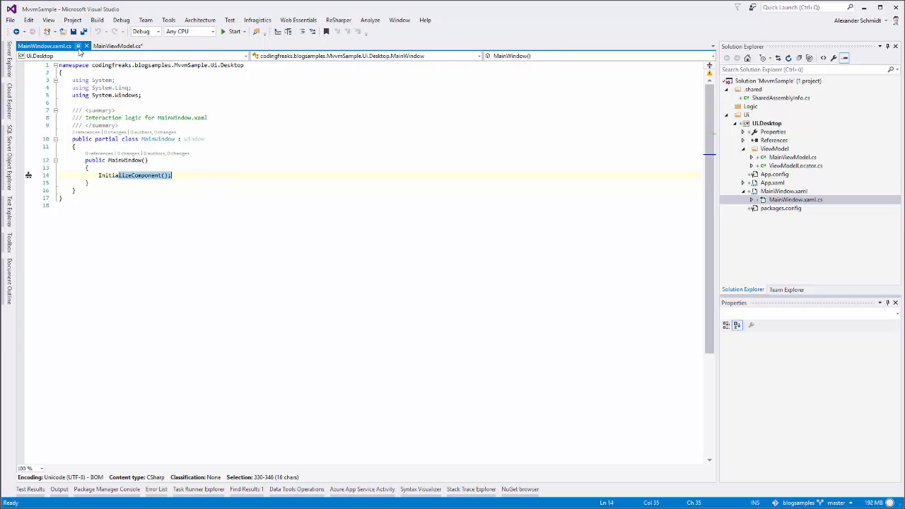
pyautogui.click(108, 46)
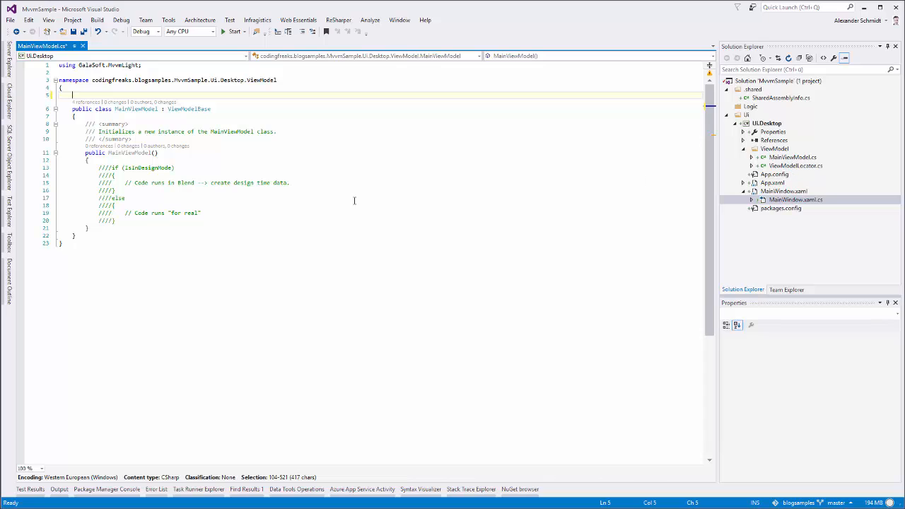
pyautogui.moveTo(140, 132)
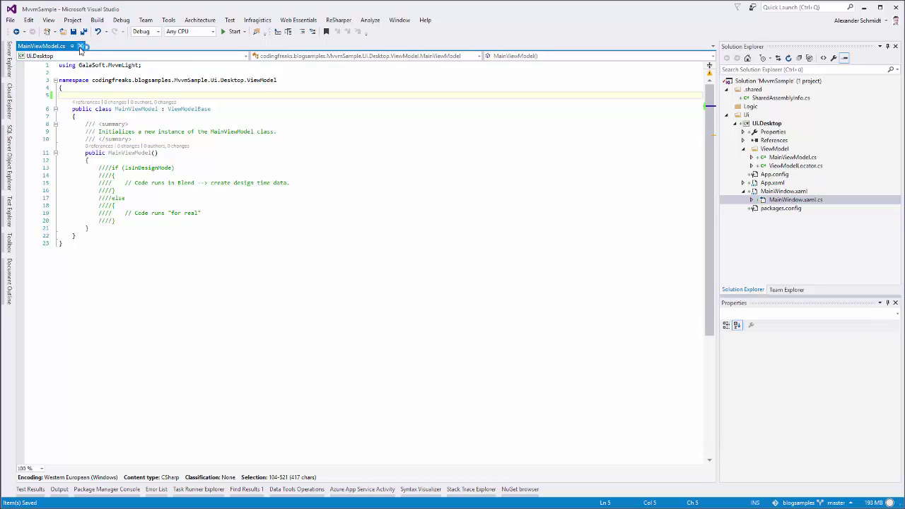
pyautogui.click(68, 47)
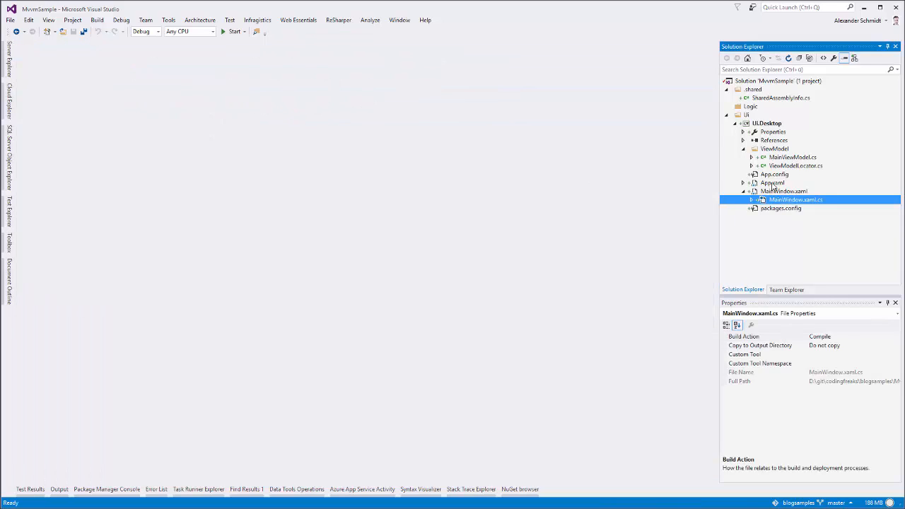
# Open App.xaml and check ViewModelLocator's namespace before closing ViewModelLocator.cs
pyautogui.doubleClick(773, 182)
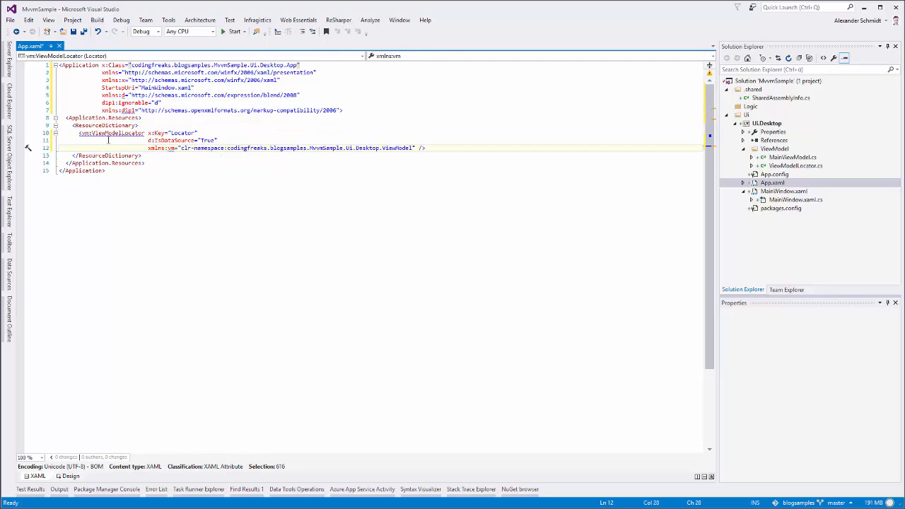
pyautogui.doubleClick(110, 132)
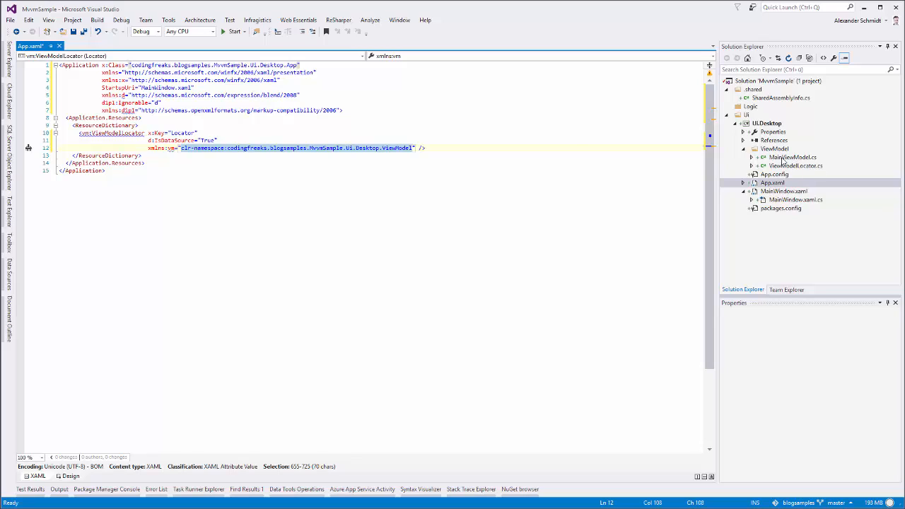
pyautogui.moveTo(788, 174)
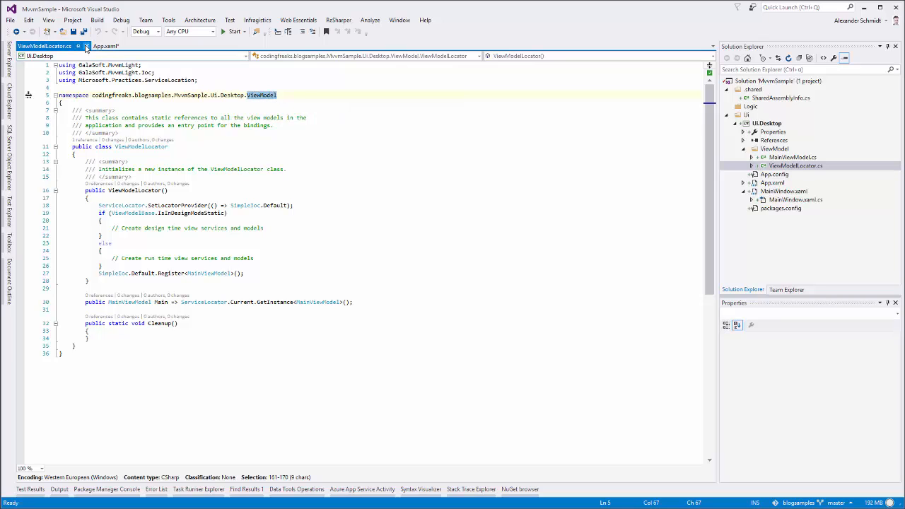
pyautogui.click(105, 46)
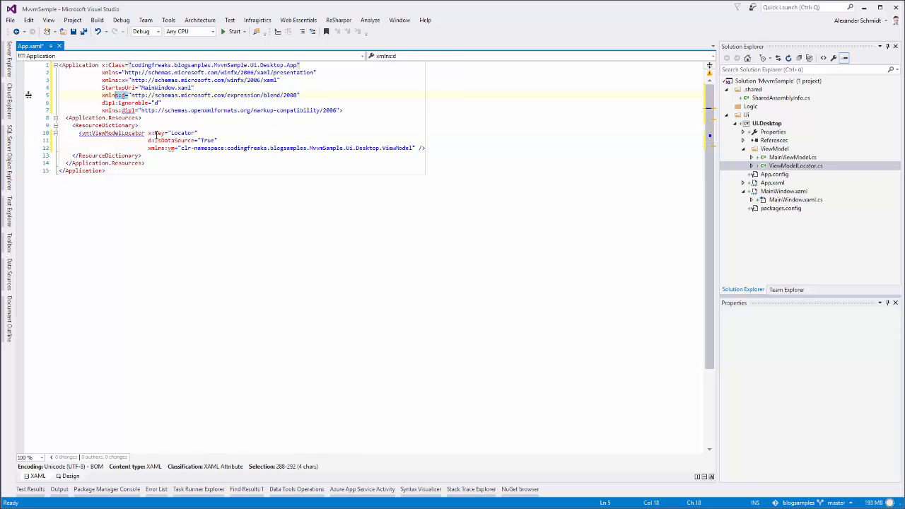
pyautogui.moveTo(180, 101)
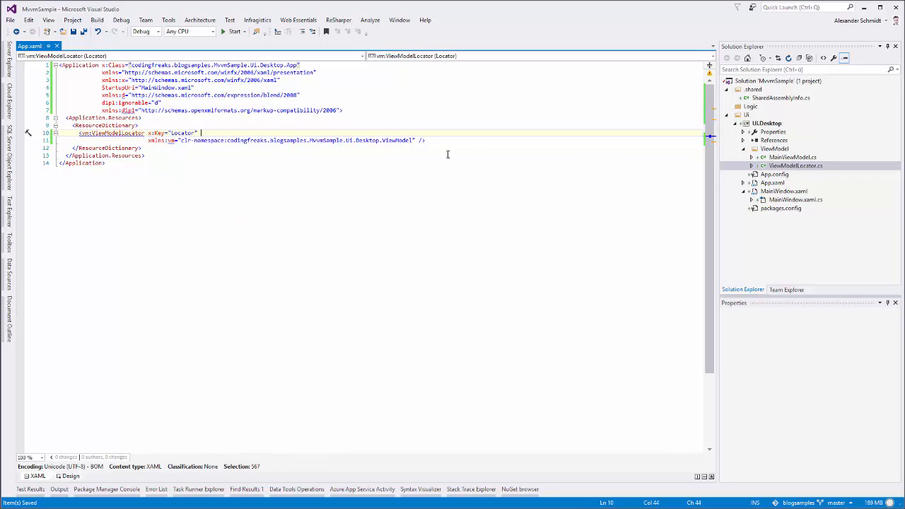
# Re-add d:IsDataSource="True" to the Locator resource, rebuilding UI.Desktop before and after
pyautogui.click(764, 122)
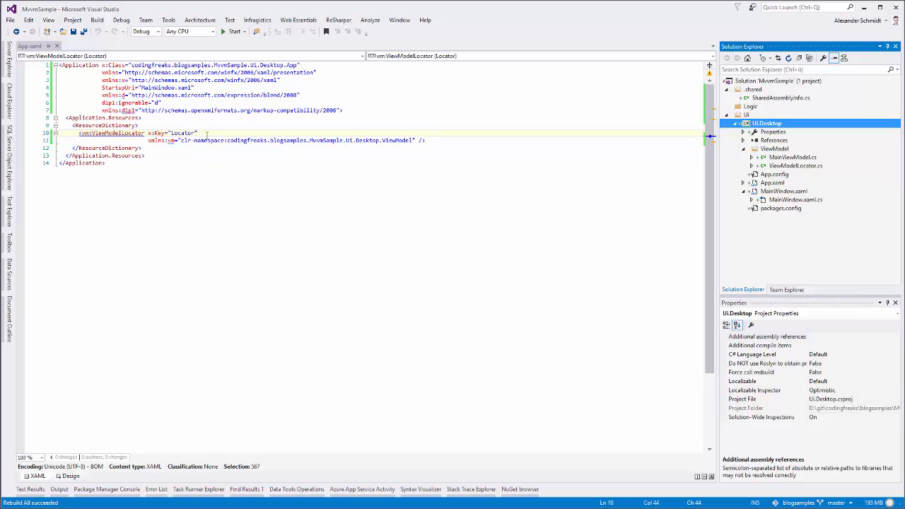
pyautogui.write('d:IsDataSource="True"')
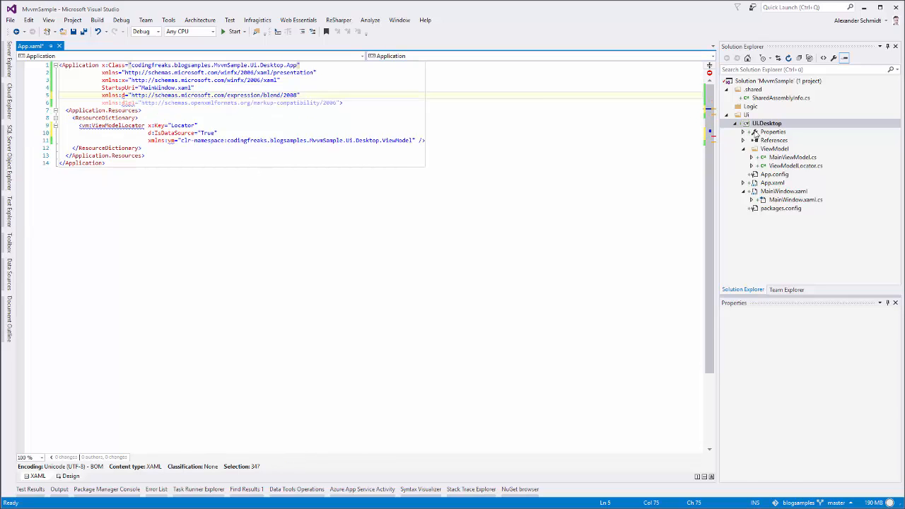
pyautogui.click(764, 122)
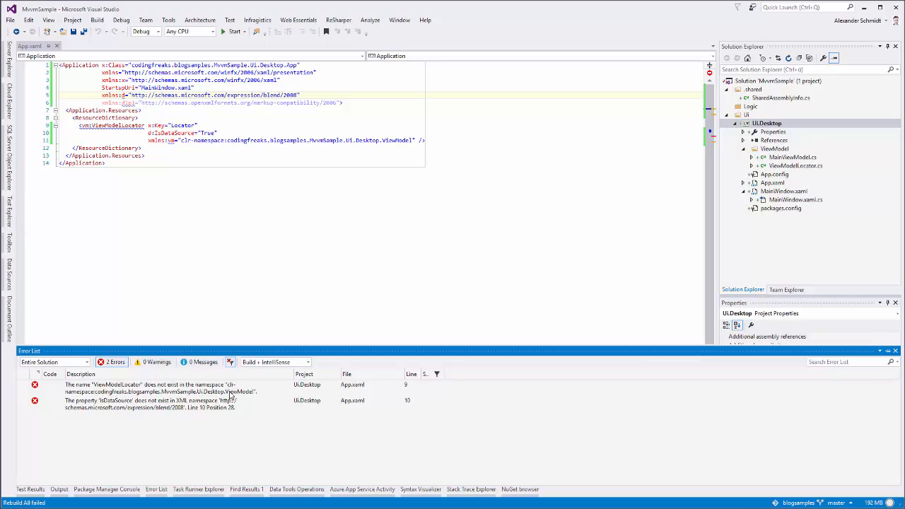
pyautogui.moveTo(162, 411)
pyautogui.write('dipl:Ignorable="d"')
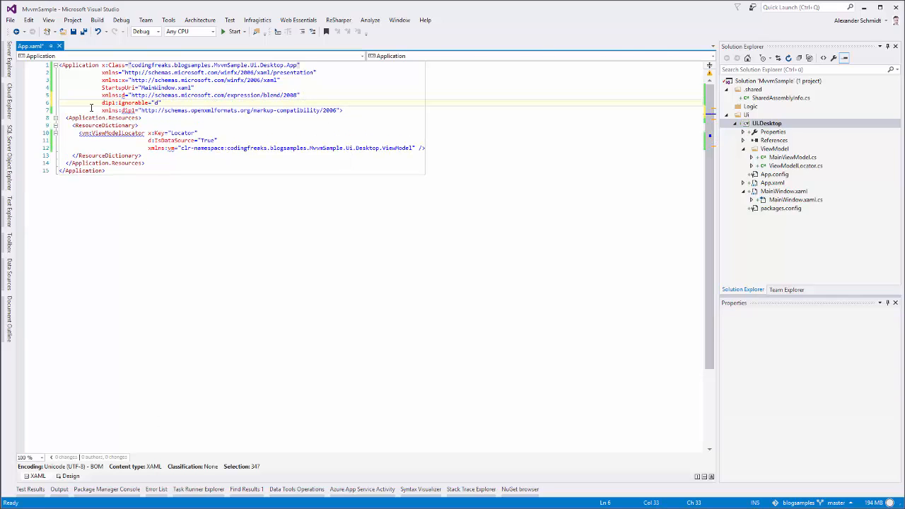
# Restore the mc:Ignorable namespace declaration, then save and close App.xaml
pyautogui.moveTo(101, 103); pyautogui.dragTo(162, 102)
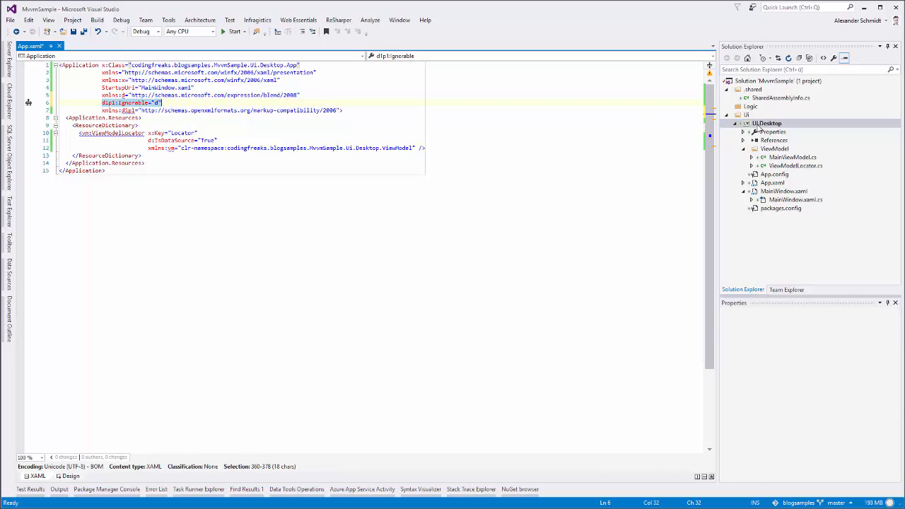
pyautogui.click(768, 123)
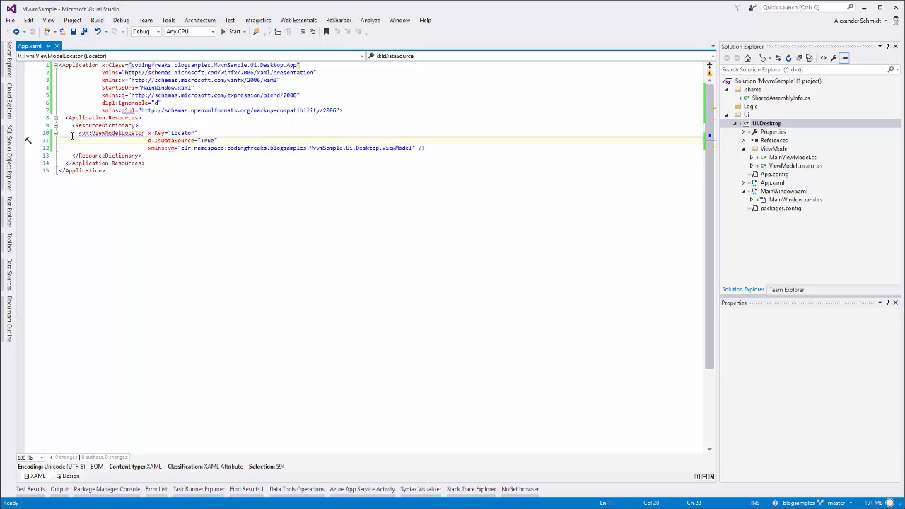
pyautogui.moveTo(79, 132); pyautogui.dragTo(425, 148)
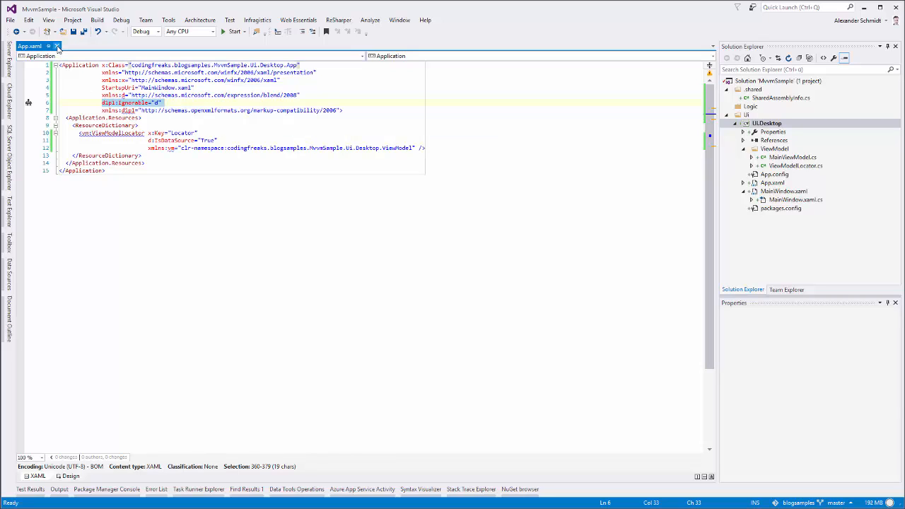
pyautogui.click(769, 148)
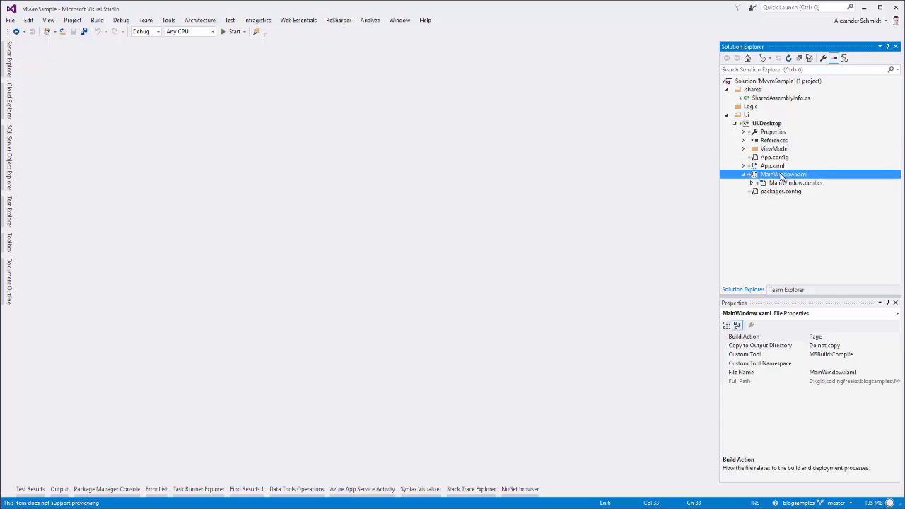
# Open MainWindow.xaml and close the running empty MainWindow app
pyautogui.doubleClick(784, 174)
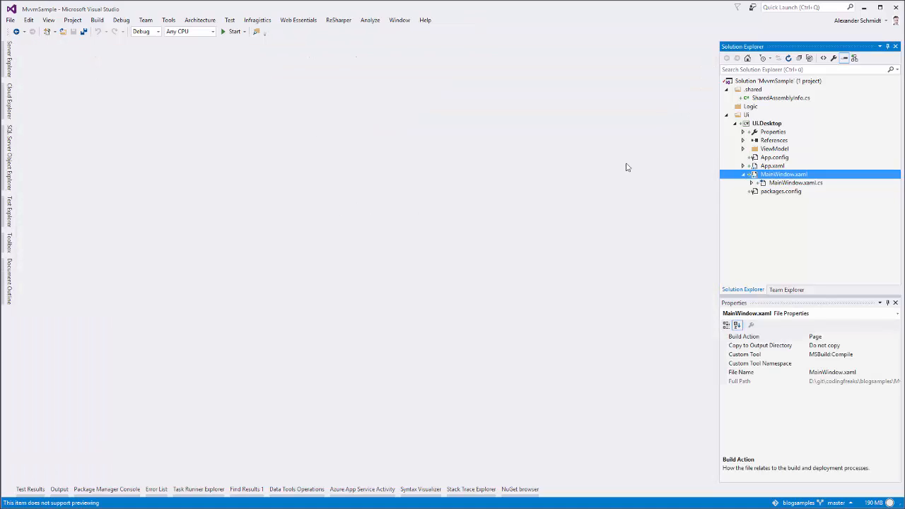
pyautogui.moveTo(588, 112)
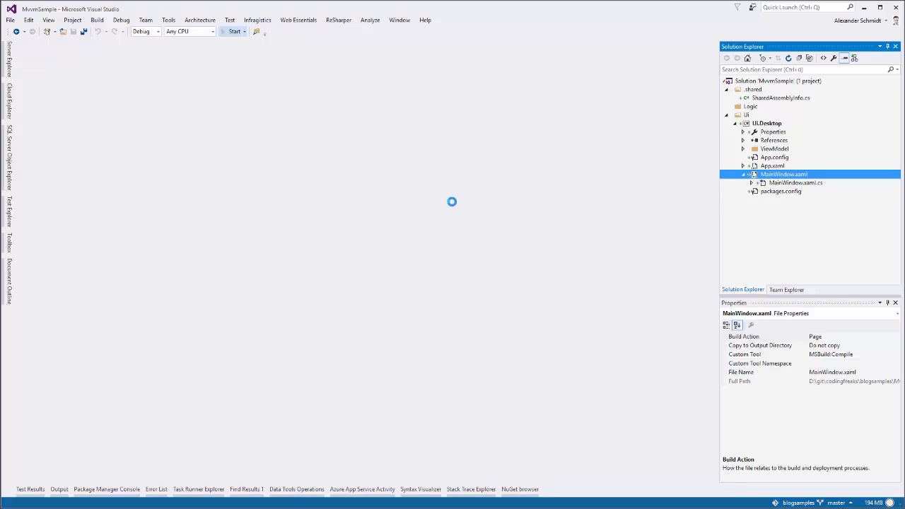
pyautogui.click(232, 32)
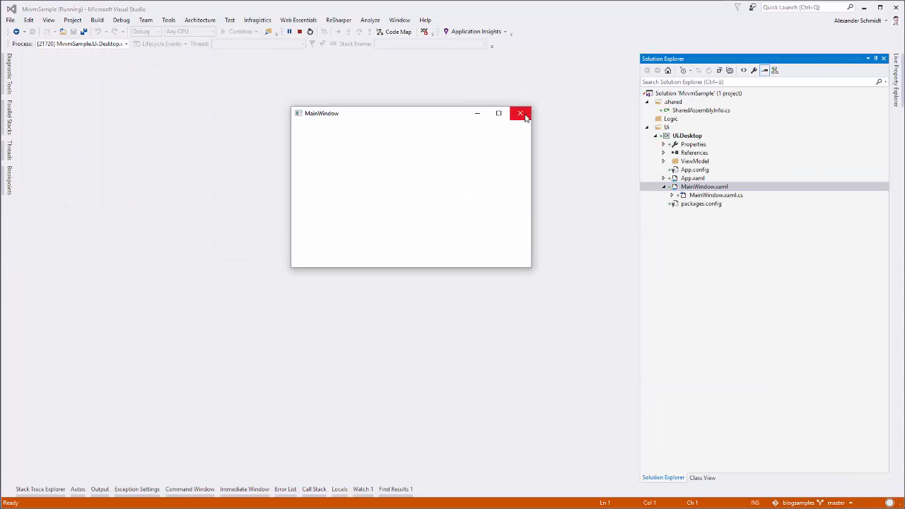
pyautogui.click(521, 113)
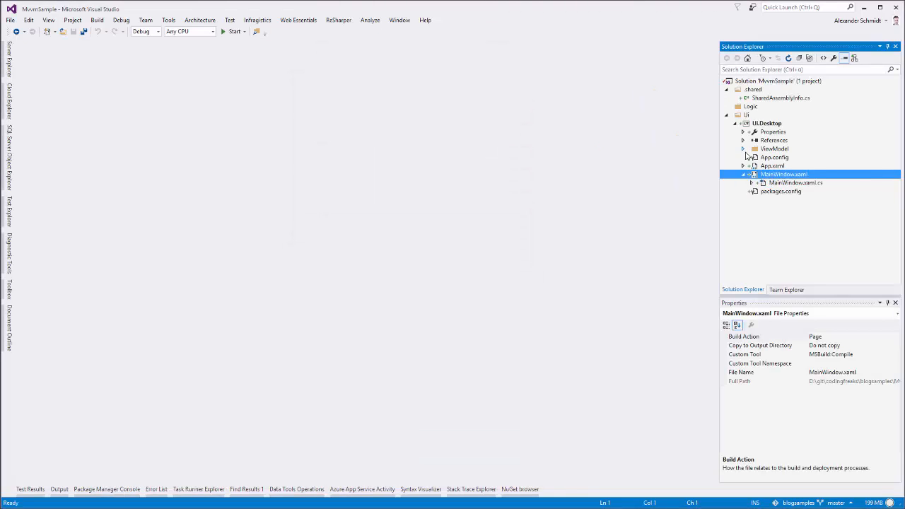
# Expand the ViewModel folder, review ViewModelLocator.cs, and close it
pyautogui.click(745, 149)
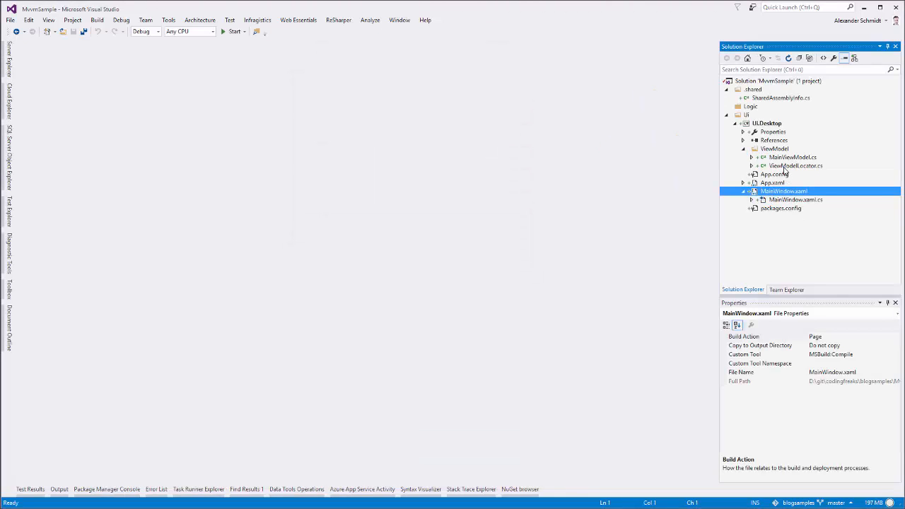
pyautogui.doubleClick(787, 165)
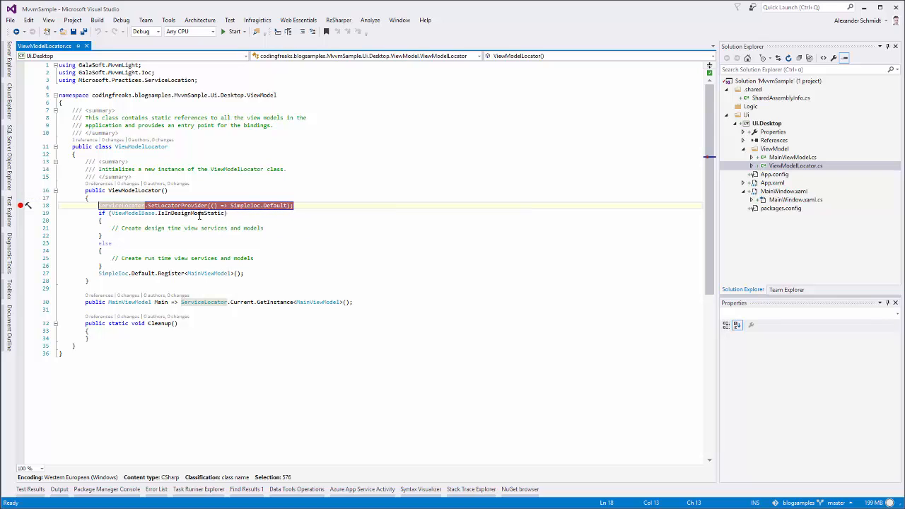
pyautogui.click(227, 32)
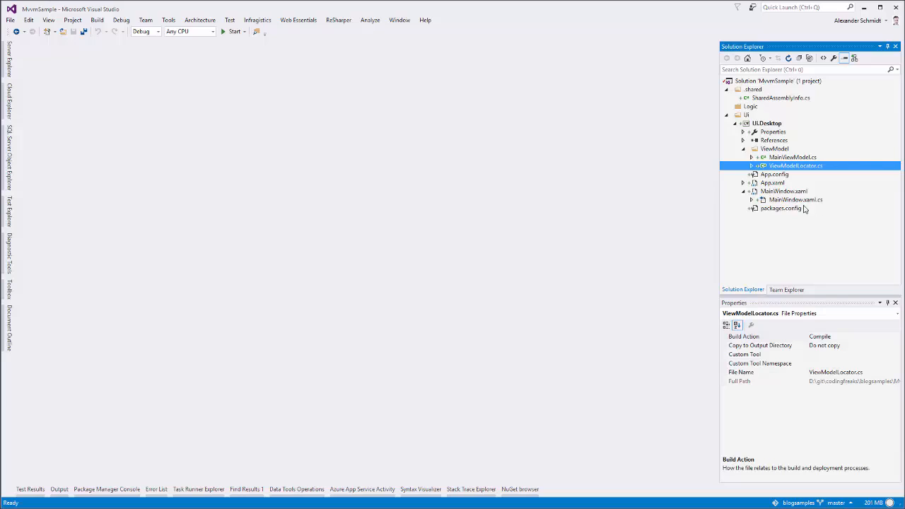
pyautogui.moveTo(782, 196)
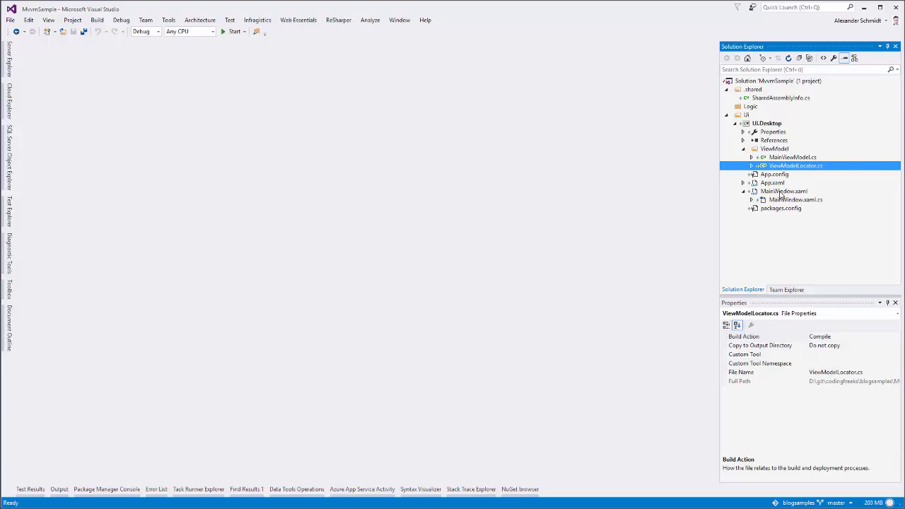
pyautogui.click(790, 157)
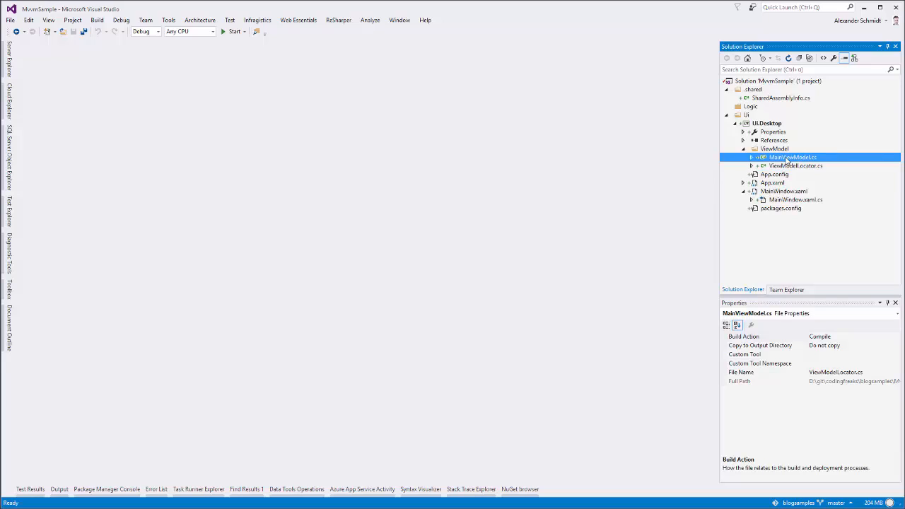
pyautogui.doubleClick(793, 199)
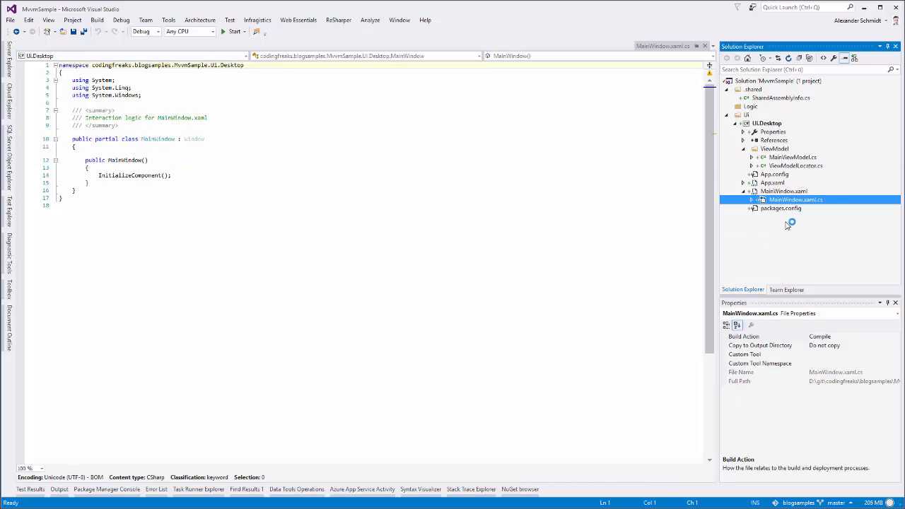
pyautogui.doubleClick(792, 166)
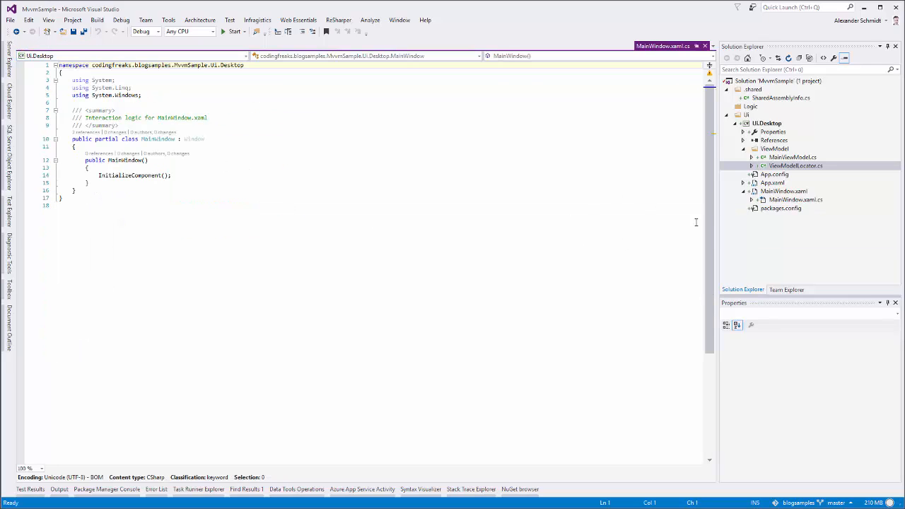
pyautogui.click(796, 165)
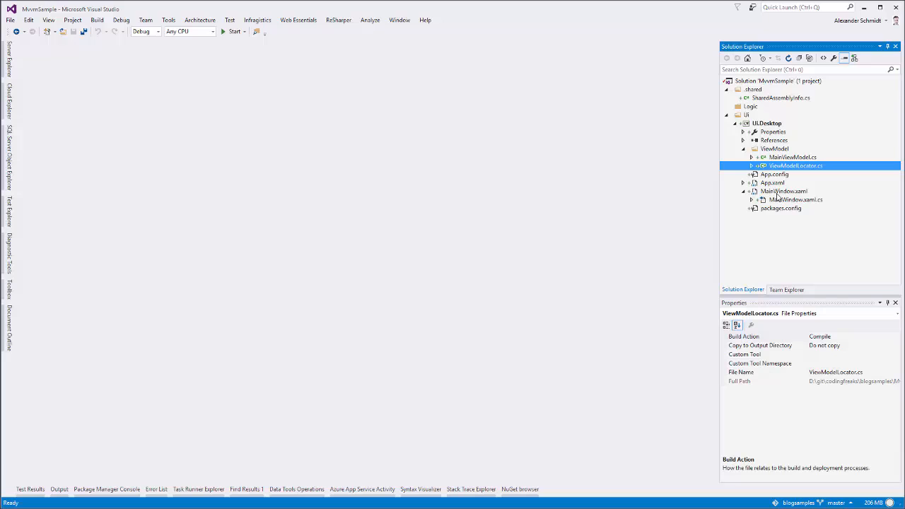
# Open MainWindow.xaml from Solution Explorer in the XAML designer
pyautogui.click(784, 191)
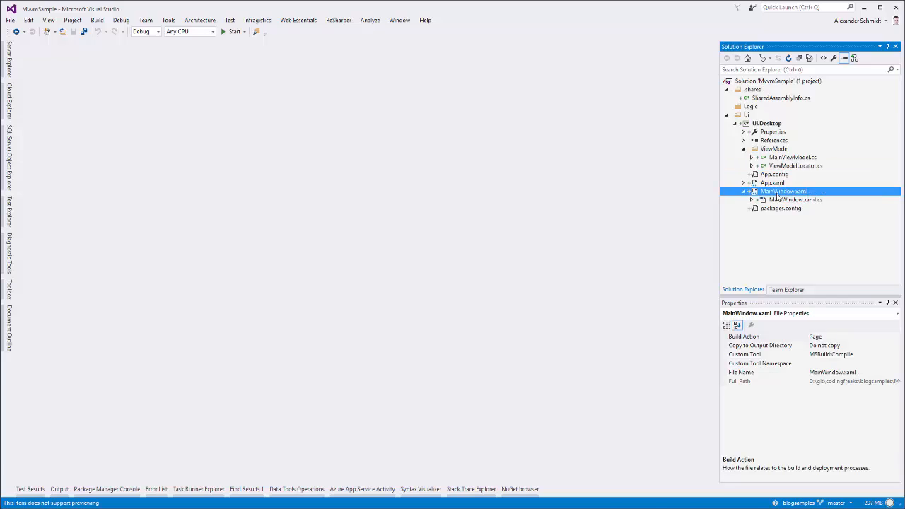
pyautogui.doubleClick(777, 191)
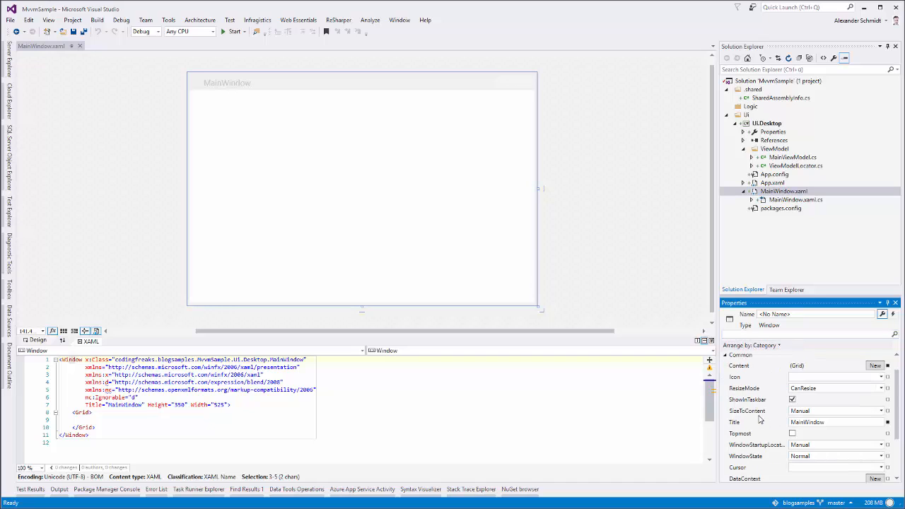
pyautogui.scroll(-3)
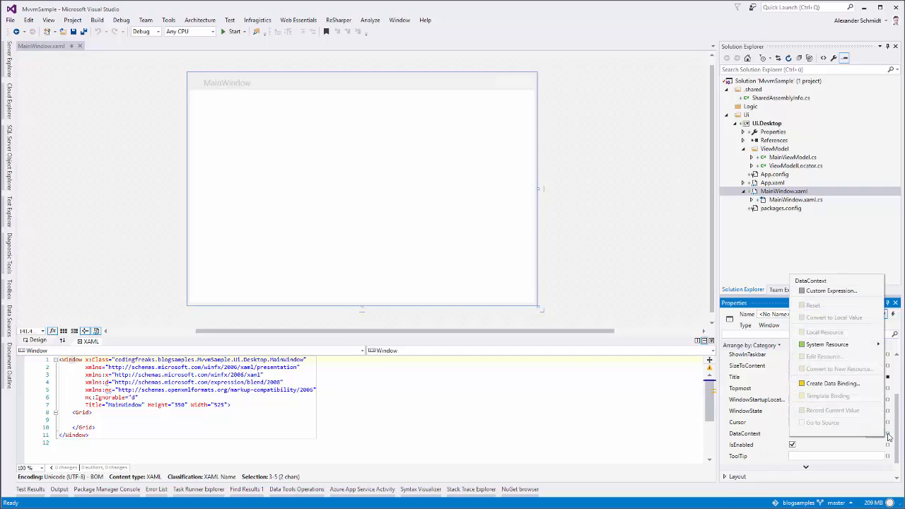
pyautogui.moveTo(852, 384)
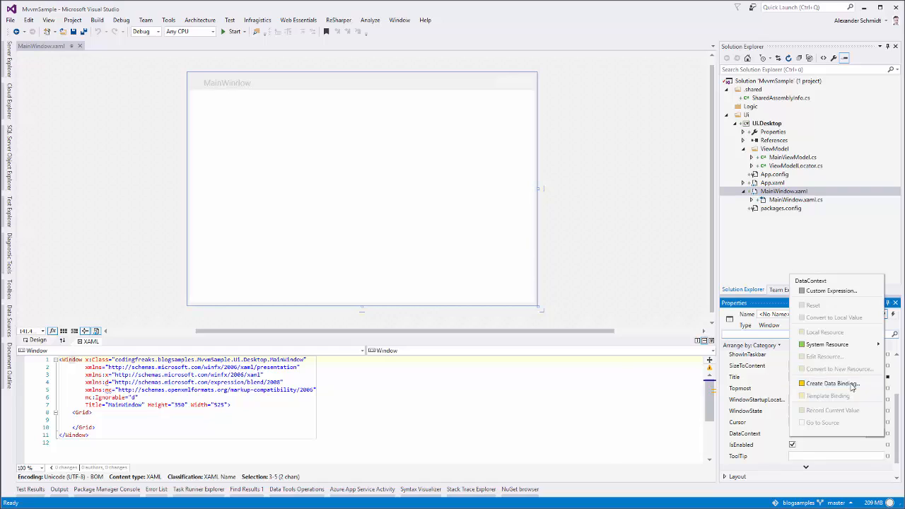
pyautogui.click(829, 384)
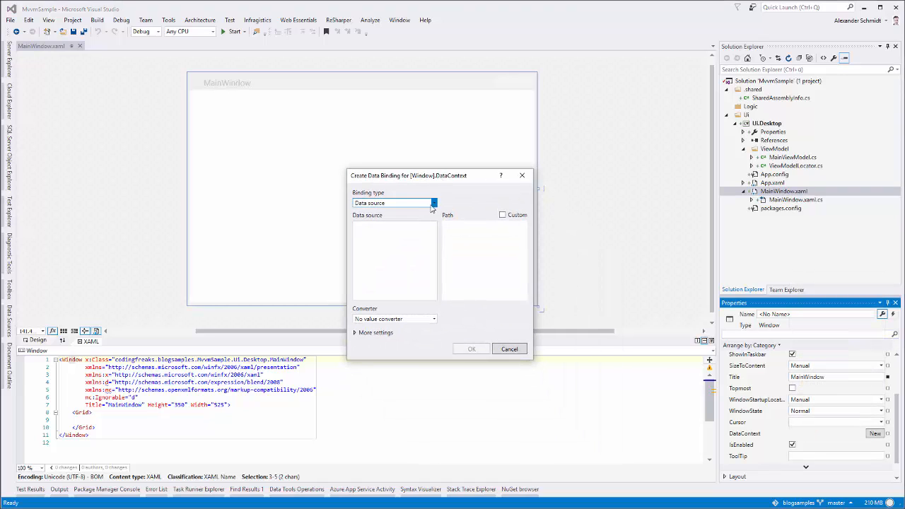
pyautogui.click(431, 203)
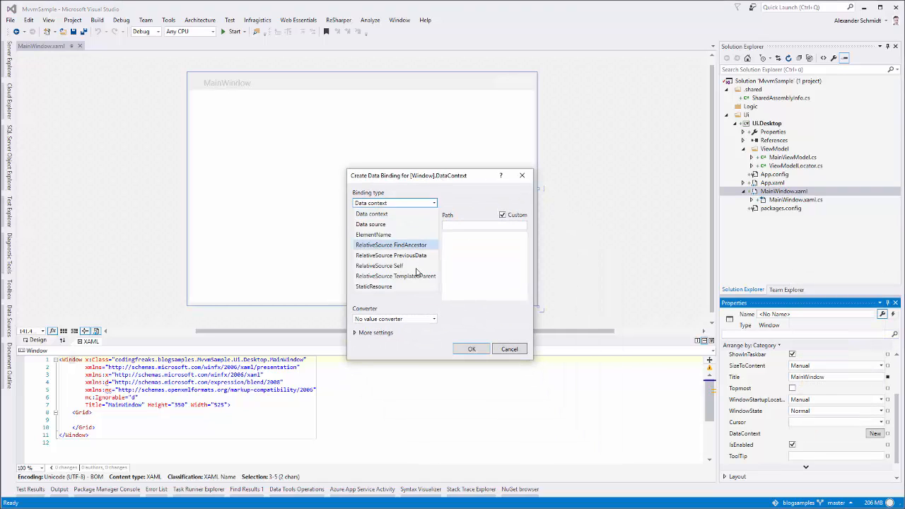
pyautogui.click(373, 287)
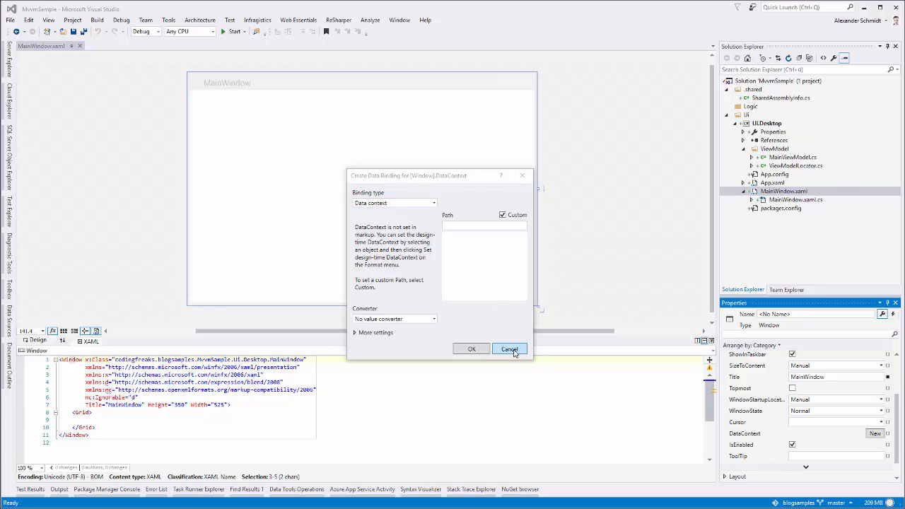
pyautogui.click(510, 348)
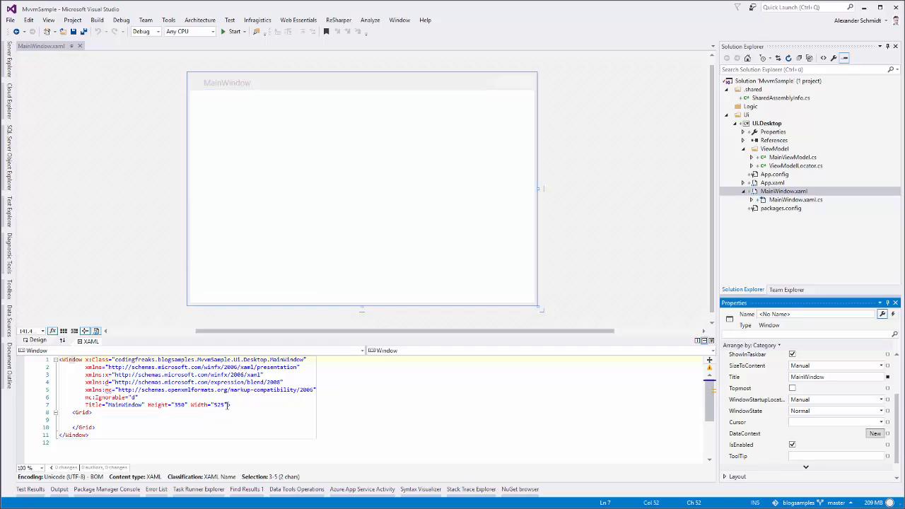
# Add a DataContext="{Binding Main" attribute line to the Window tag after Width="525"
pyautogui.press('Enter')
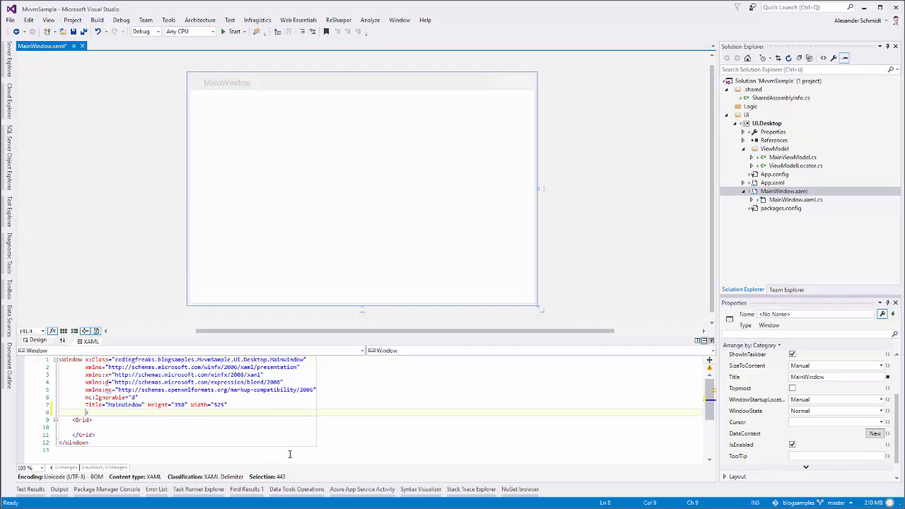
pyautogui.write('DataContext="')
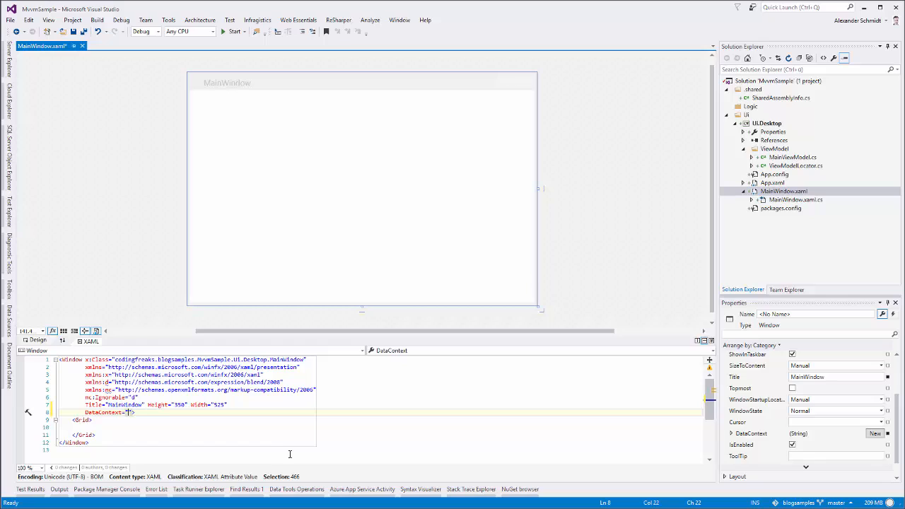
pyautogui.write('fdjkfhsj')
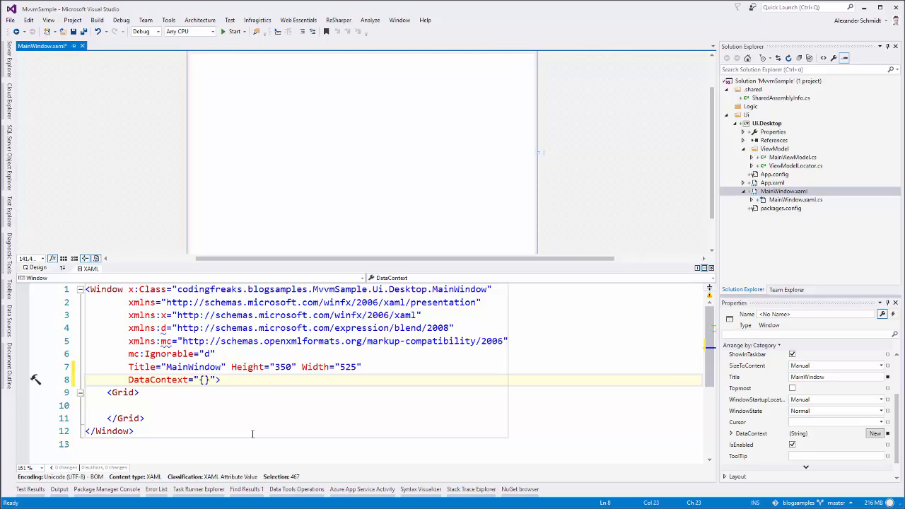
pyautogui.write('Binding')
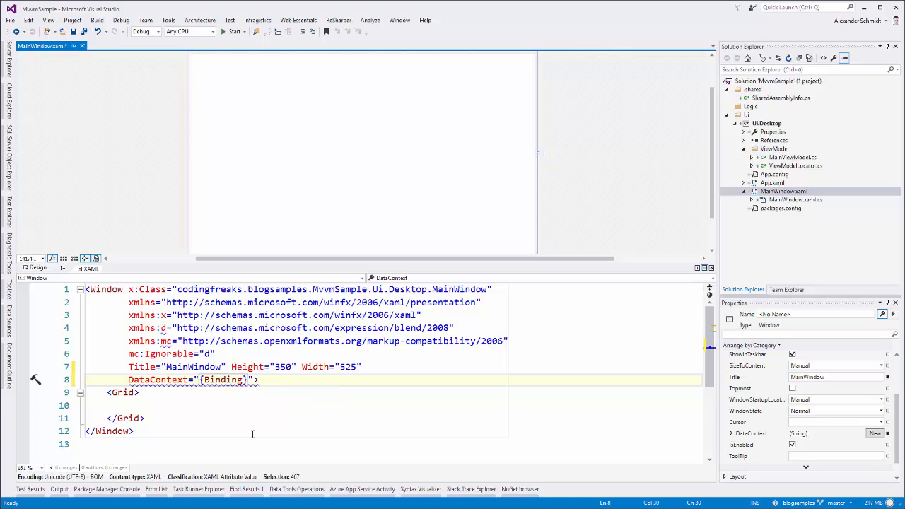
pyautogui.write('M')
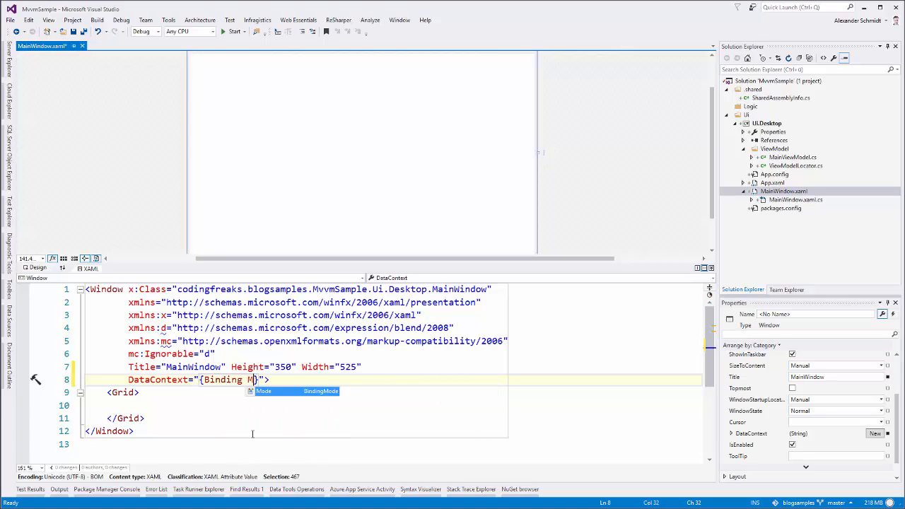
pyautogui.write('ain')
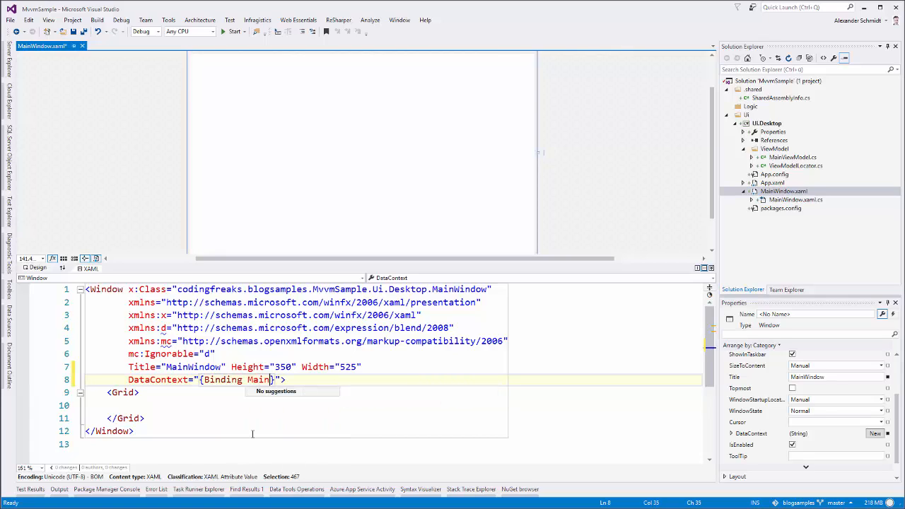
pyautogui.moveTo(703, 195)
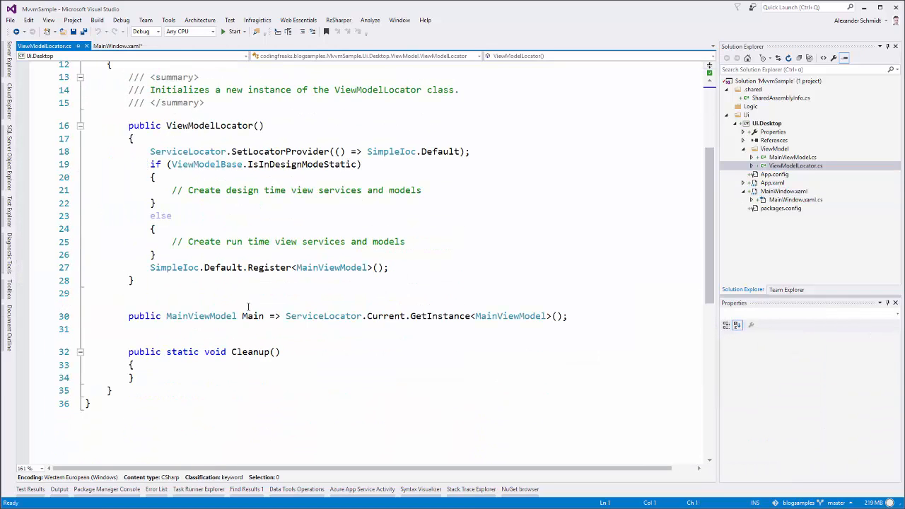
# Add Source={StaticResource Locator} to the Main binding in MainWindow.xaml
pyautogui.doubleClick(253, 316)
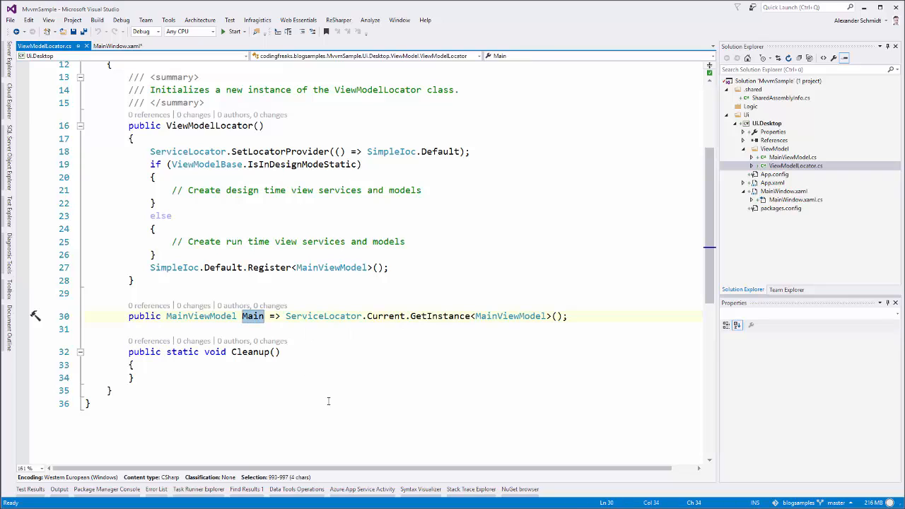
pyautogui.click(104, 47)
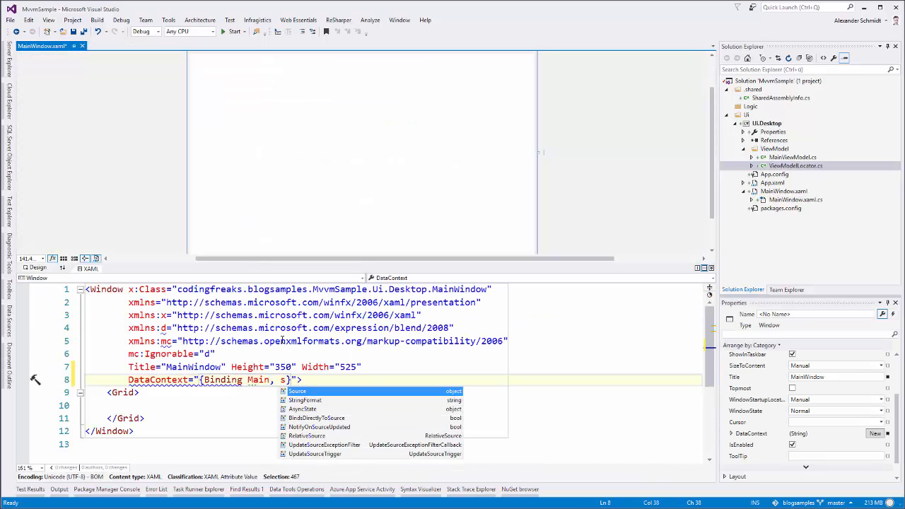
pyautogui.write('ource=')
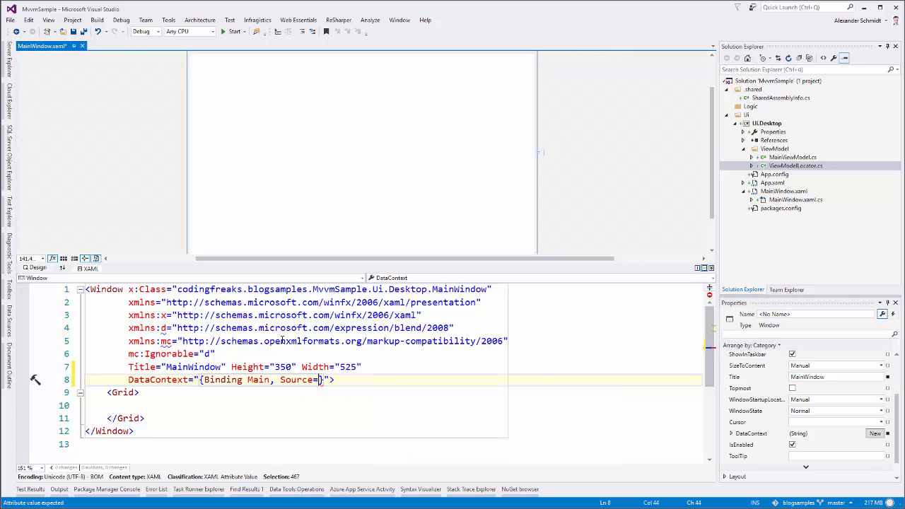
pyautogui.write('{StaticResource')
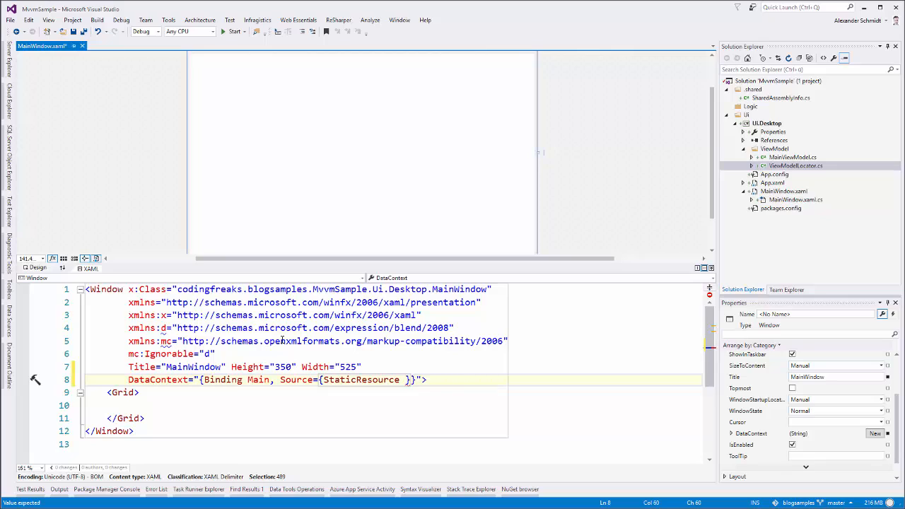
pyautogui.write('Locator')
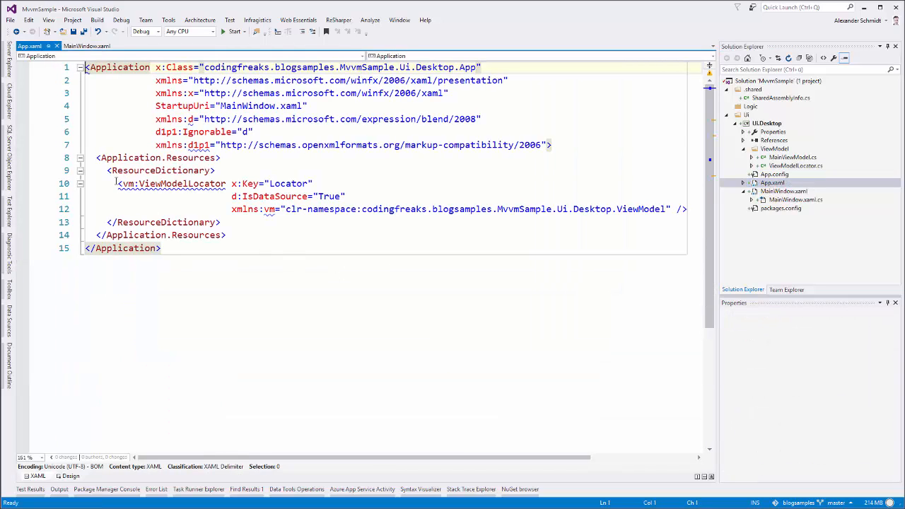
# Review the completed binding {Binding Main, Source={StaticResource Locator}} in MainWindow.xaml
pyautogui.moveTo(107, 171); pyautogui.dragTo(224, 222)
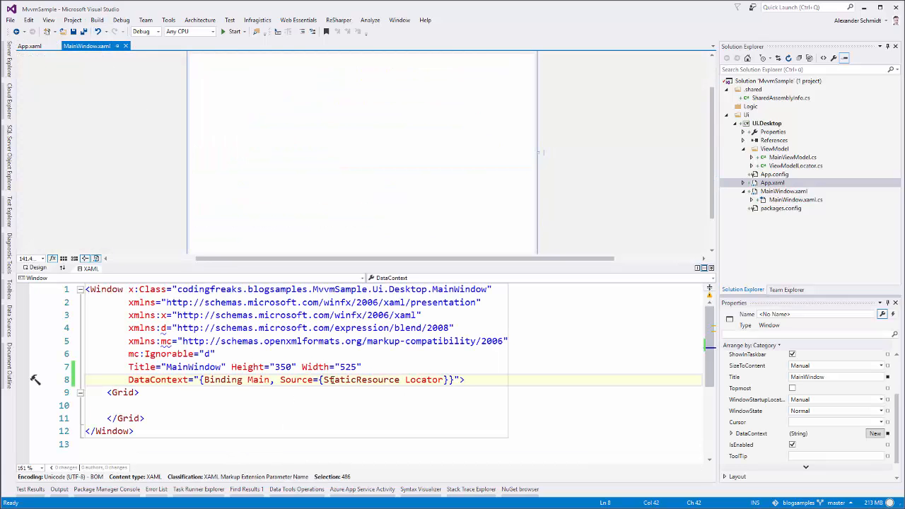
pyautogui.doubleClick(361, 380)
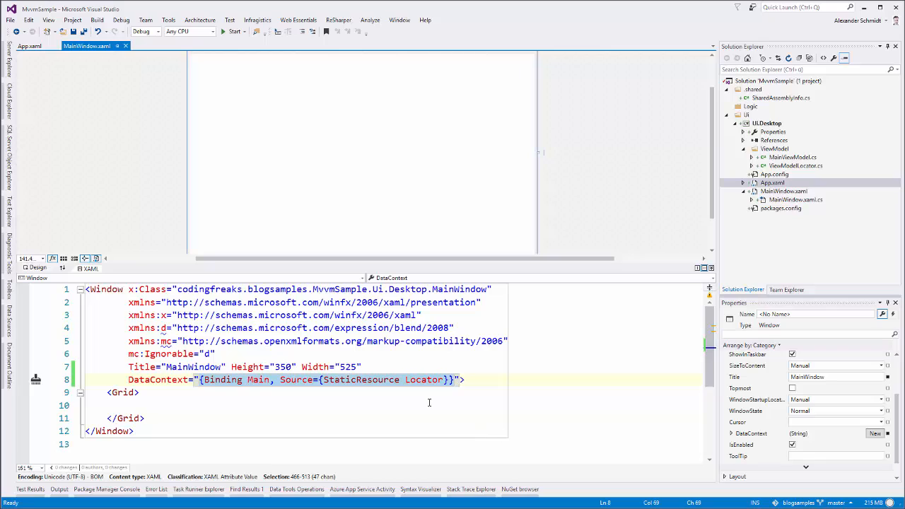
pyautogui.moveTo(299, 416)
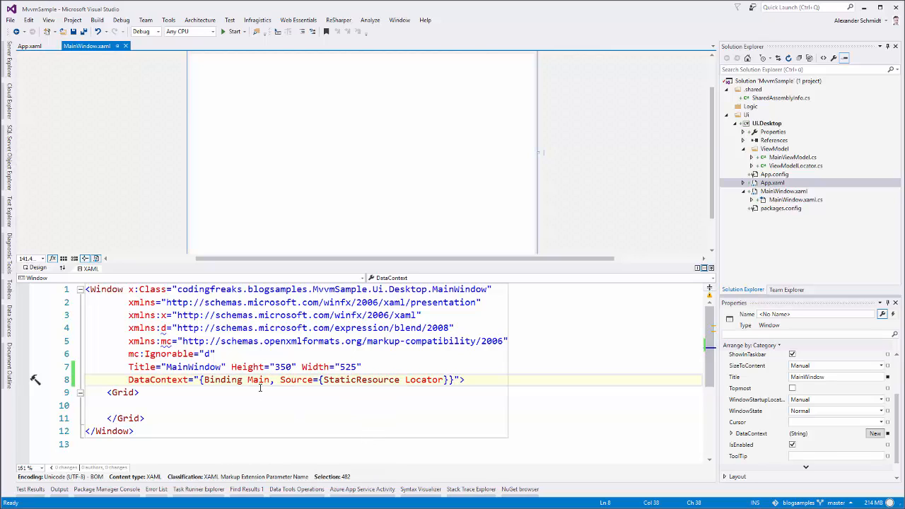
pyautogui.moveTo(744, 142)
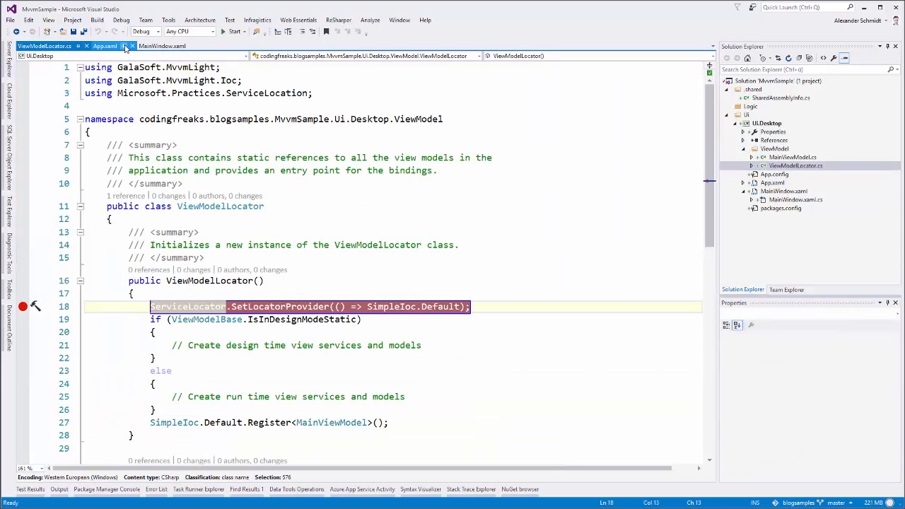
# While paused at the breakpoint, inspect the Locator resource in MainWindow.xaml and App.xaml
pyautogui.click(162, 45)
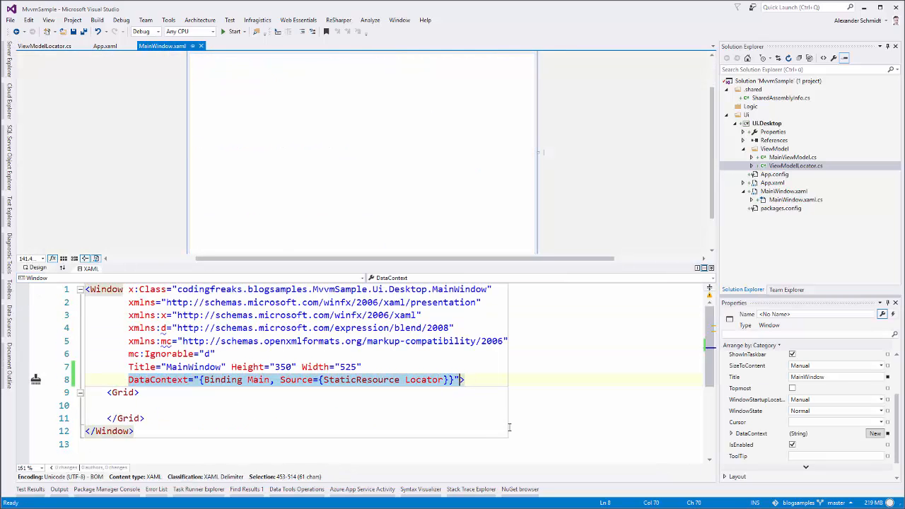
pyautogui.moveTo(233, 34)
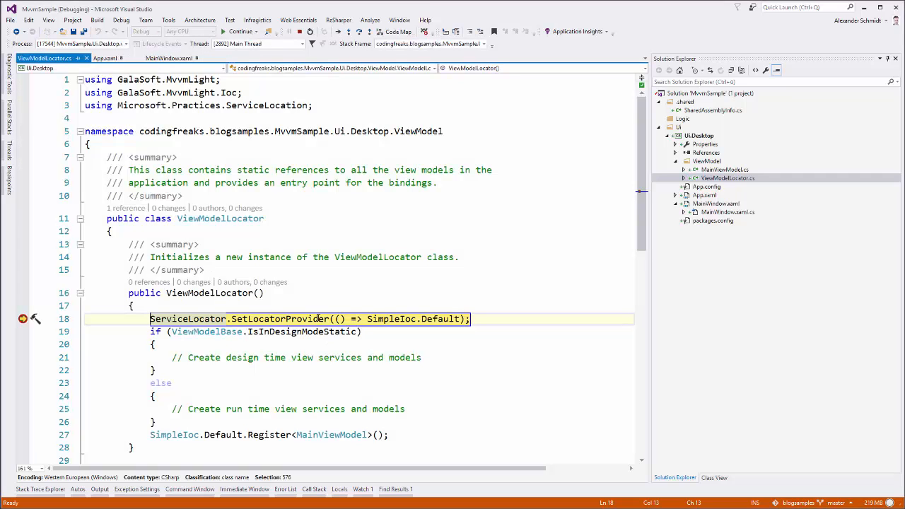
pyautogui.click(176, 58)
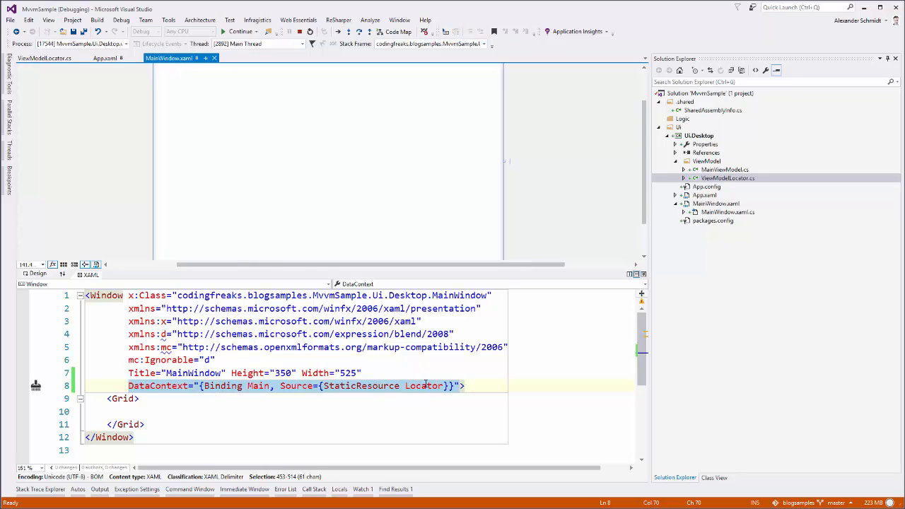
pyautogui.doubleClick(258, 386)
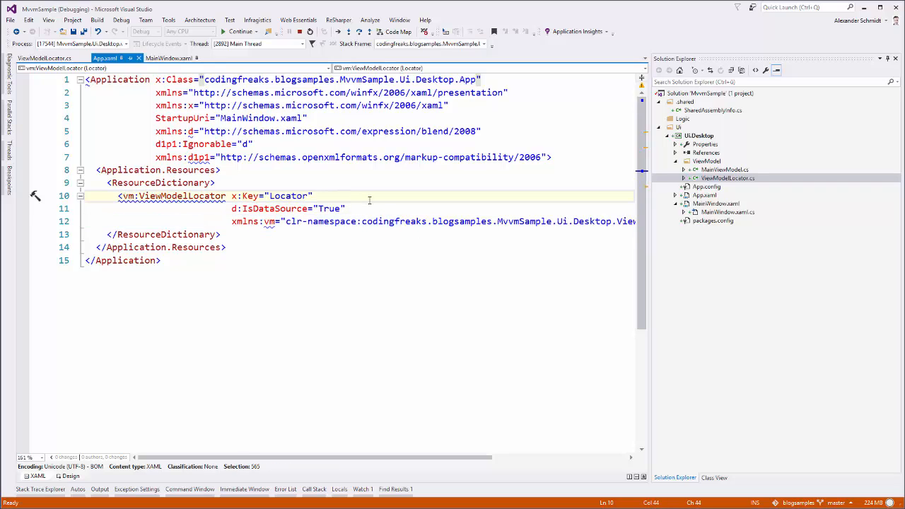
pyautogui.doubleClick(289, 196)
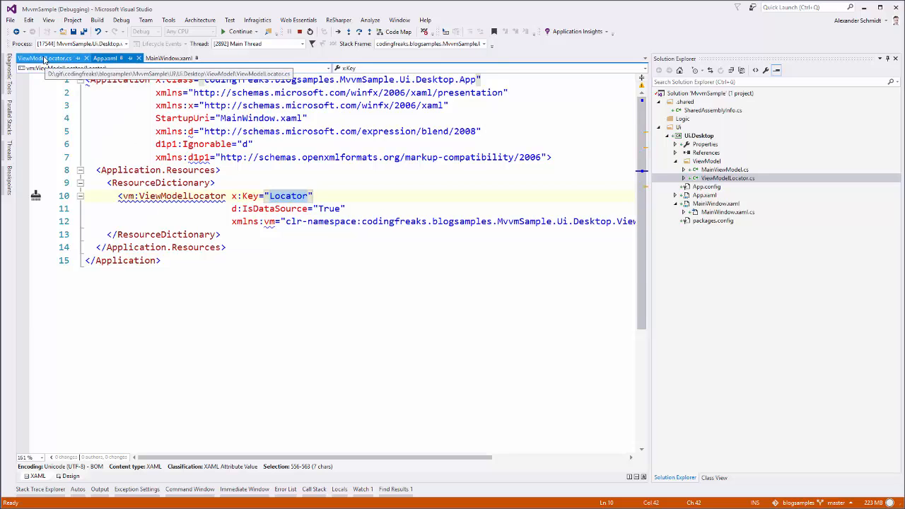
# Close the running app window and remove the SetLocatorProvider breakpoint
pyautogui.click(46, 58)
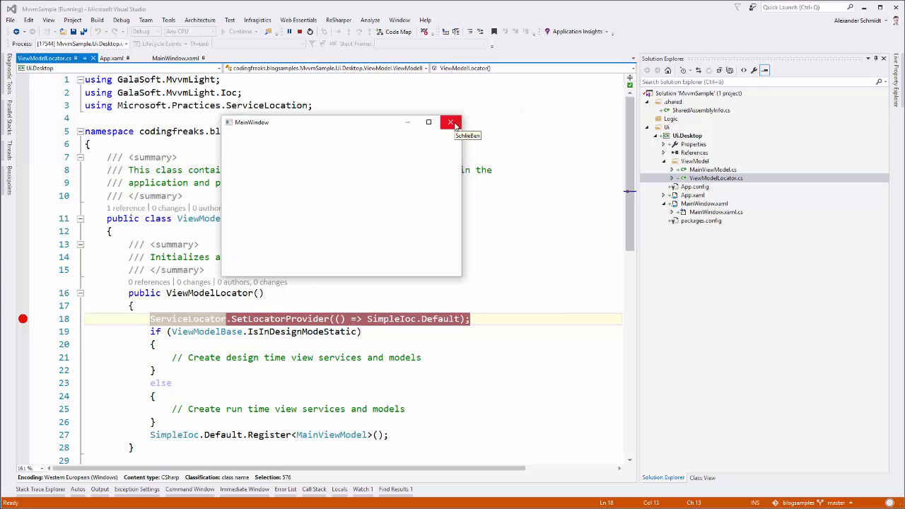
pyautogui.click(450, 121)
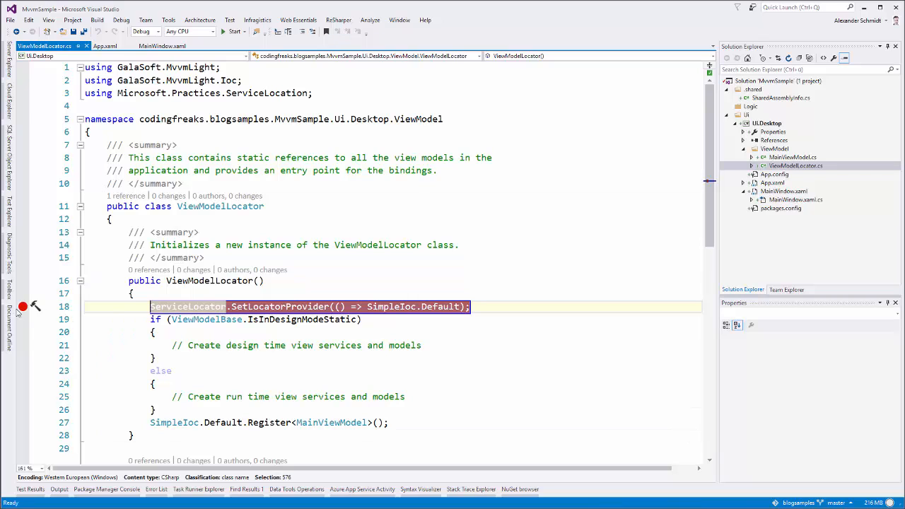
pyautogui.click(161, 46)
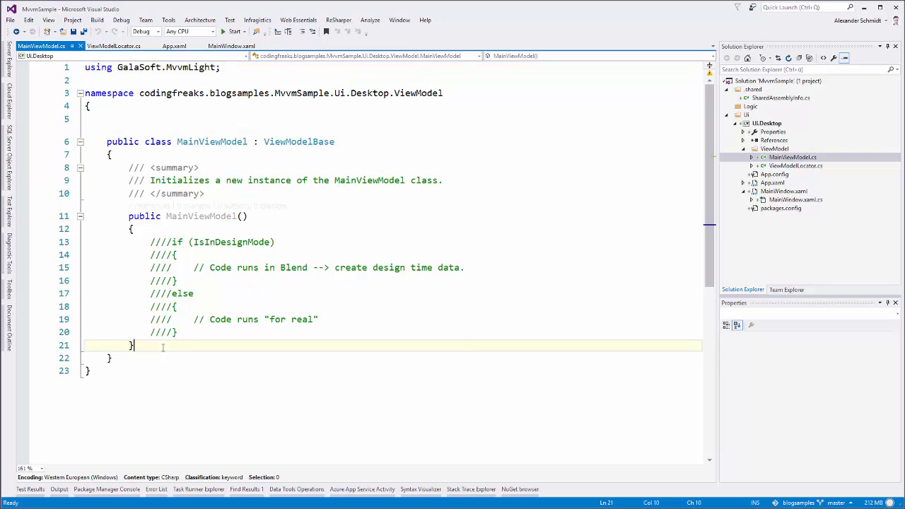
# Add a WindowTitle property with a private setter to MainViewModel
pyautogui.press('Enter')
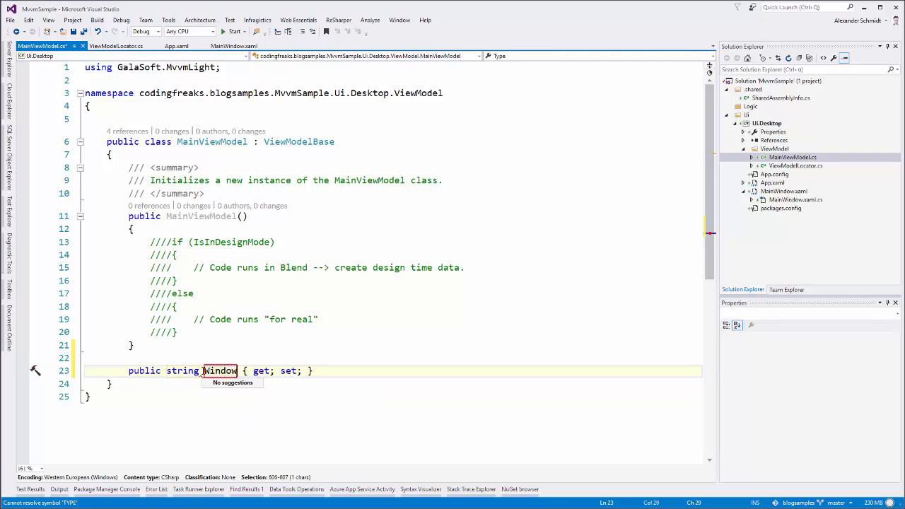
pyautogui.write('Title')
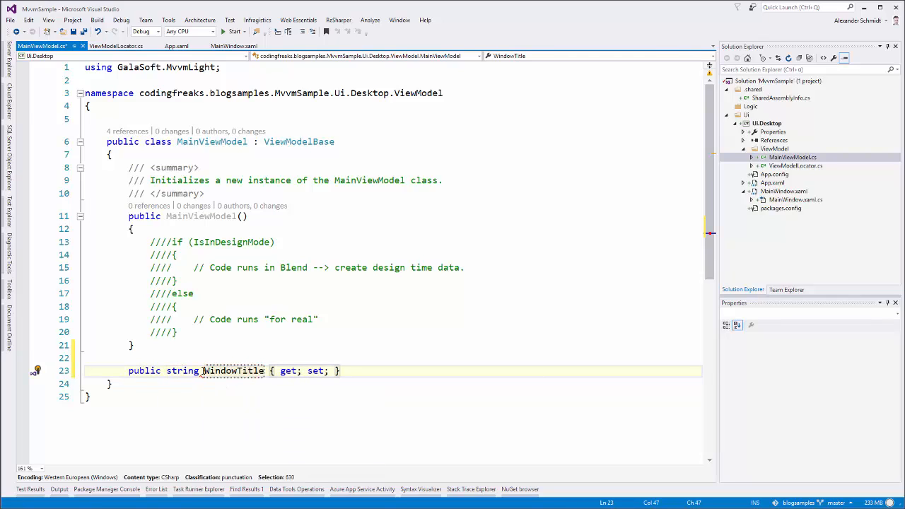
pyautogui.write('private')
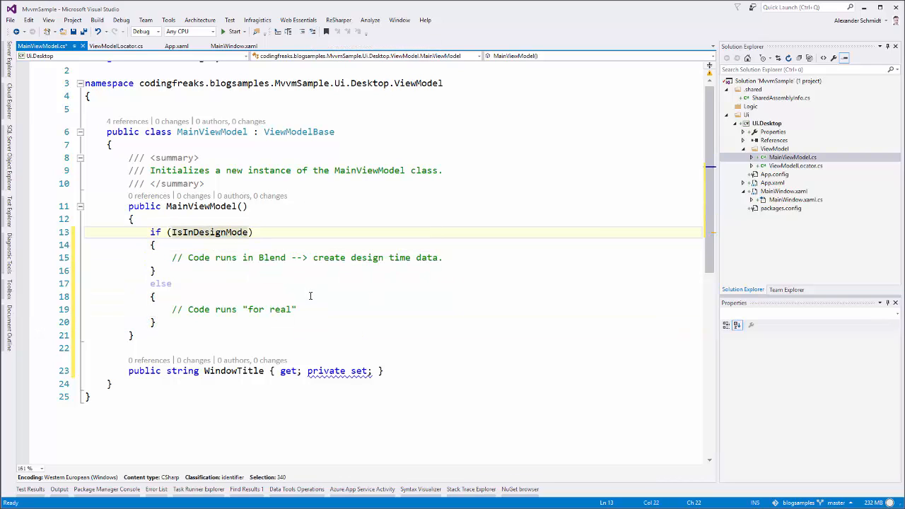
pyautogui.doubleClick(211, 131)
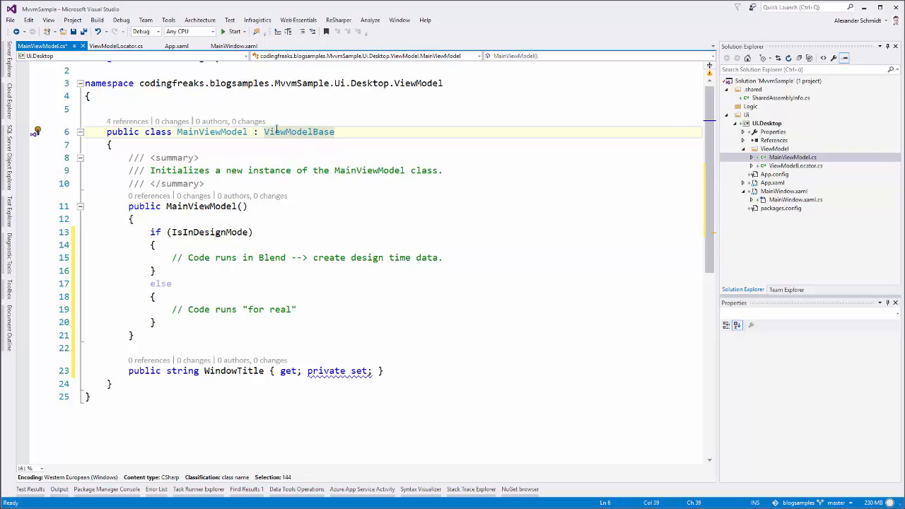
pyautogui.doubleClick(298, 132)
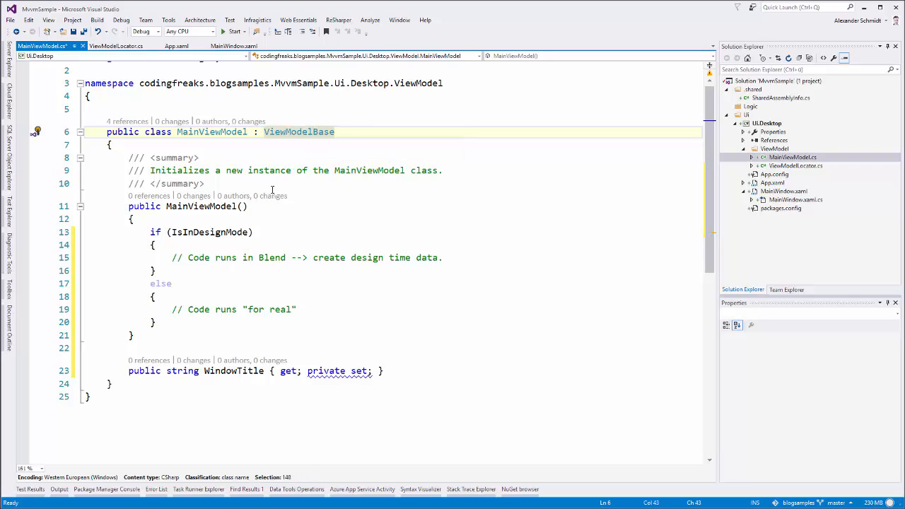
pyautogui.moveTo(210, 232)
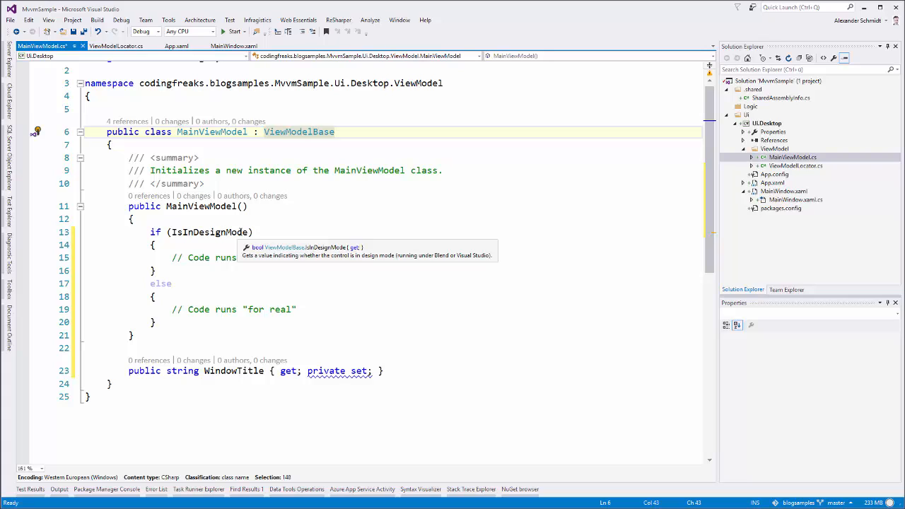
pyautogui.moveTo(236, 288)
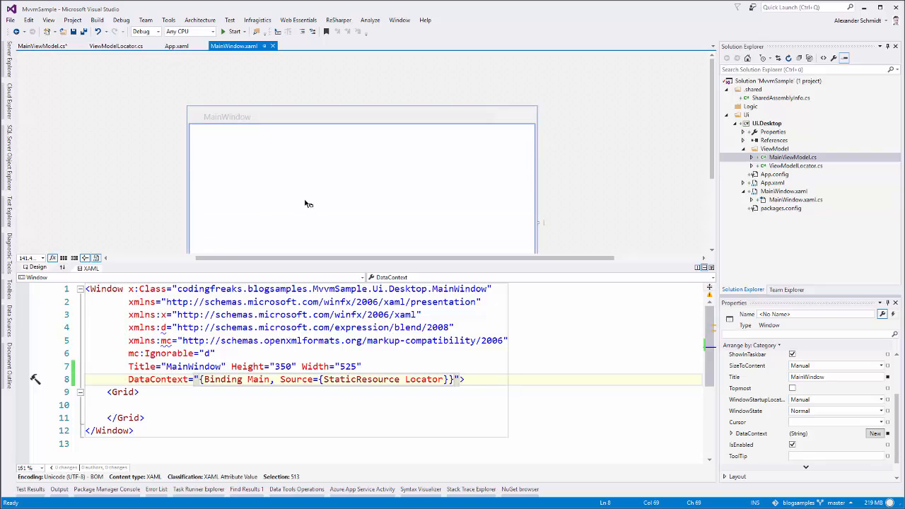
# Assign WindowTitle "MvvmSample (Design)" in design mode and "MvvmSample" otherwise
pyautogui.click(38, 52)
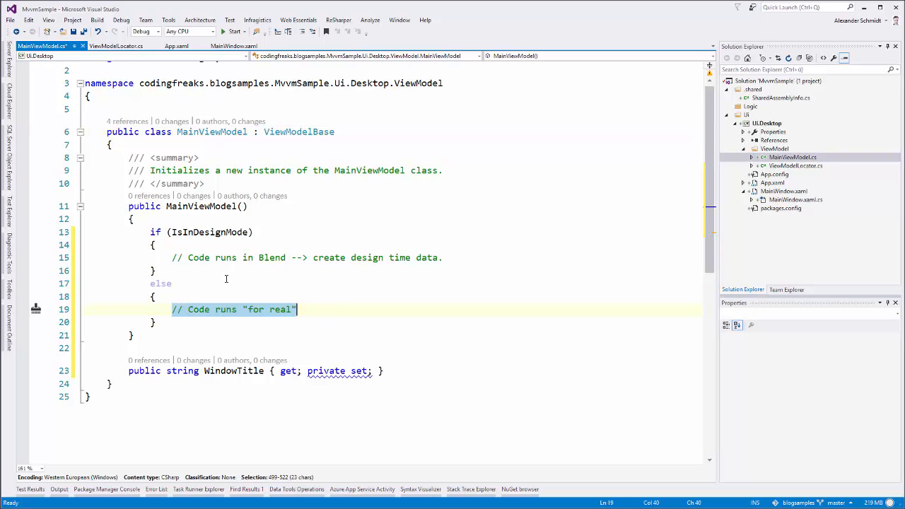
pyautogui.click(443, 257)
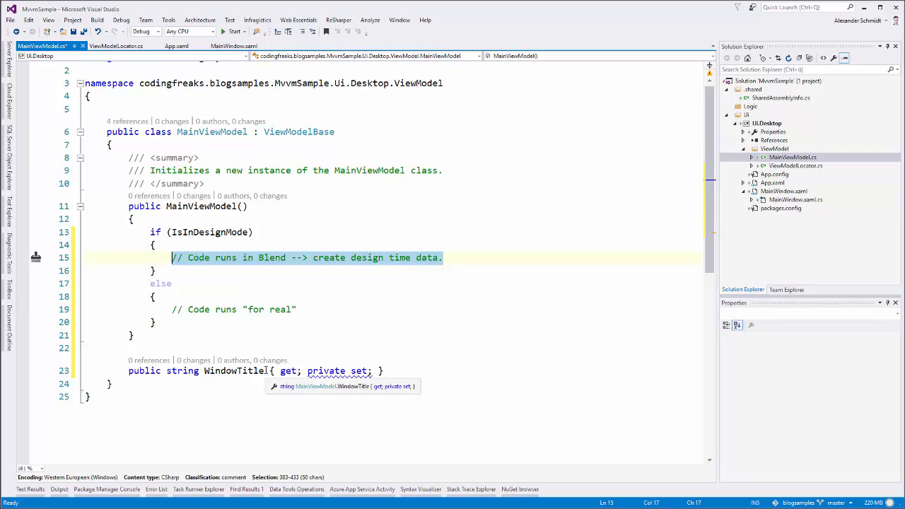
pyautogui.write('WindowTitle =')
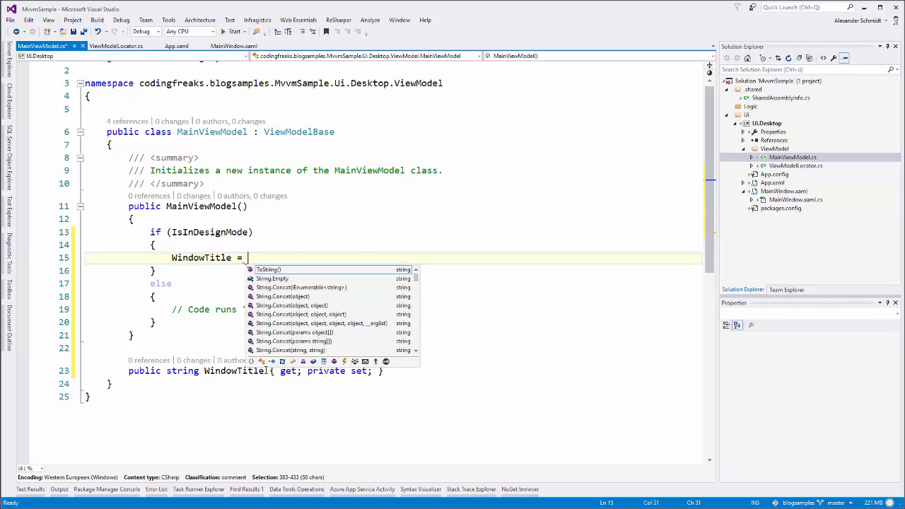
pyautogui.write('"Mv"')
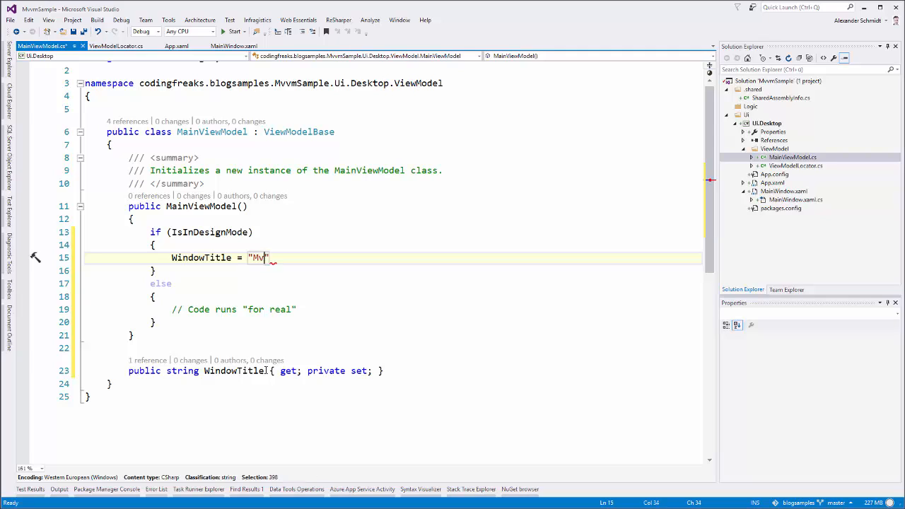
pyautogui.write('vmSample')
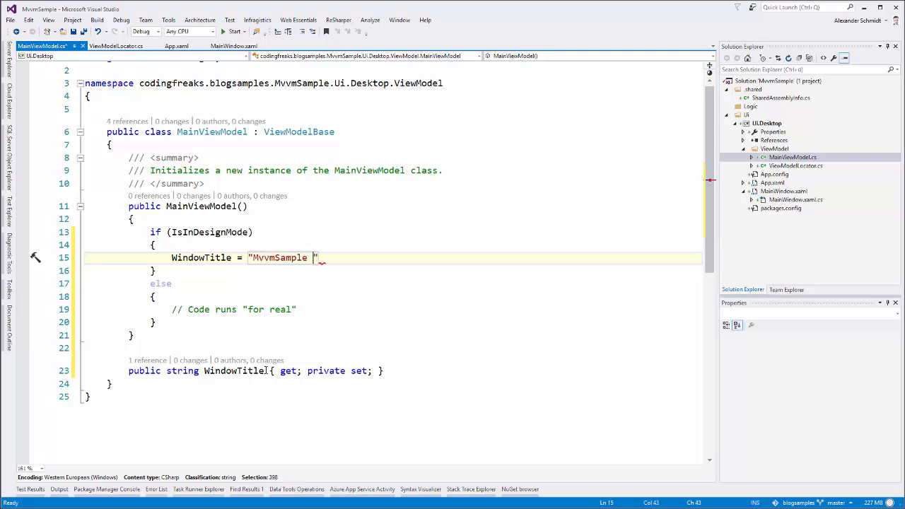
pyautogui.write('(Design')
pyautogui.click(234, 309)
pyautogui.write('WindowTitle = "MvvmSample";')
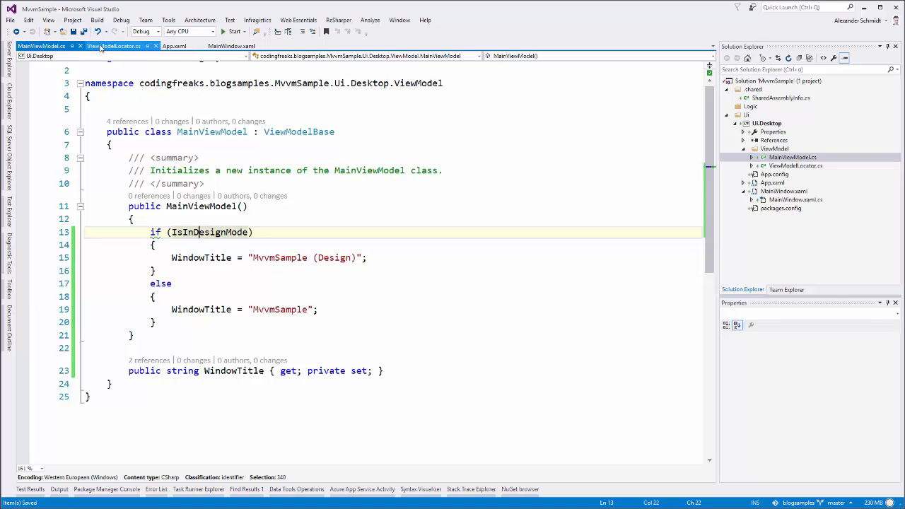
pyautogui.click(232, 46)
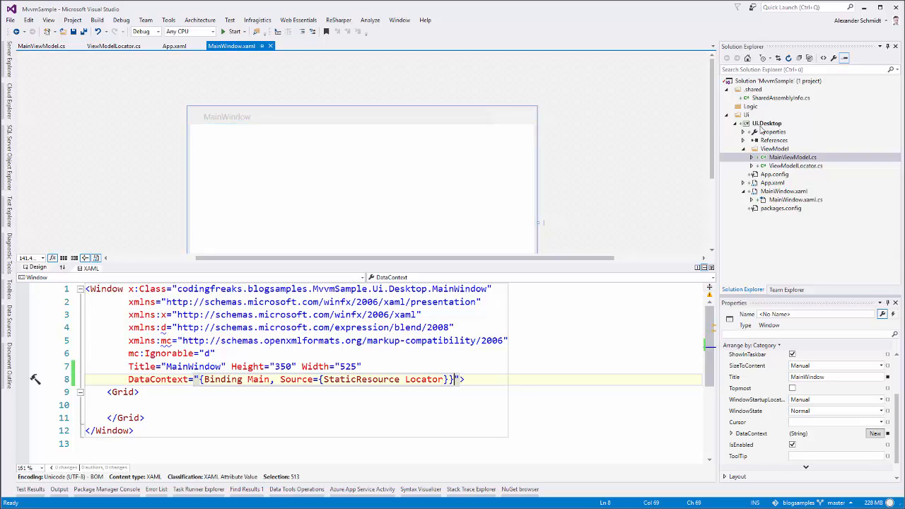
# Build UI.Desktop and start creating a data binding for the window's Title
pyautogui.rightClick(768, 123)
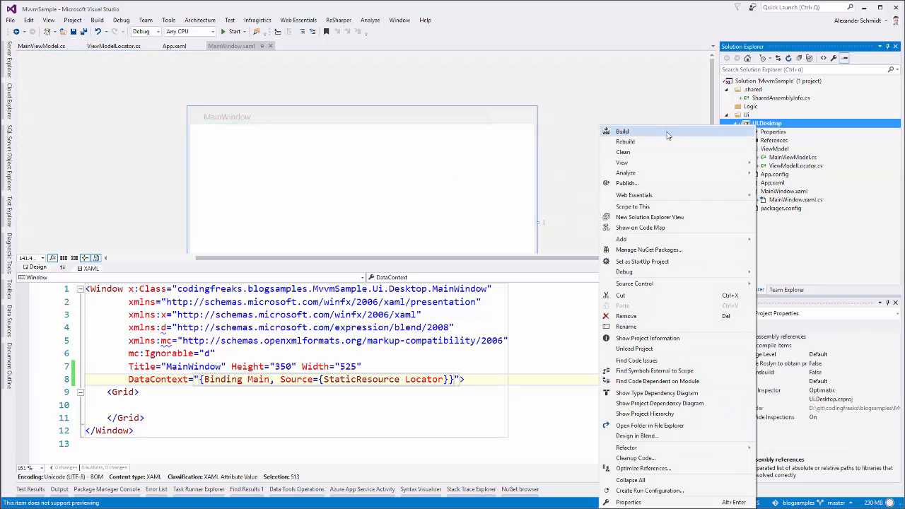
pyautogui.click(622, 131)
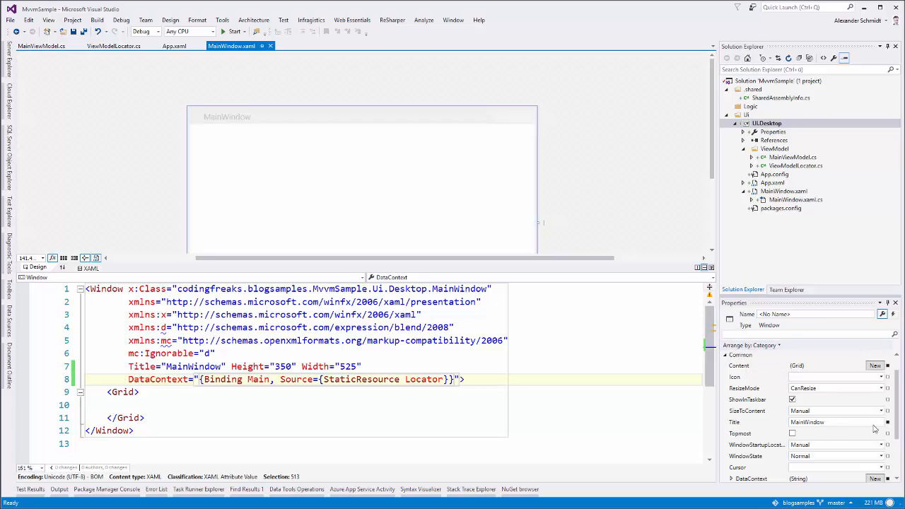
pyautogui.click(889, 422)
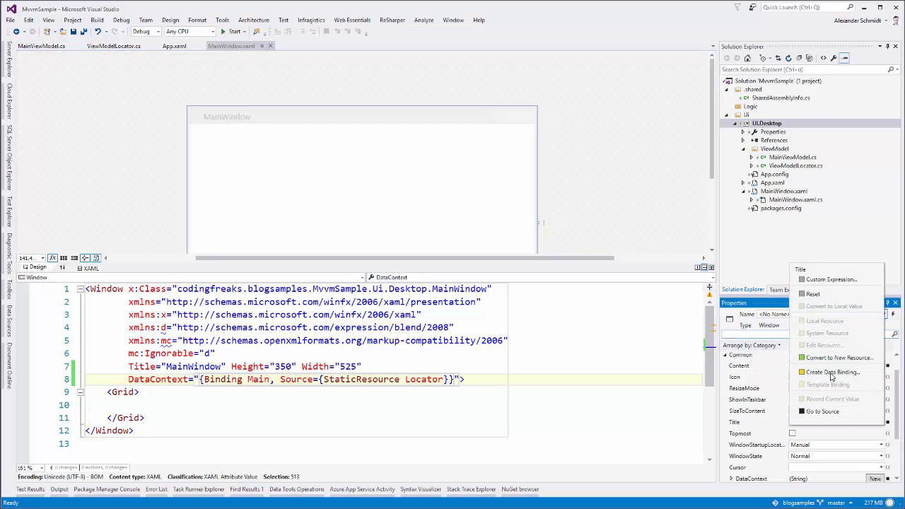
pyautogui.click(822, 372)
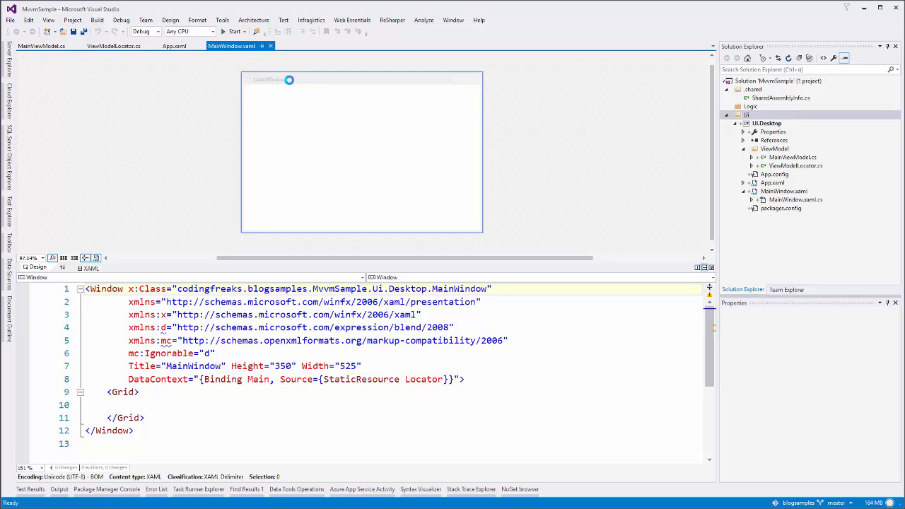
# Bind MainWindow's Title to WindowTitle as {Binding WindowTitle, Mode=OneWay}
pyautogui.click(358, 152)
pyautogui.write('title')
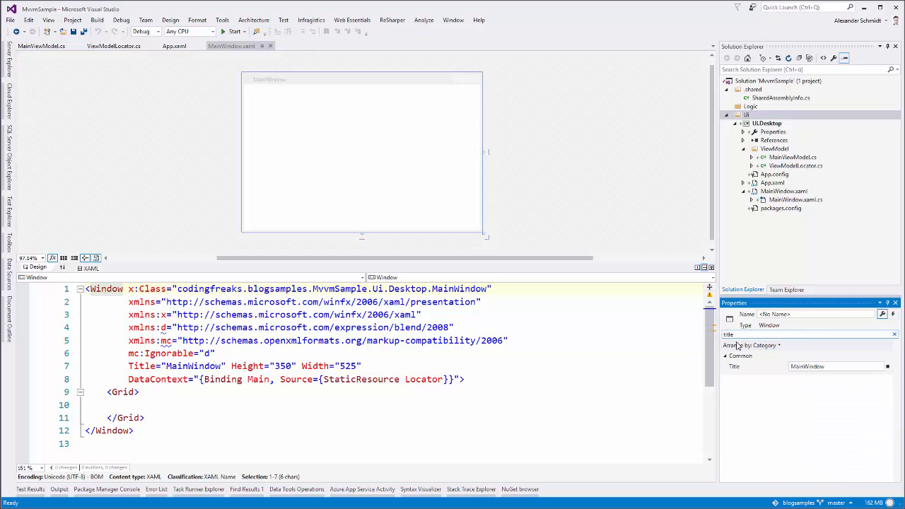
pyautogui.click(888, 367)
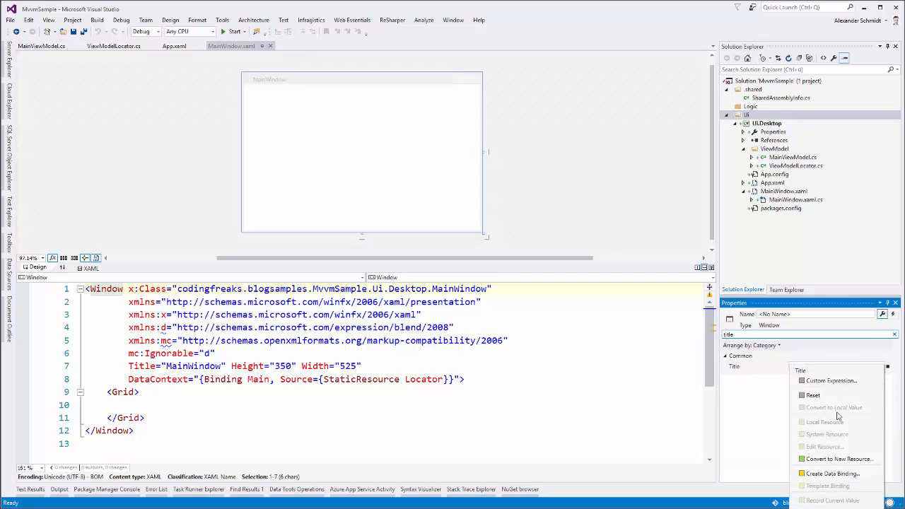
pyautogui.click(831, 475)
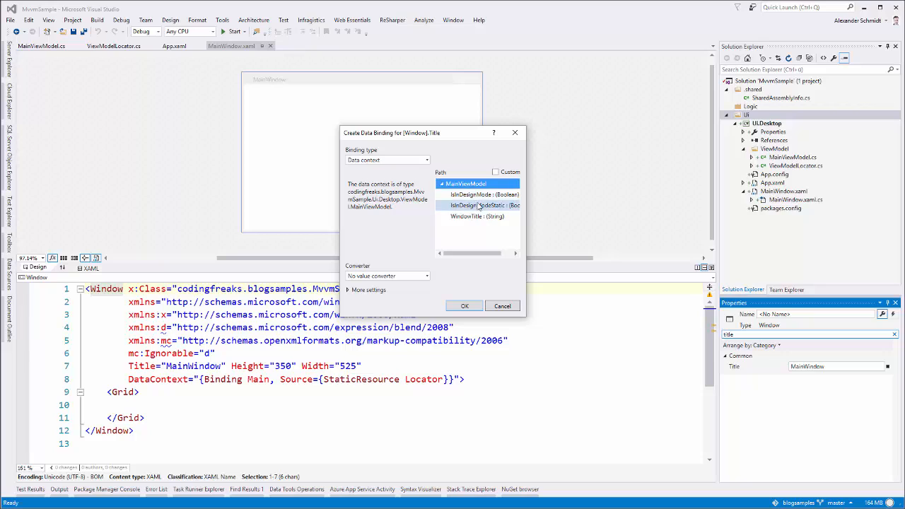
pyautogui.click(476, 217)
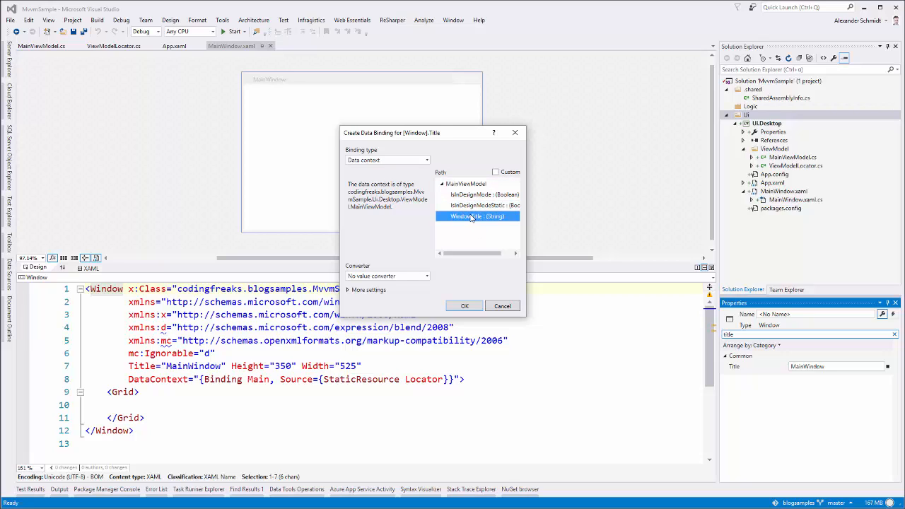
pyautogui.click(464, 305)
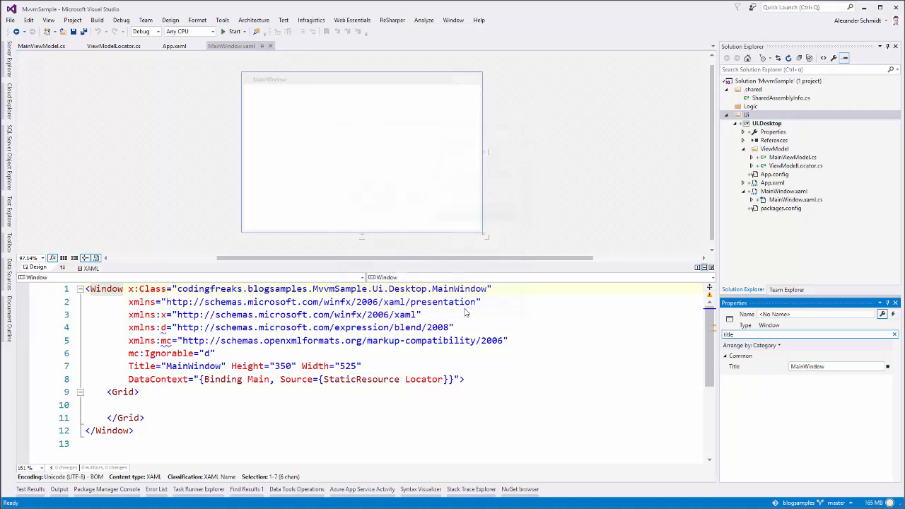
pyautogui.write('{Binding WindowTitle, Mode=OneWay}')
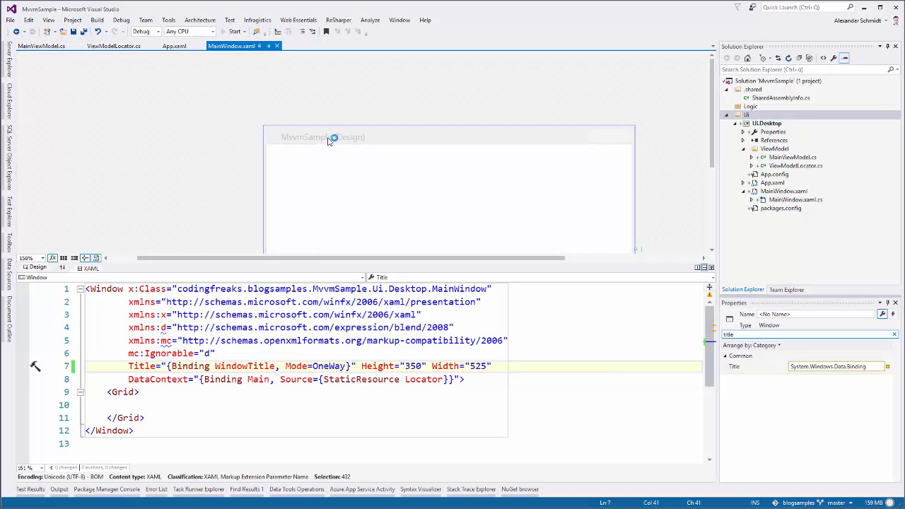
# Debug the app past the breakpoint so the MvvmSample-titled window appears
pyautogui.click(234, 31)
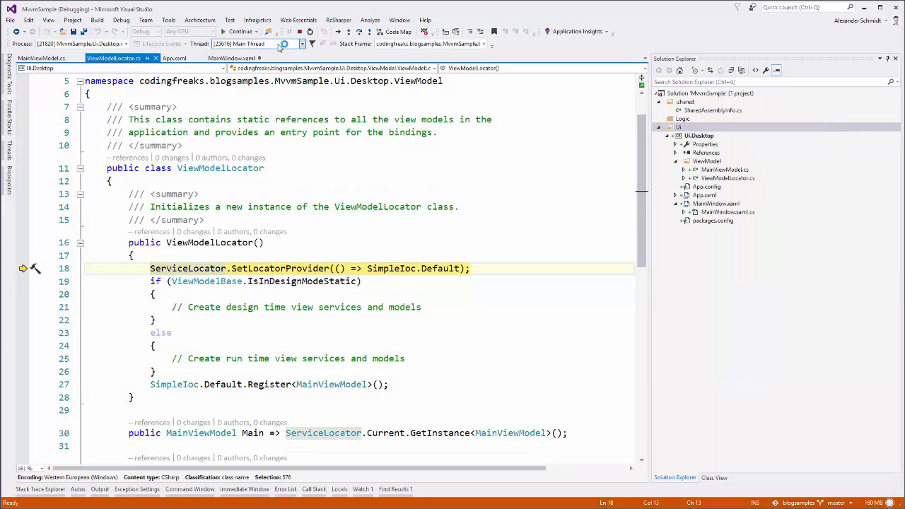
pyautogui.click(223, 31)
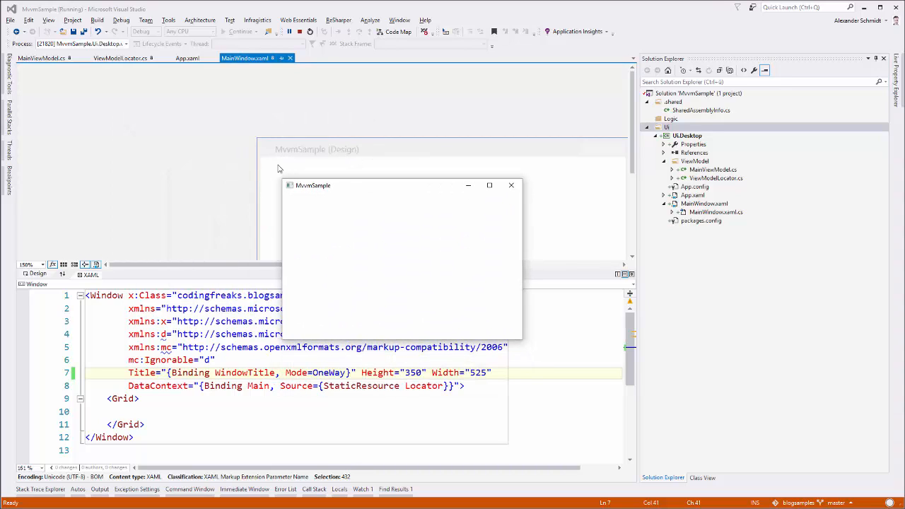
pyautogui.moveTo(344, 192)
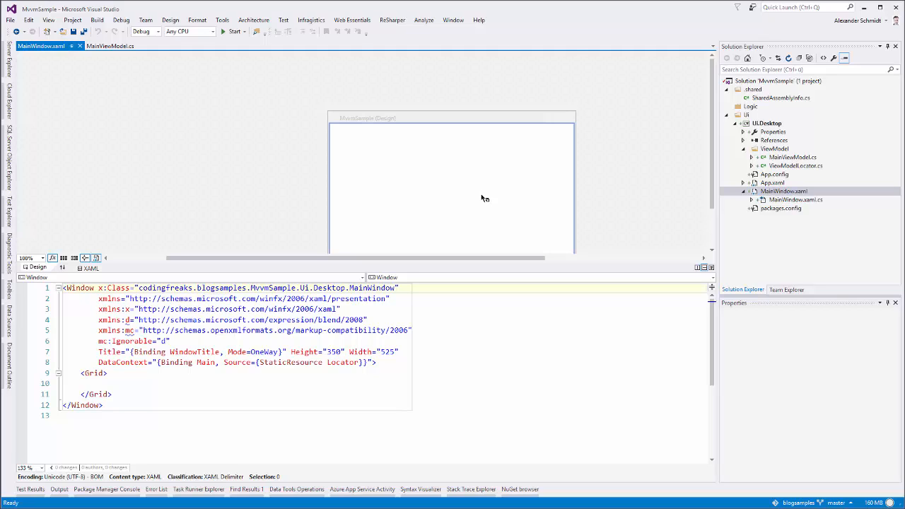
pyautogui.moveTo(497, 170)
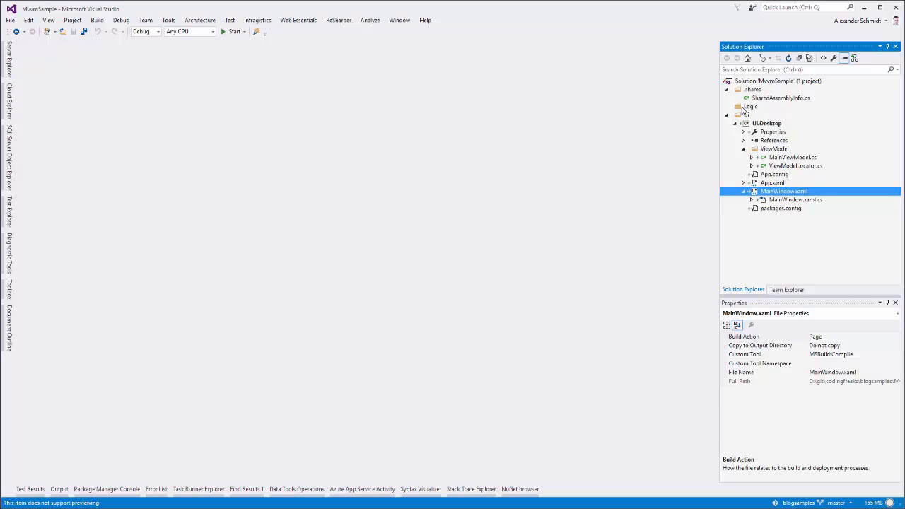
# Create a Class Library project named Logic.UI in the Logic folder, closing Class1
pyautogui.rightClick(752, 106)
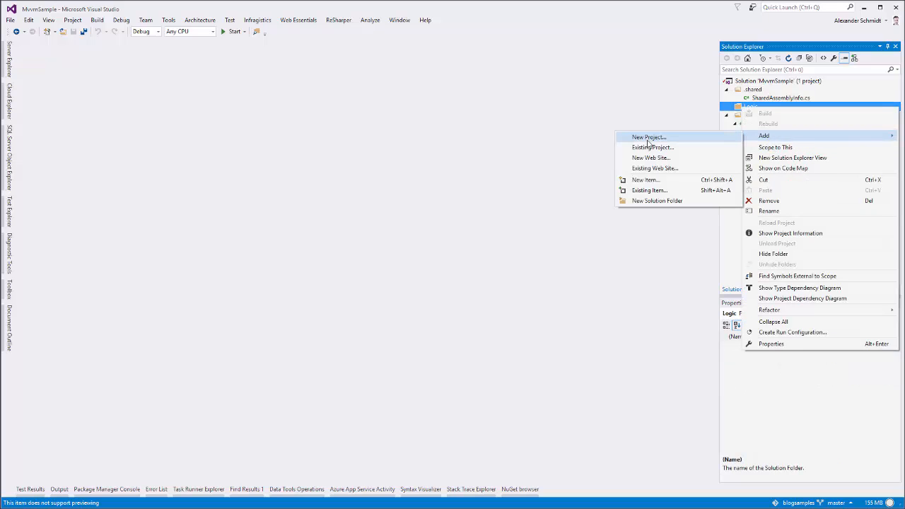
pyautogui.click(646, 136)
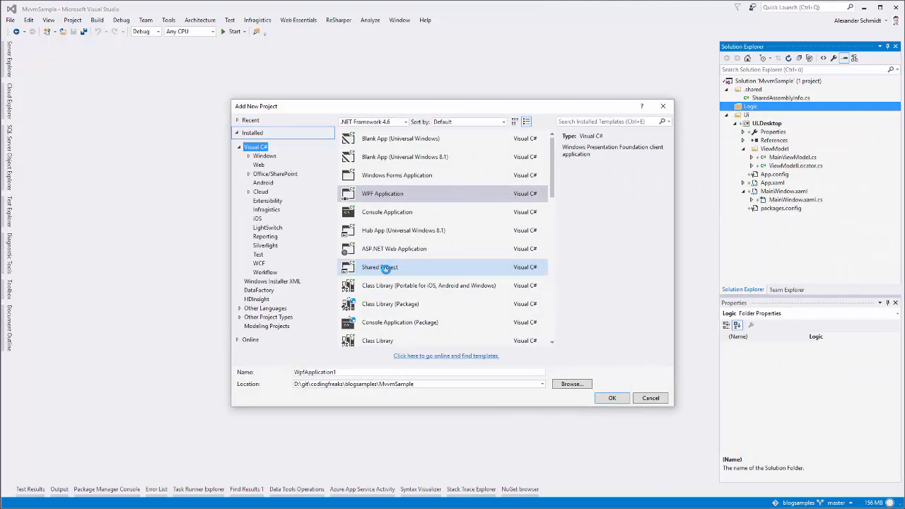
pyautogui.click(378, 286)
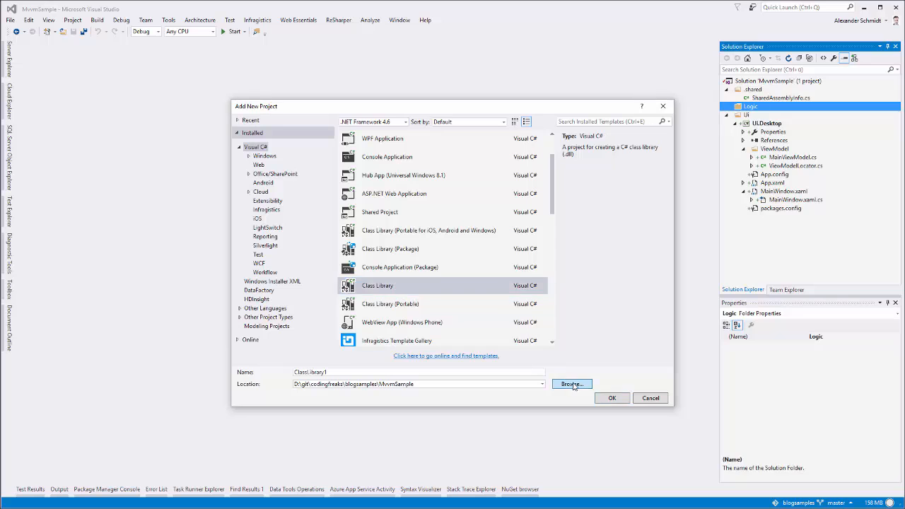
pyautogui.click(572, 384)
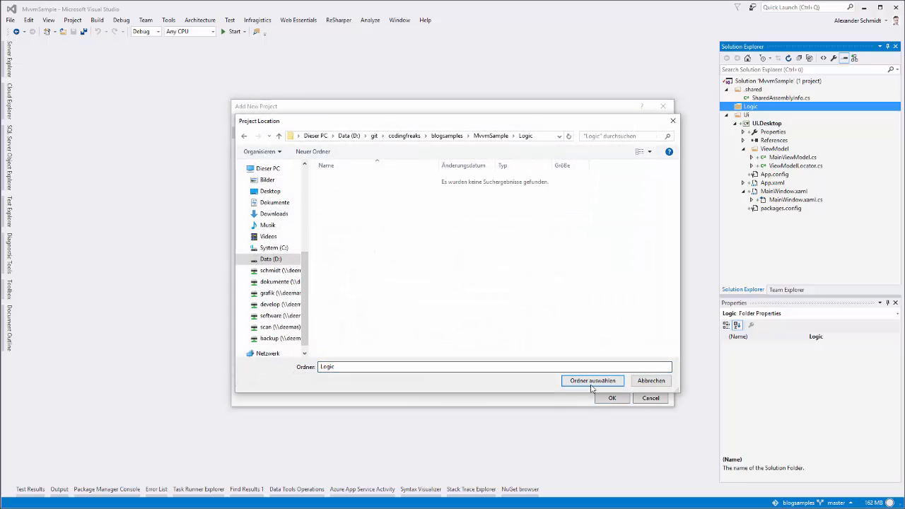
pyautogui.click(592, 381)
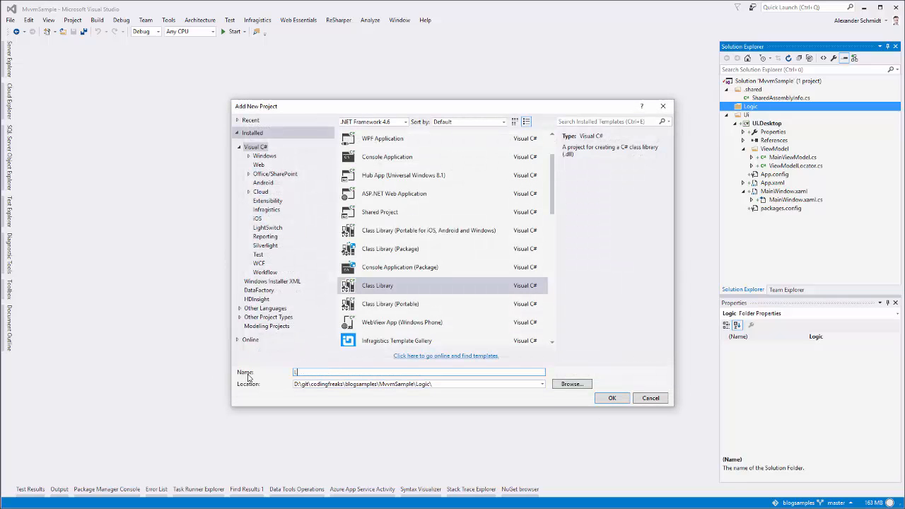
pyautogui.write('Logic.UI')
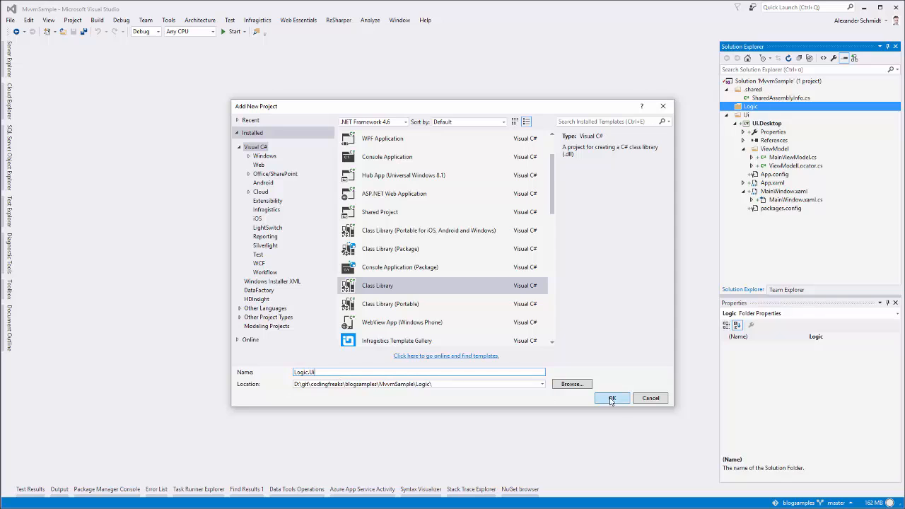
pyautogui.click(612, 398)
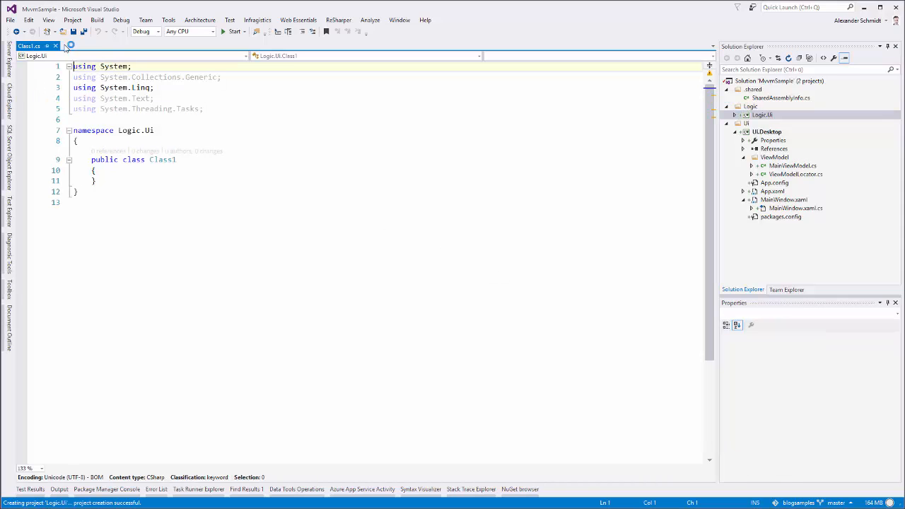
pyautogui.click(762, 114)
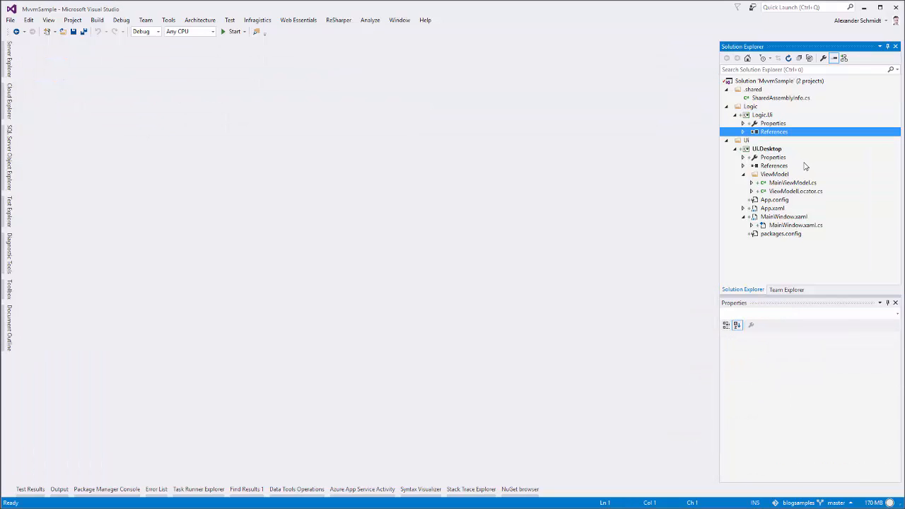
# Trim Logic.Ui's AssemblyInfo.cs and set its description to "The logic for the desktop UI."
pyautogui.click(742, 123)
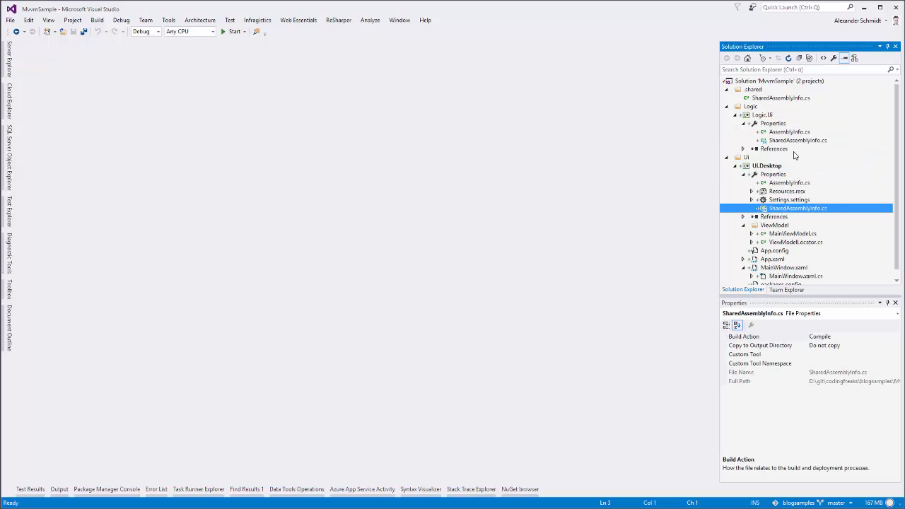
pyautogui.doubleClick(789, 132)
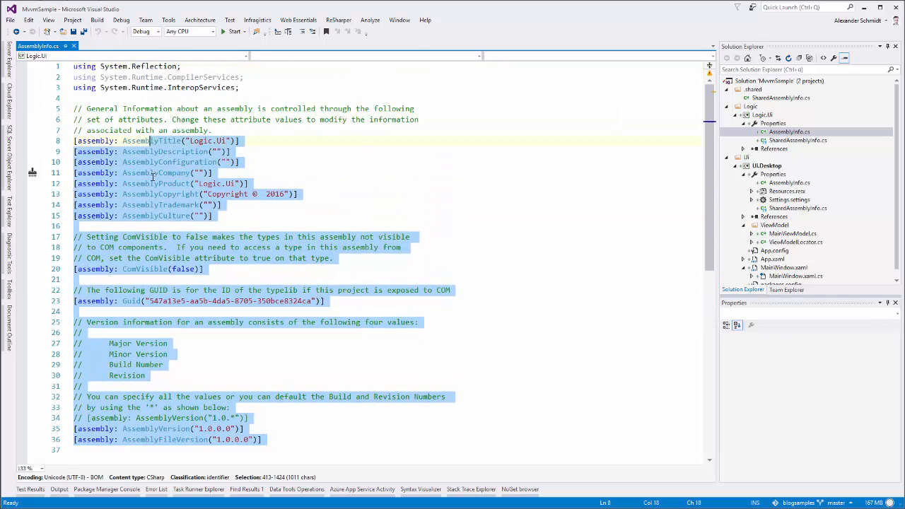
pyautogui.press('Delete')
pyautogui.write('MvvmLig')
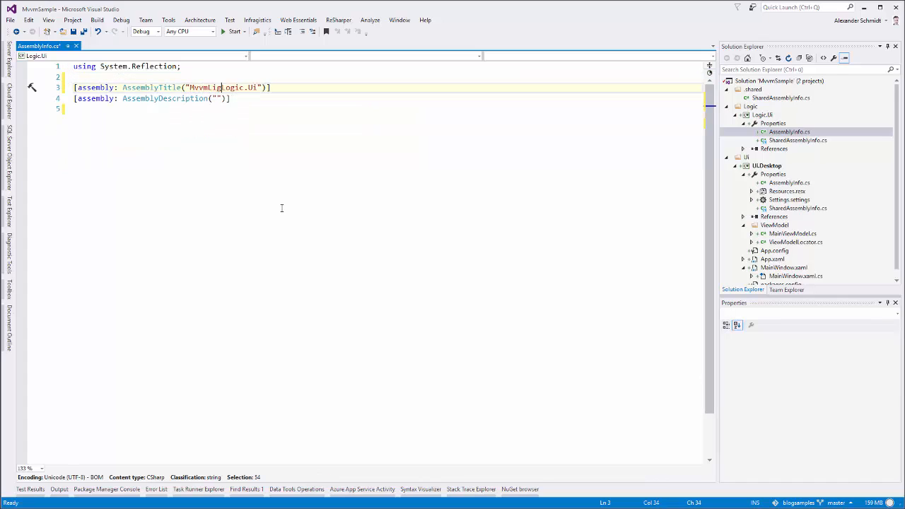
pyautogui.write('The')
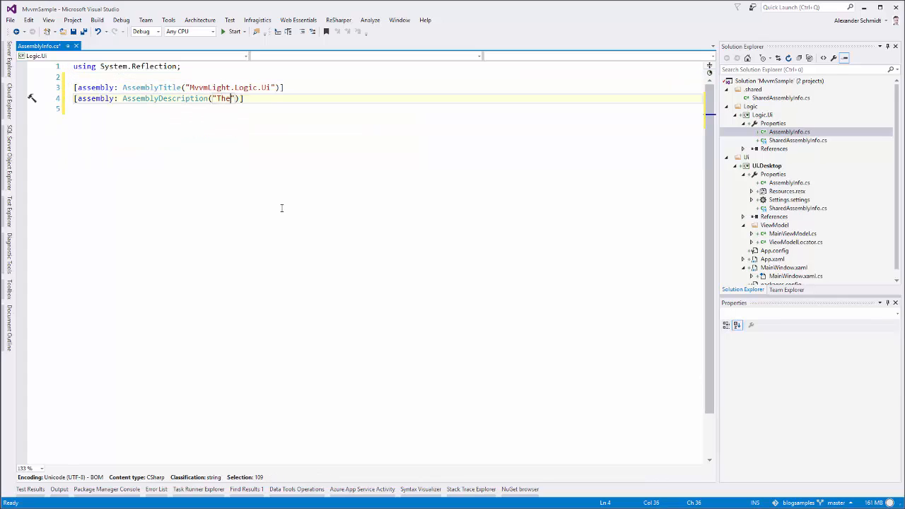
pyautogui.write('logic components')
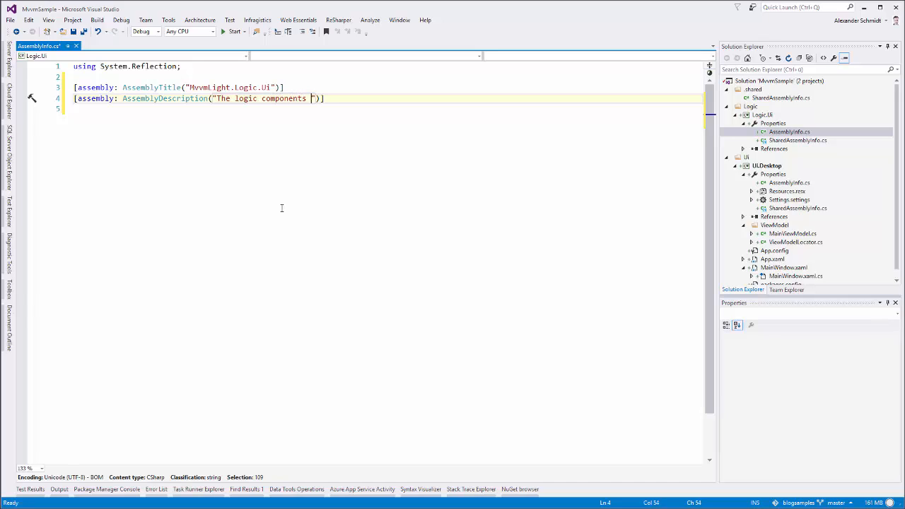
pyautogui.write('for the de')
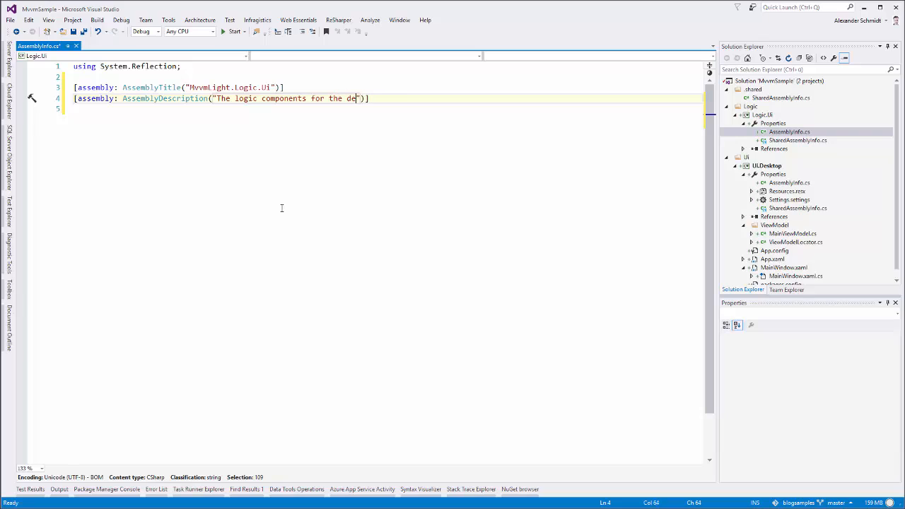
pyautogui.write('sktop UI.')
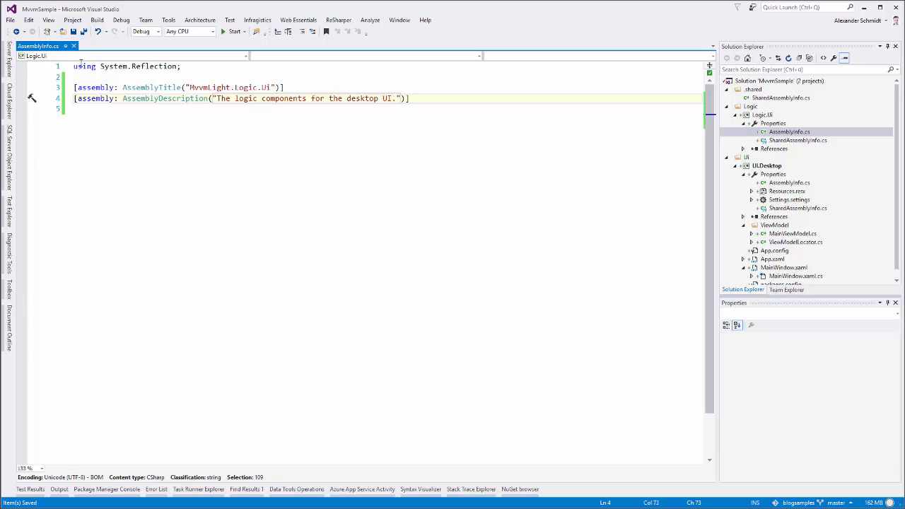
pyautogui.click(790, 132)
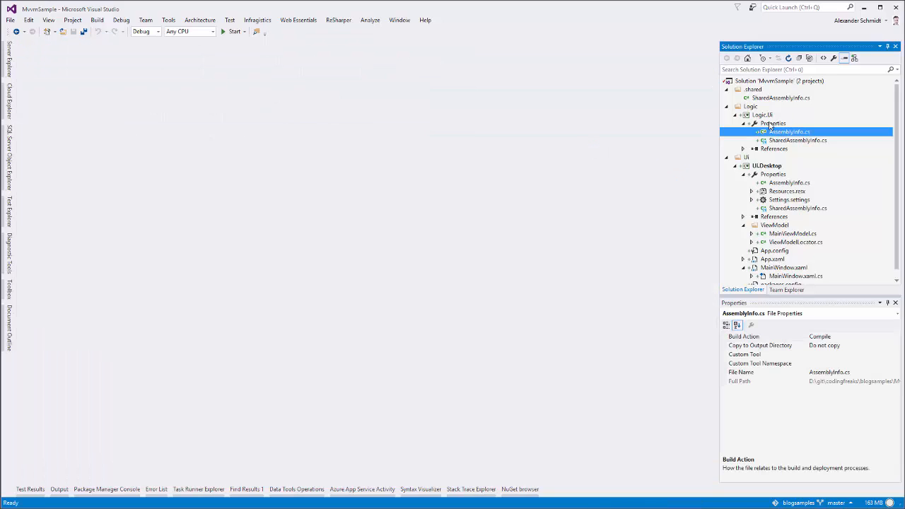
# Change the Logic.Ui project's assembly name to MvvmSample.Logic.Ui
pyautogui.doubleClick(773, 123)
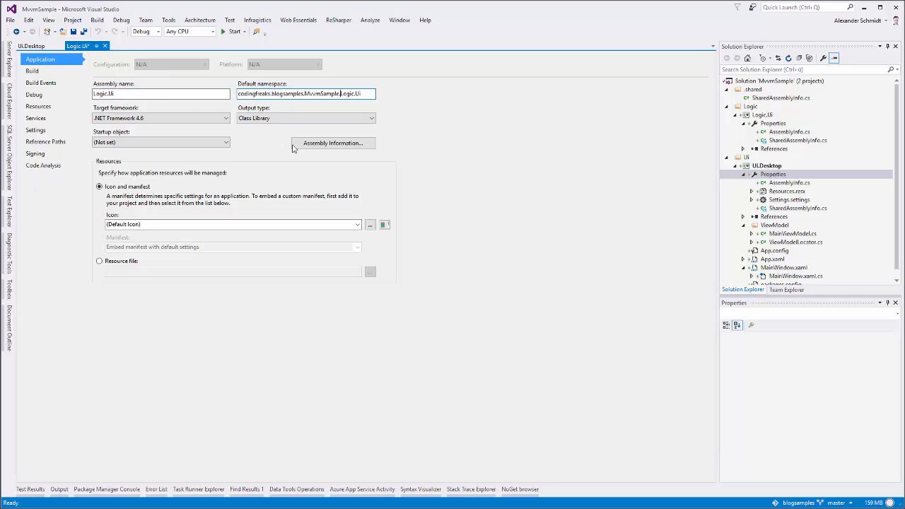
pyautogui.click(160, 93)
pyautogui.write('MvvmSample.')
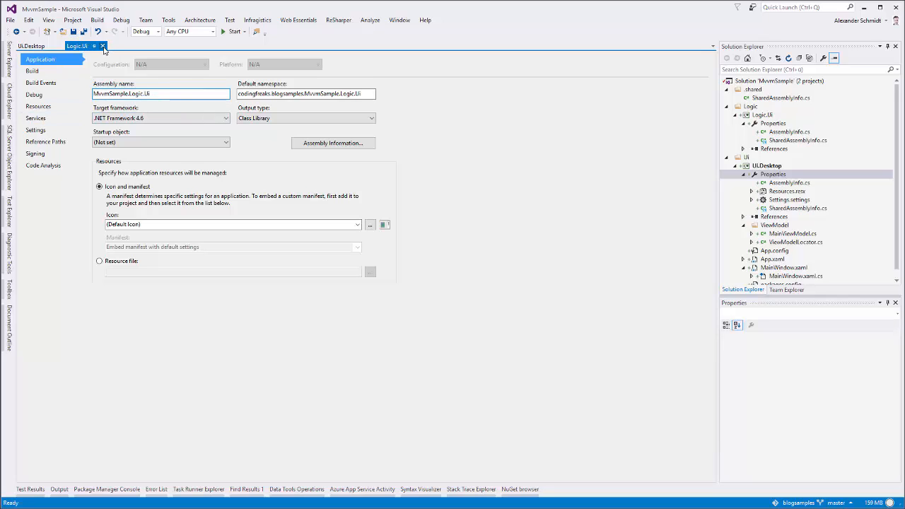
pyautogui.click(101, 48)
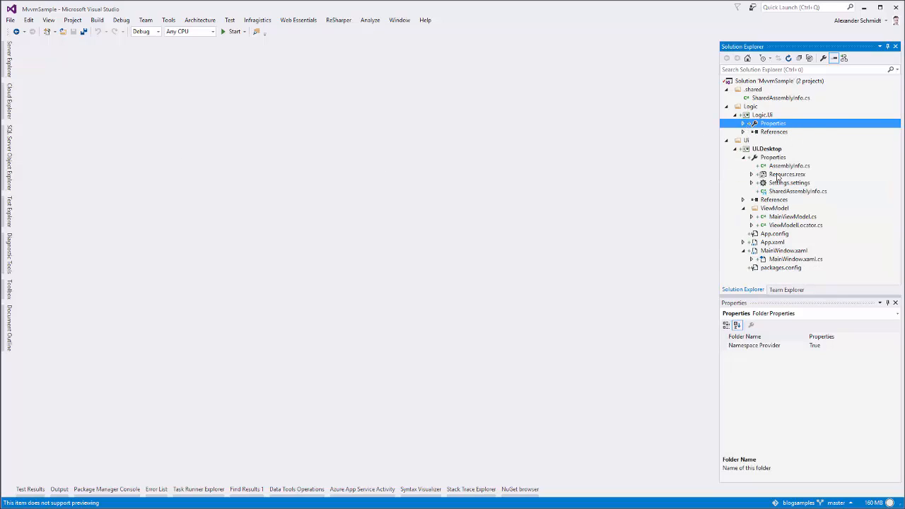
# Add Logic.Ui as a UI.Desktop project reference and open the Package Manager Console
pyautogui.click(747, 157)
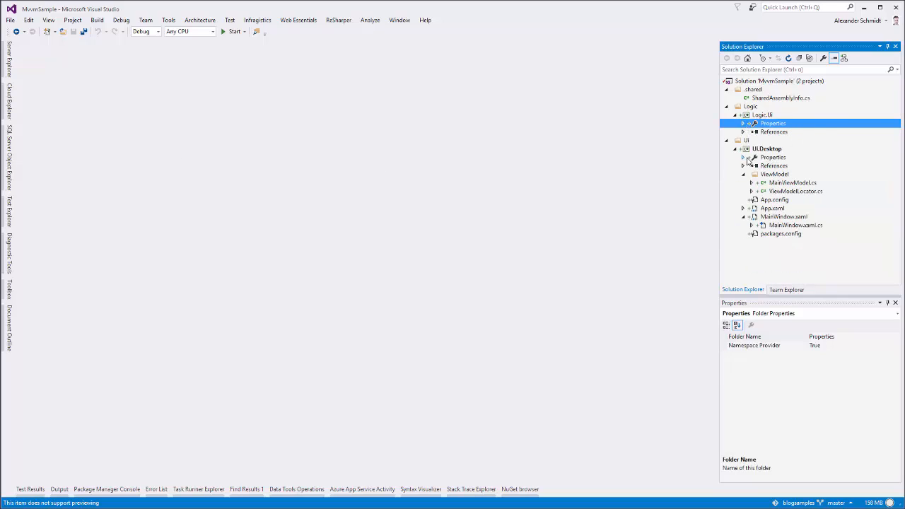
pyautogui.rightClick(774, 157)
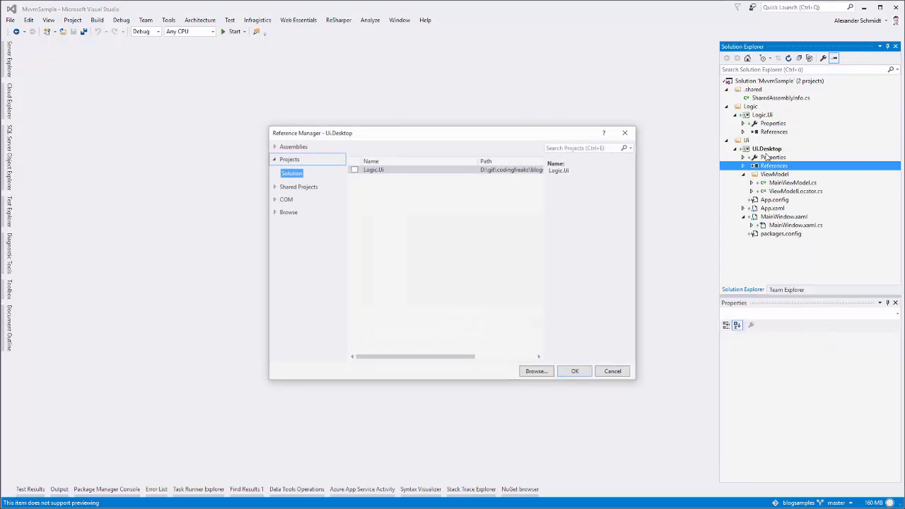
pyautogui.click(353, 169)
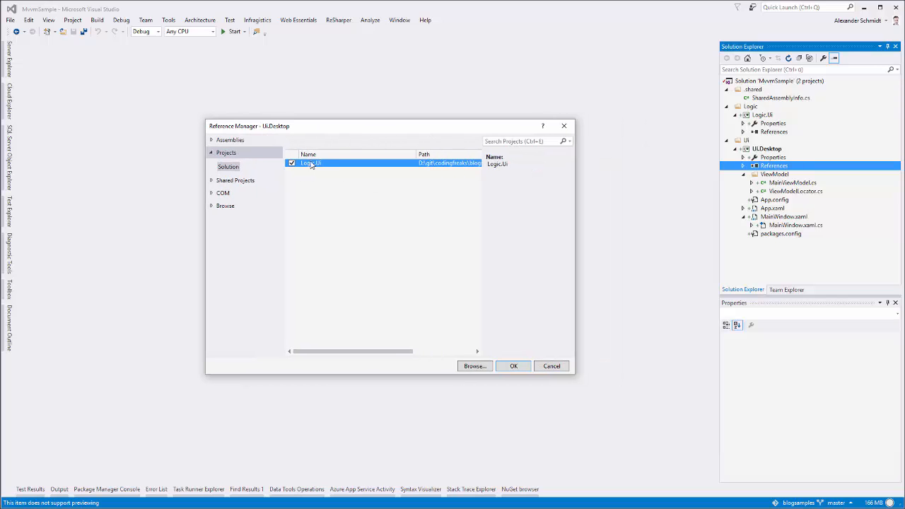
pyautogui.click(513, 365)
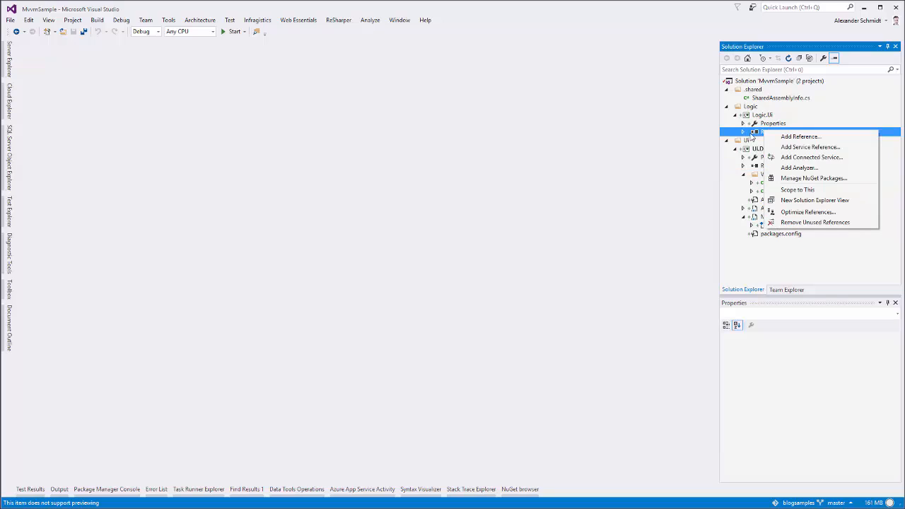
pyautogui.click(774, 131)
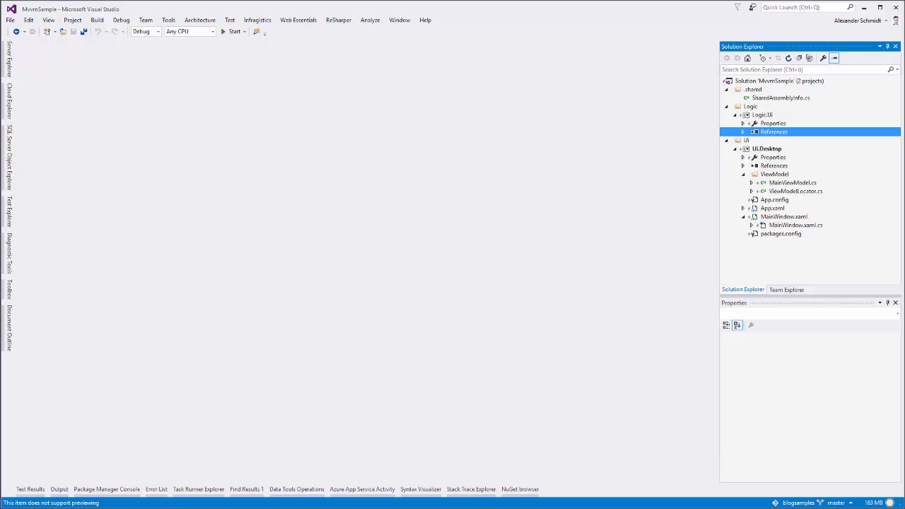
pyautogui.click(109, 489)
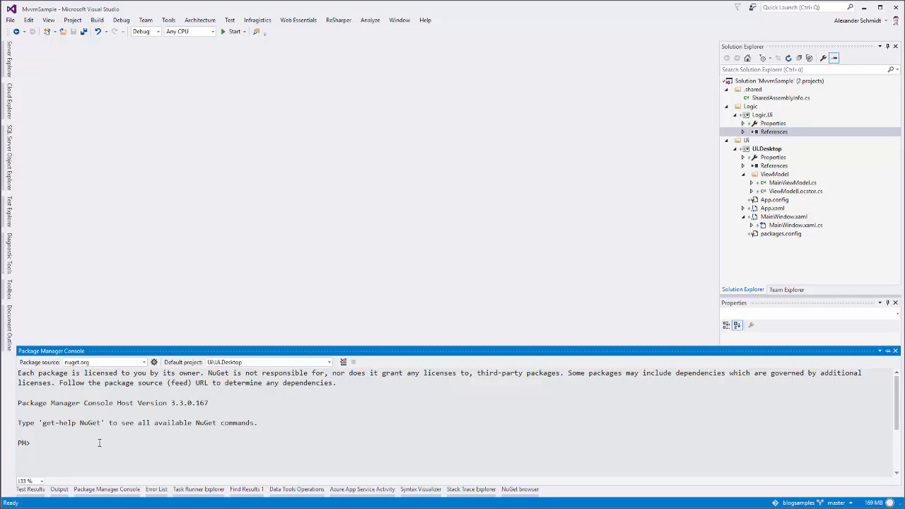
# Run 'install-package MvvmLightLibs -ProjectName Logic.Ui' in the Package Manager Console
pyautogui.write('install-p')
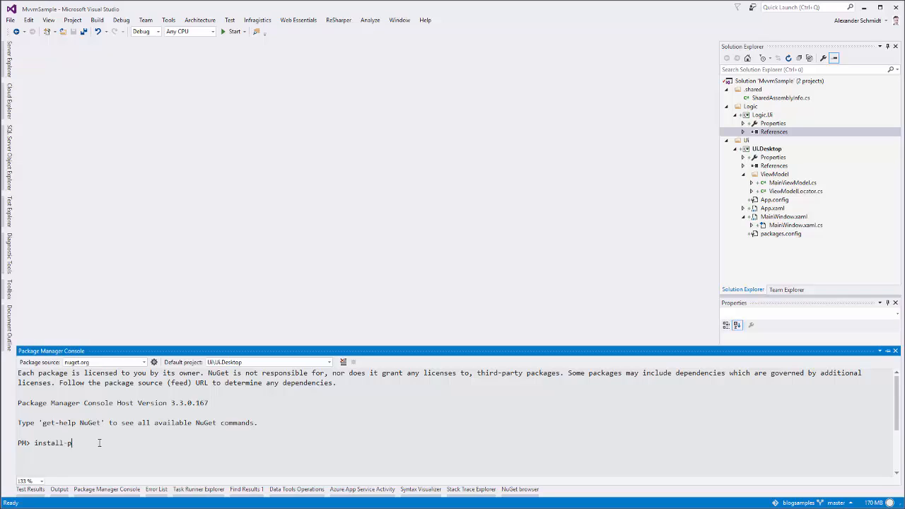
pyautogui.write('ackage')
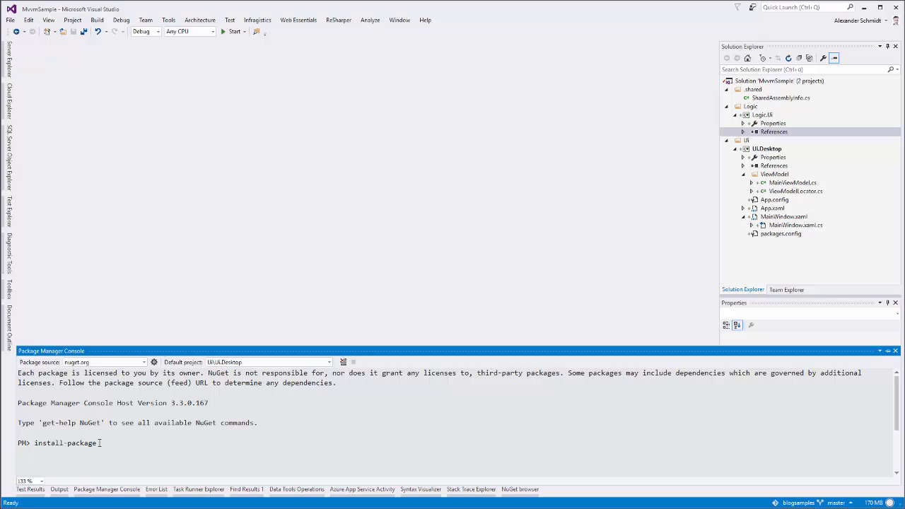
pyautogui.write('mvvmlig')
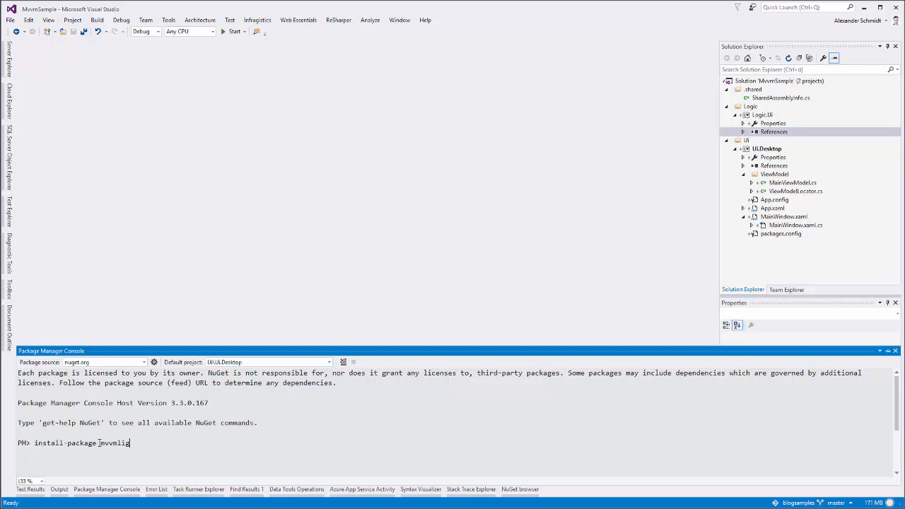
pyautogui.write('htLibs')
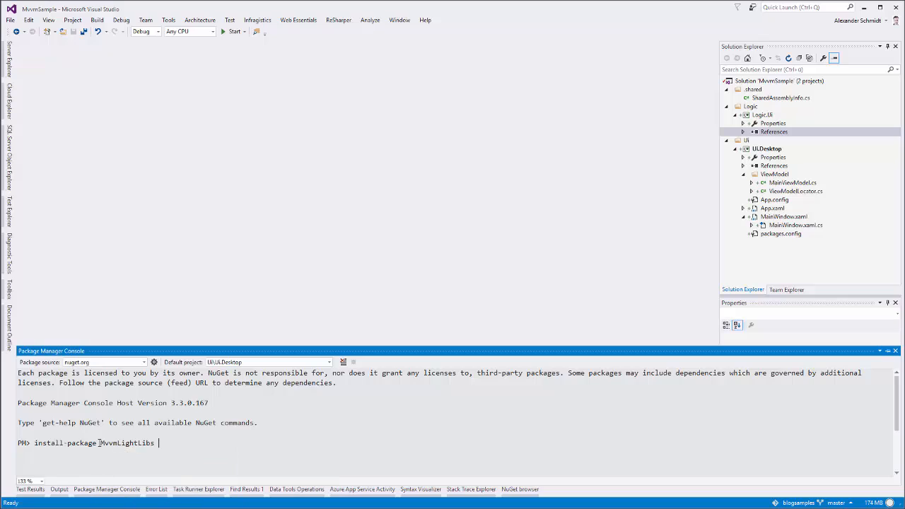
pyautogui.write('-ProjectName')
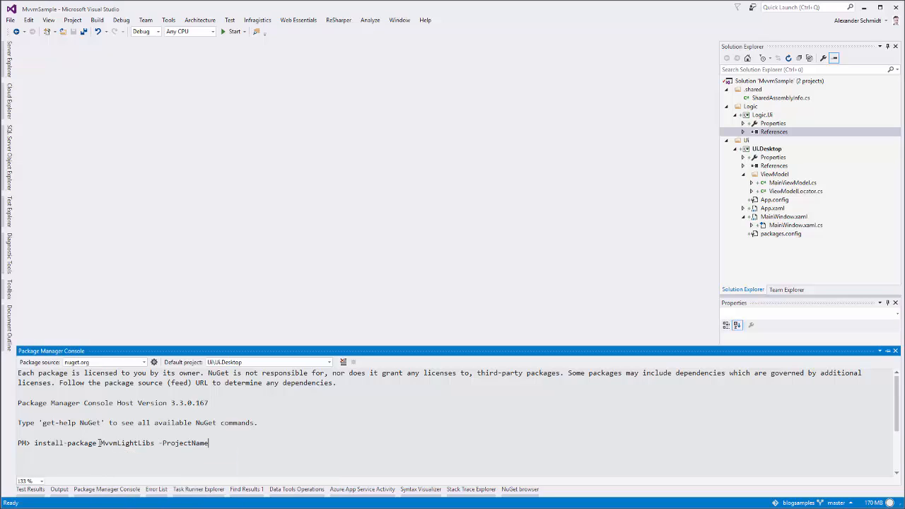
pyautogui.write('Lo')
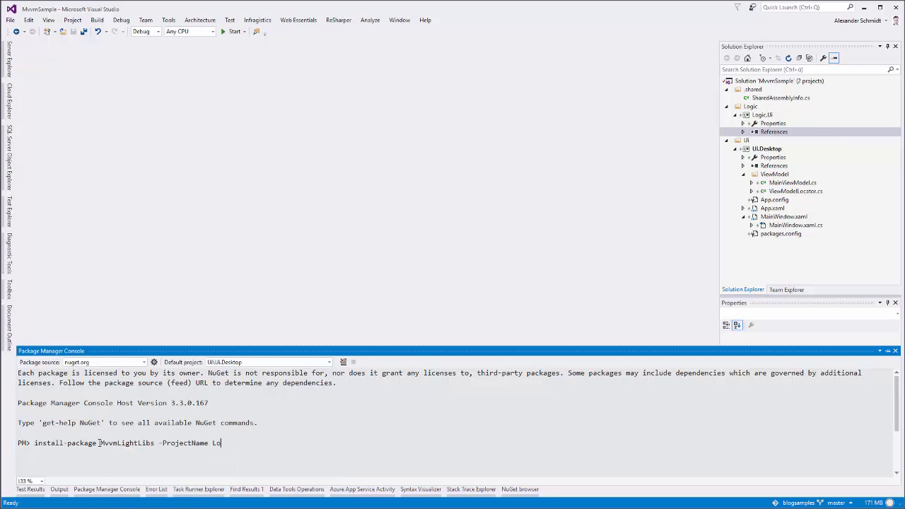
pyautogui.write('gic.Ui')
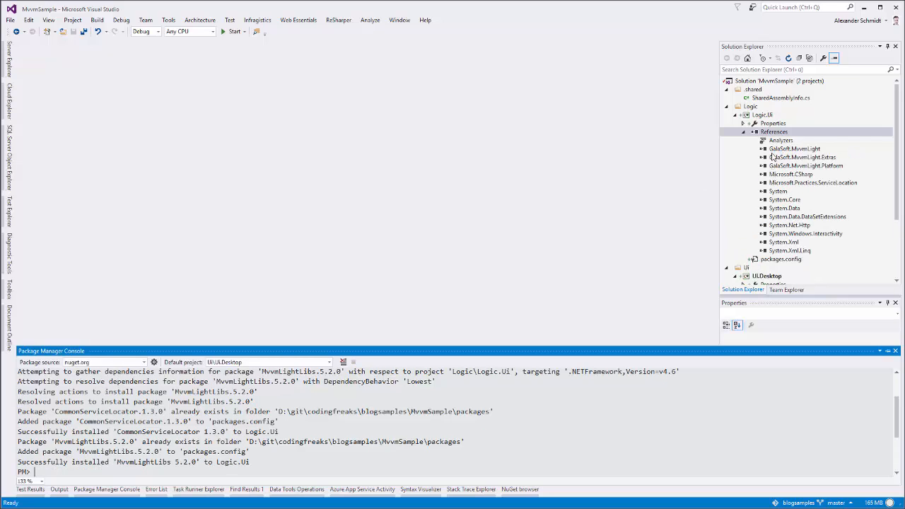
pyautogui.moveTo(773, 174)
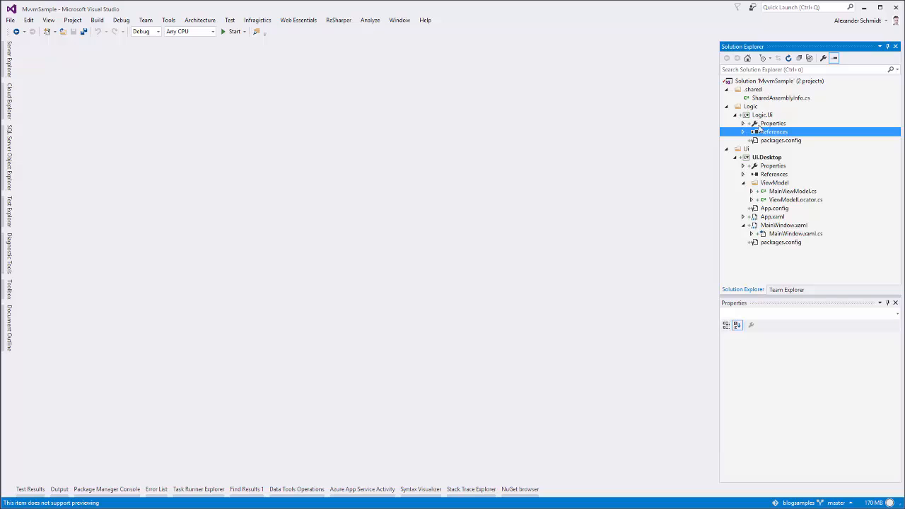
# Drag MainViewModel.cs and ViewModelLocator.cs onto Logic.Ui, removing Ui.Desktop's ViewModel folder
pyautogui.doubleClick(793, 191)
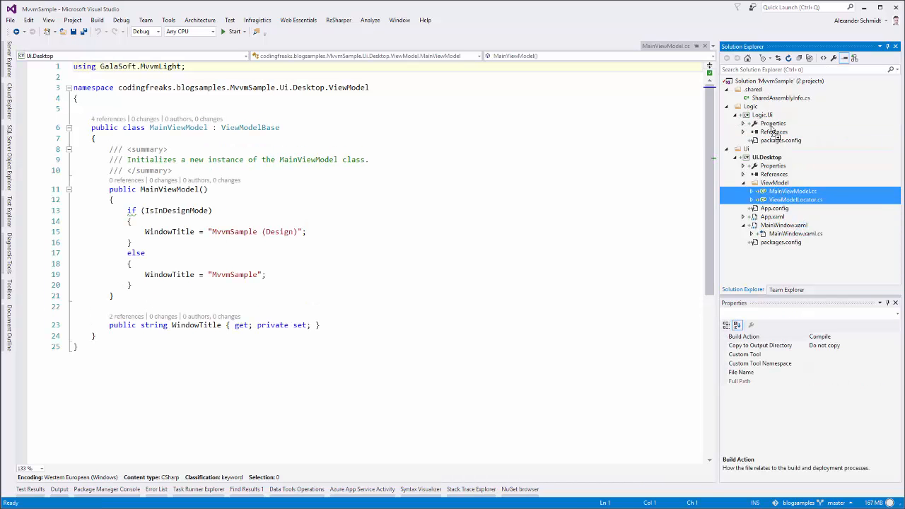
pyautogui.click(762, 115)
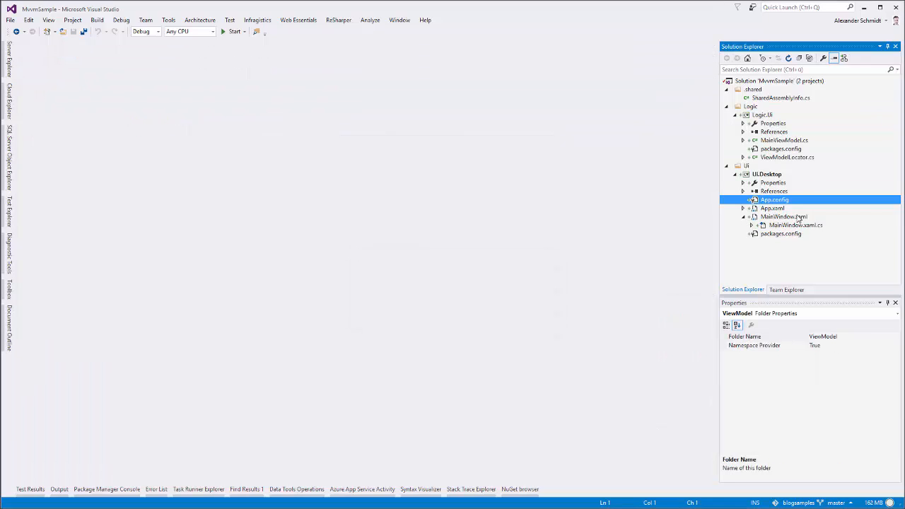
pyautogui.click(763, 200)
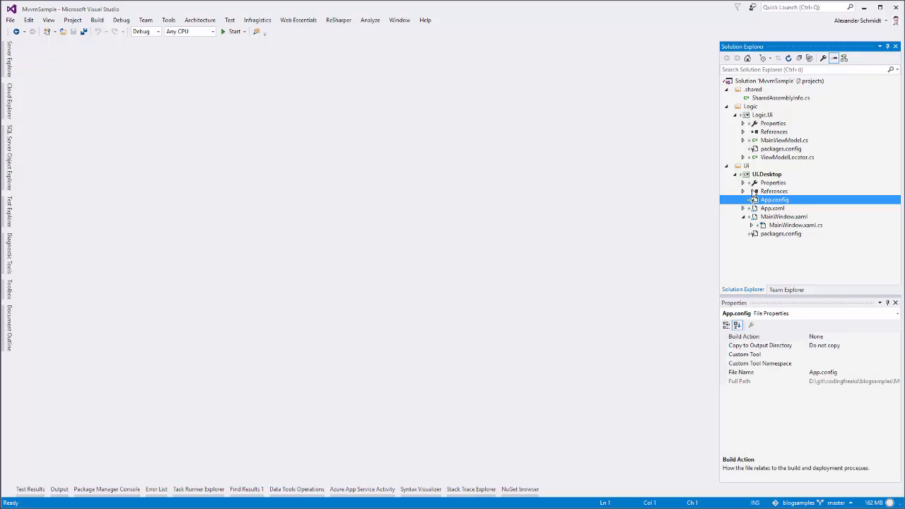
# Apply ReSharper's 'Adjust namespaces in project' from MainViewModel.cs, review both view model files, then close them
pyautogui.click(784, 140)
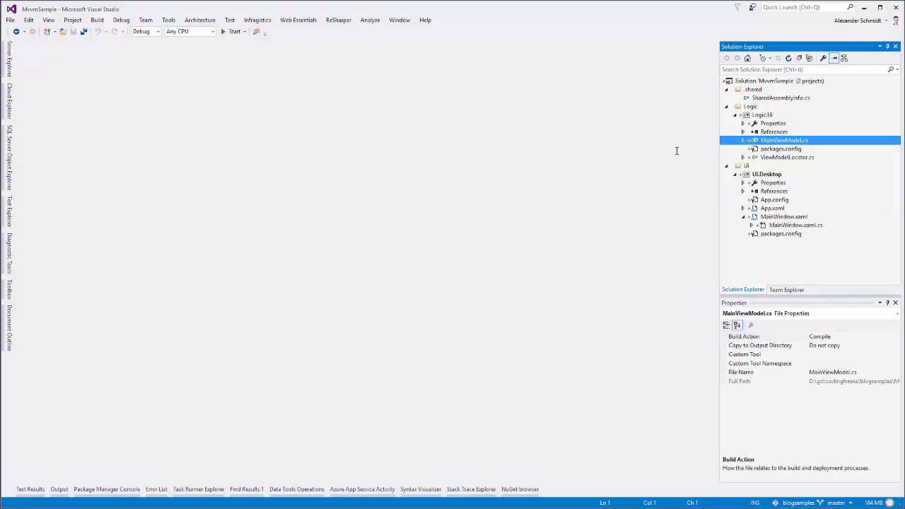
pyautogui.doubleClick(784, 139)
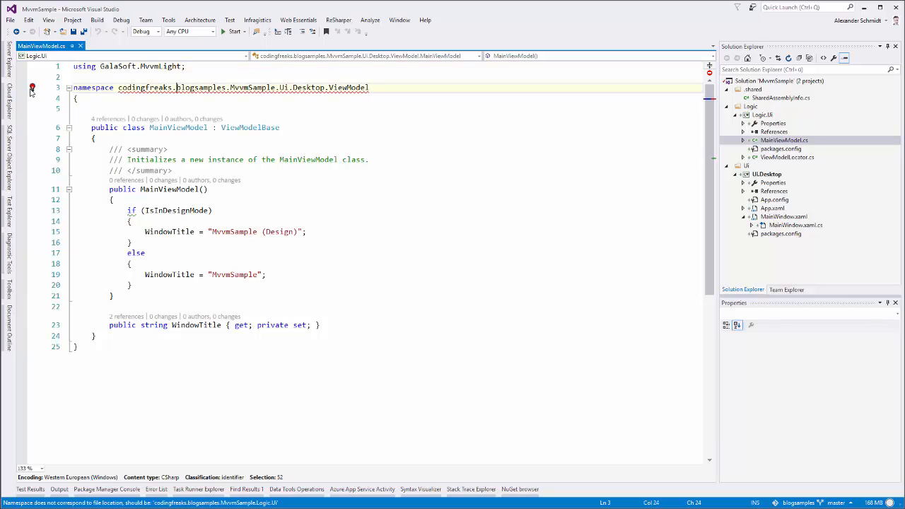
pyautogui.click(32, 87)
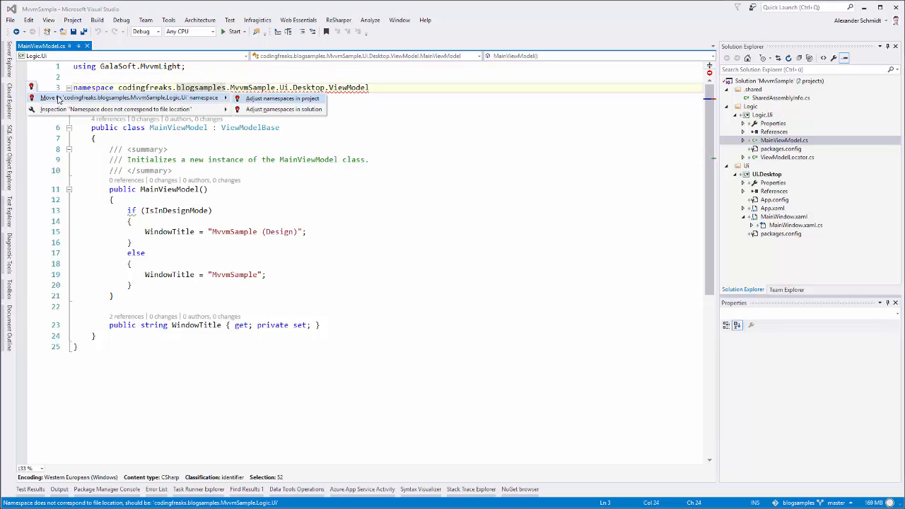
pyautogui.click(283, 98)
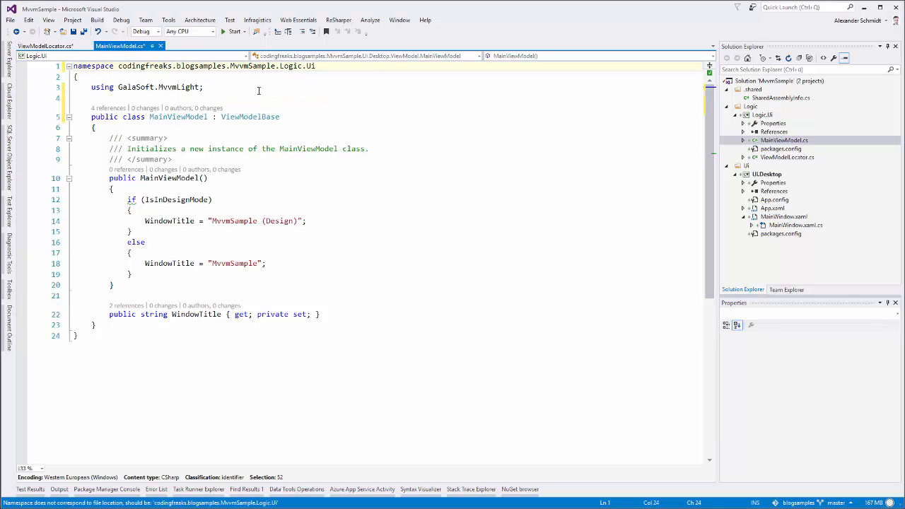
pyautogui.click(42, 46)
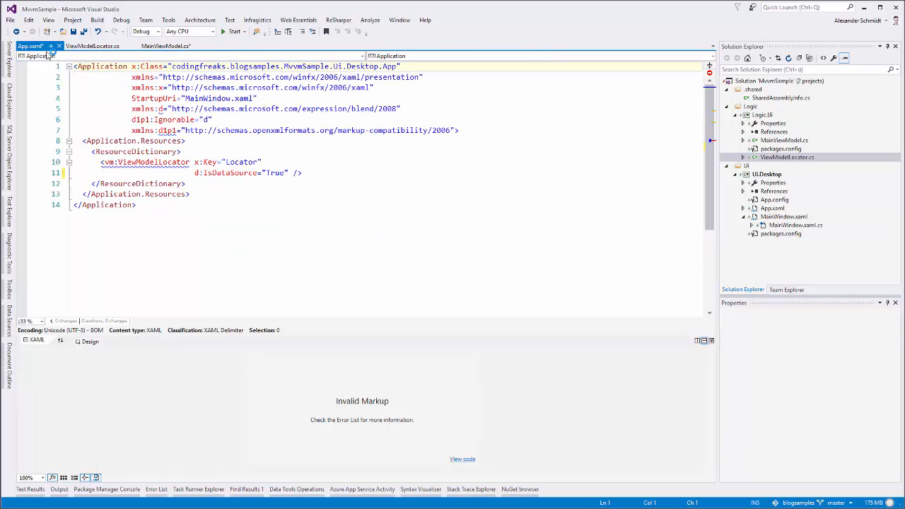
pyautogui.click(96, 46)
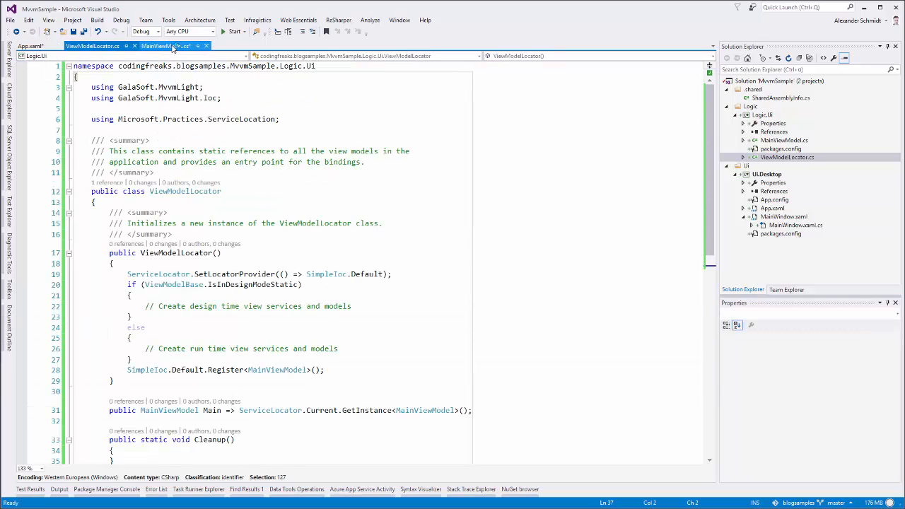
pyautogui.click(206, 46)
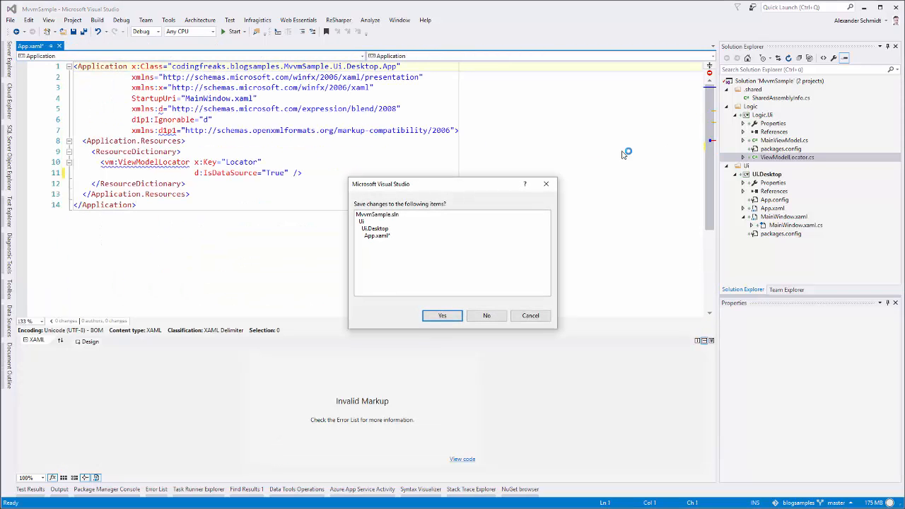
# Map xmlns:UiLogic to the MvvmSample.Logic.Ui assembly and use UiLogic:ViewModelLocator, then save App.xaml
pyautogui.click(441, 315)
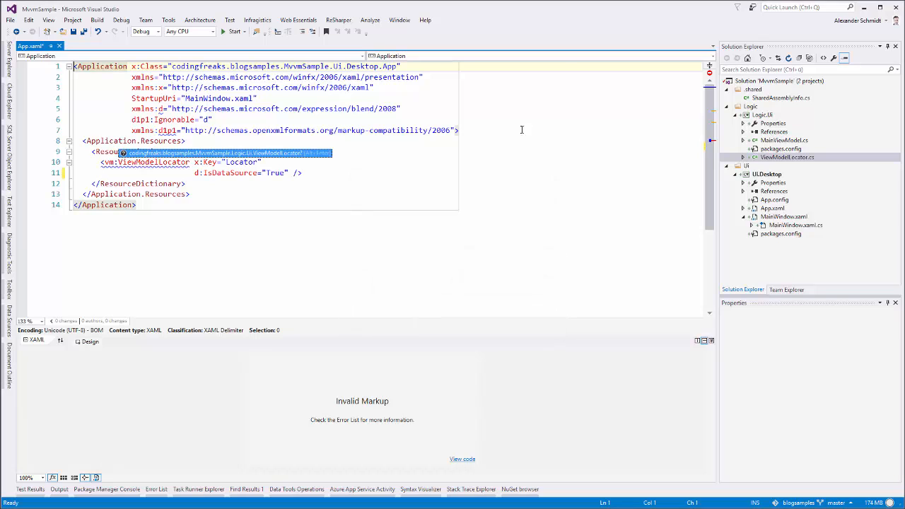
pyautogui.rightClick(762, 115)
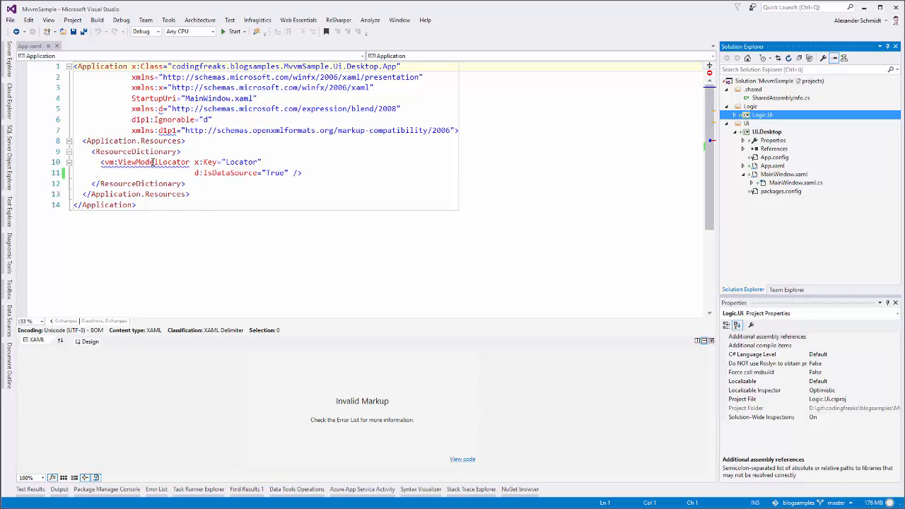
pyautogui.click(149, 162)
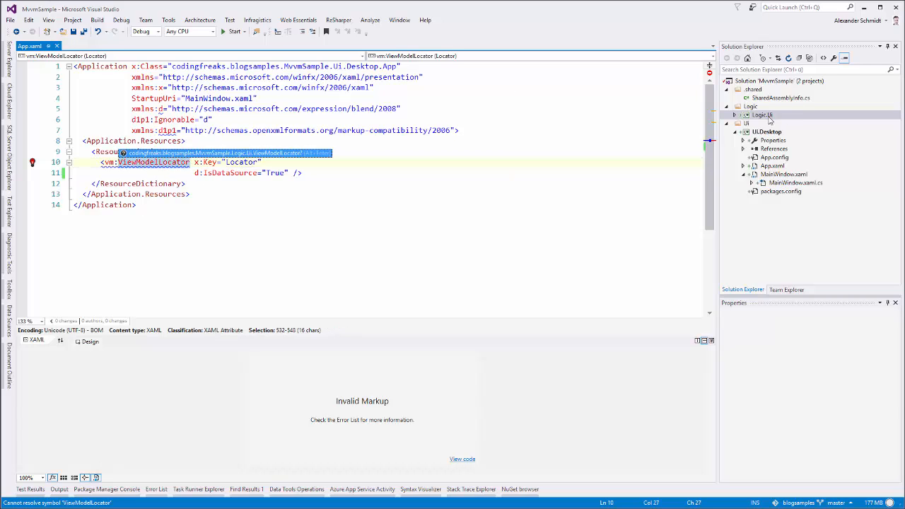
pyautogui.click(744, 115)
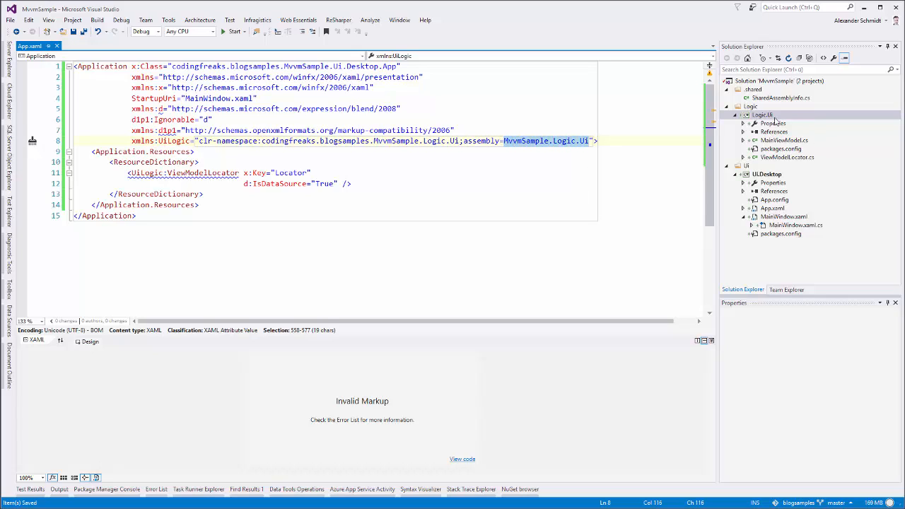
pyautogui.click(184, 172)
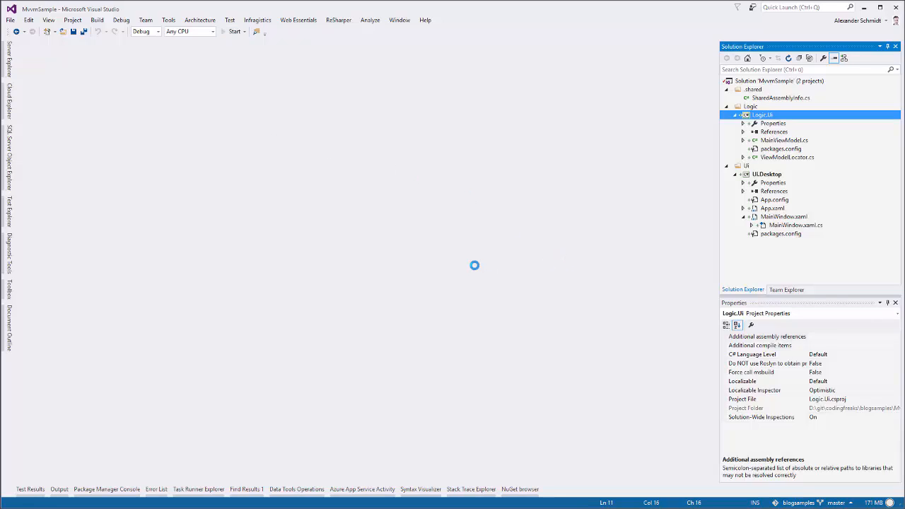
# Close MainWindow.xaml, then reopen it to check its WindowTitle and Locator Main bindings
pyautogui.click(232, 32)
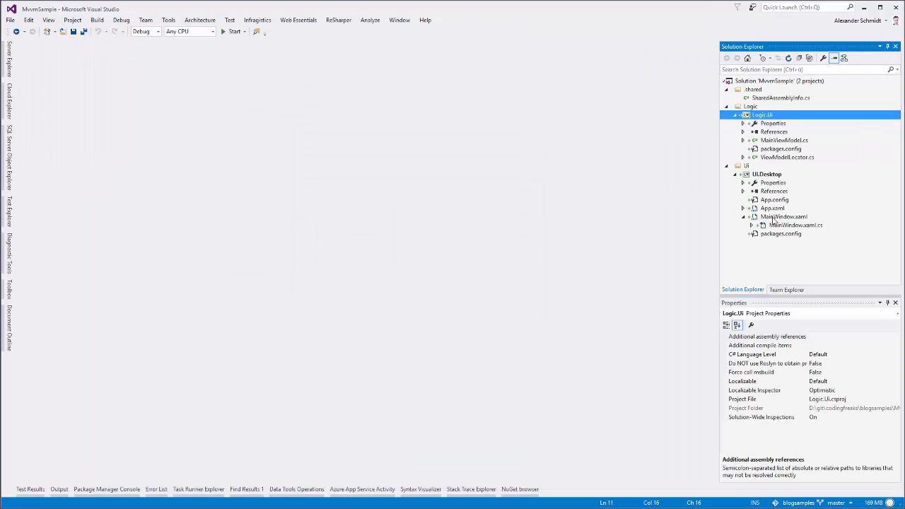
pyautogui.doubleClick(784, 216)
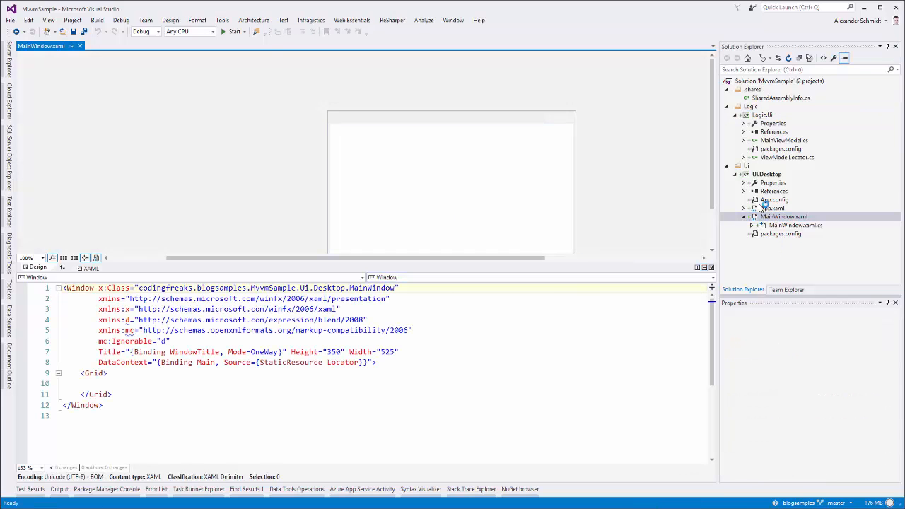
pyautogui.rightClick(768, 174)
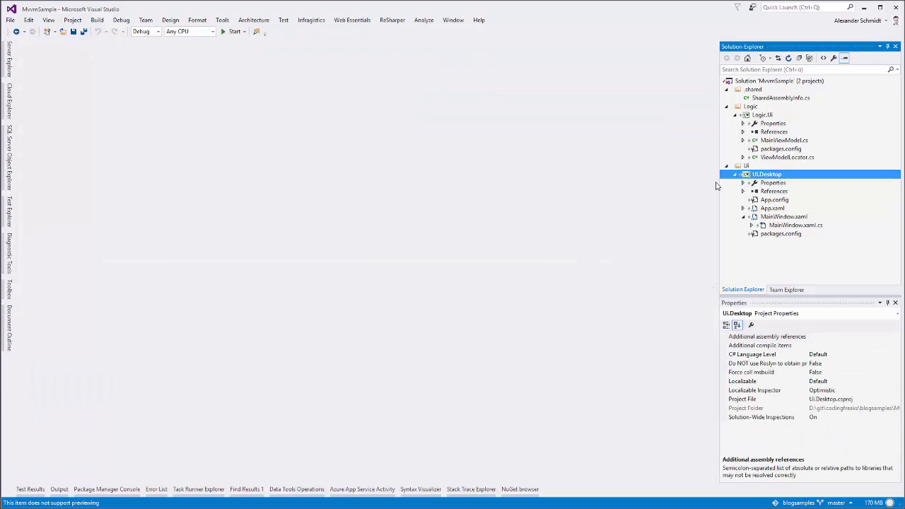
pyautogui.doubleClick(776, 217)
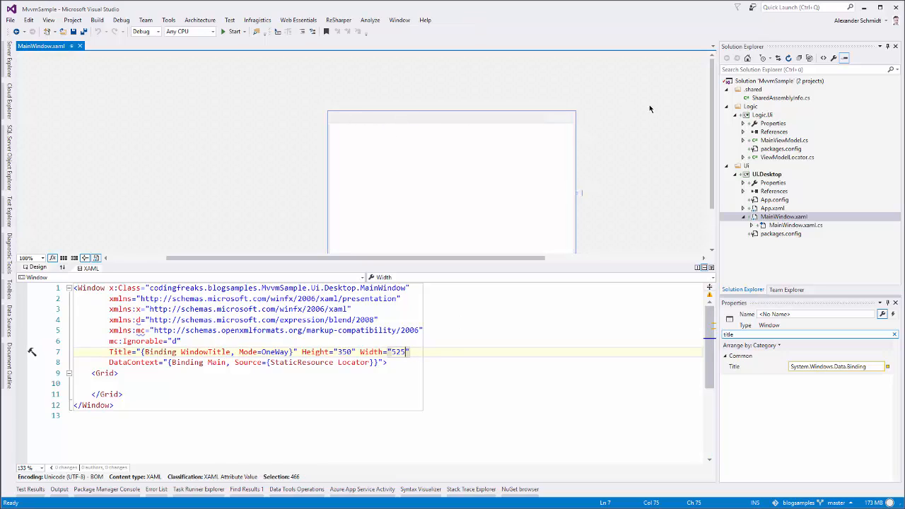
pyautogui.moveTo(223, 163)
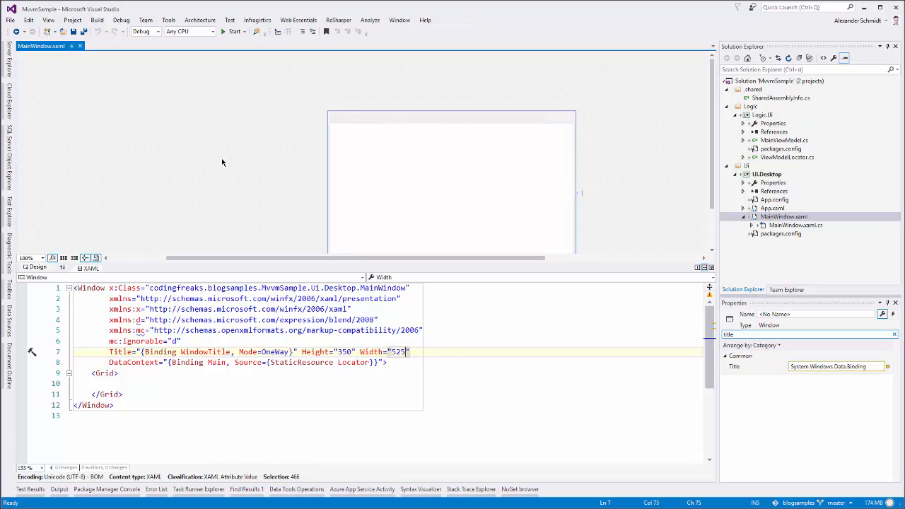
pyautogui.moveTo(65, 46)
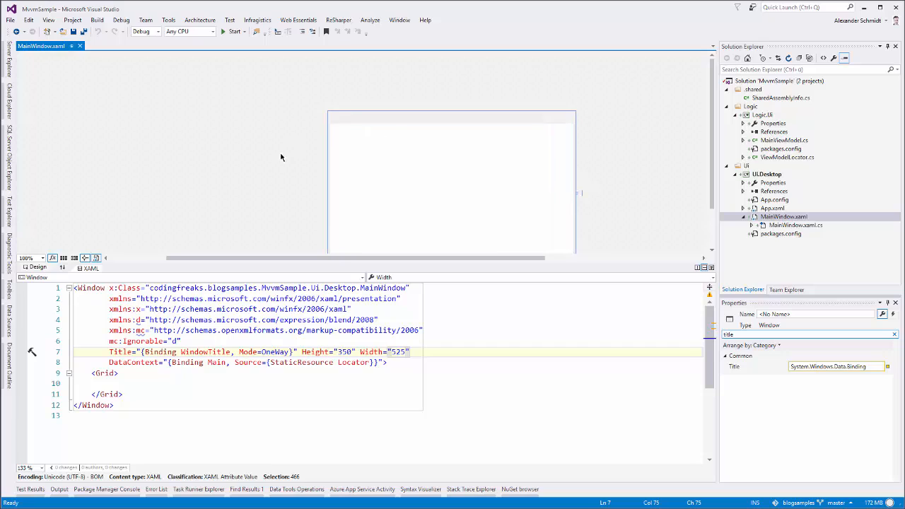
pyautogui.moveTo(315, 173)
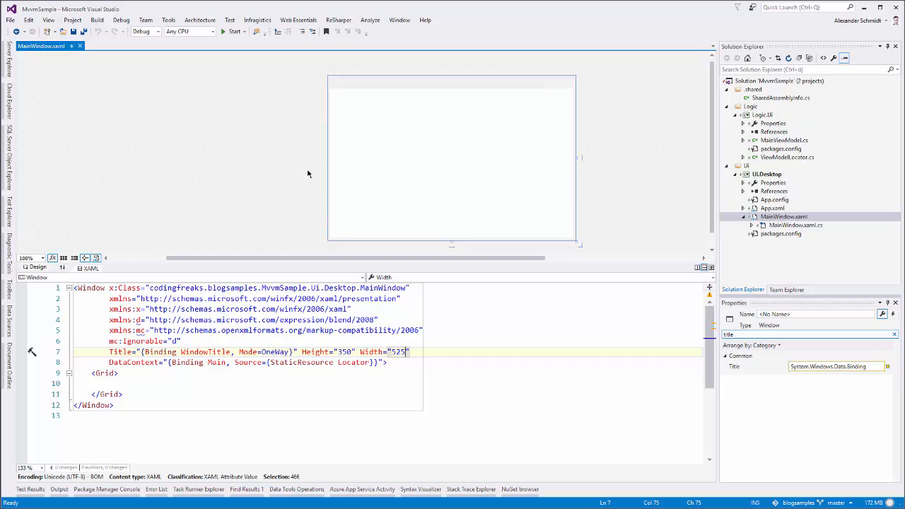
pyautogui.moveTo(202, 104)
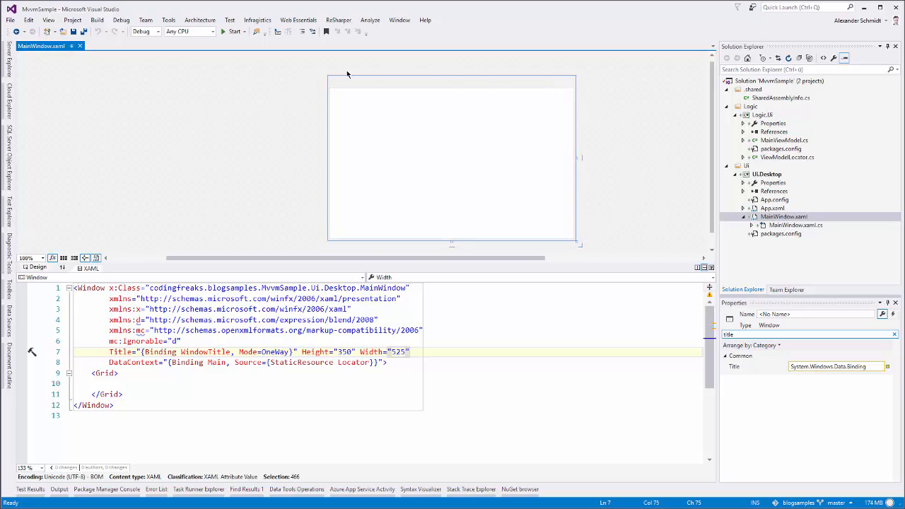
pyautogui.moveTo(402, 129)
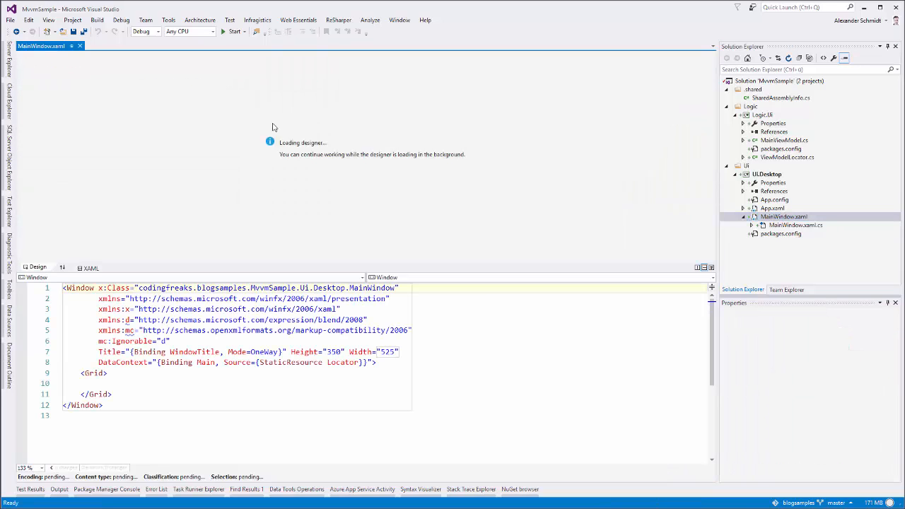
pyautogui.click(165, 352)
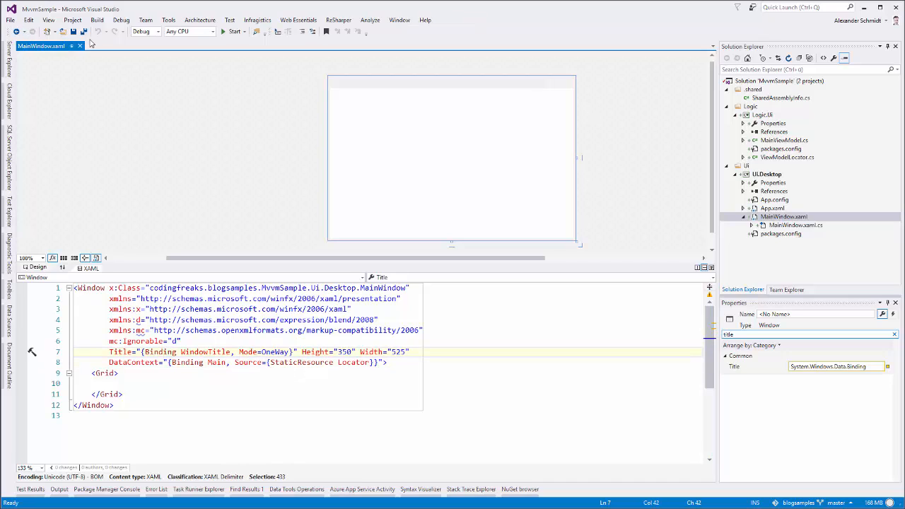
pyautogui.moveTo(70, 45)
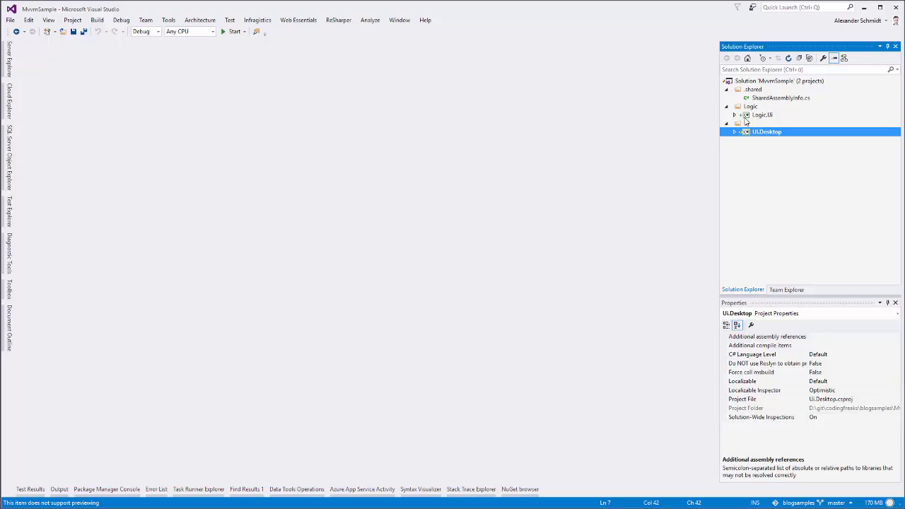
# Review UI.Desktop's Assembly Information from its properties, close it, and right-click UI.Desktop again
pyautogui.rightClick(767, 132)
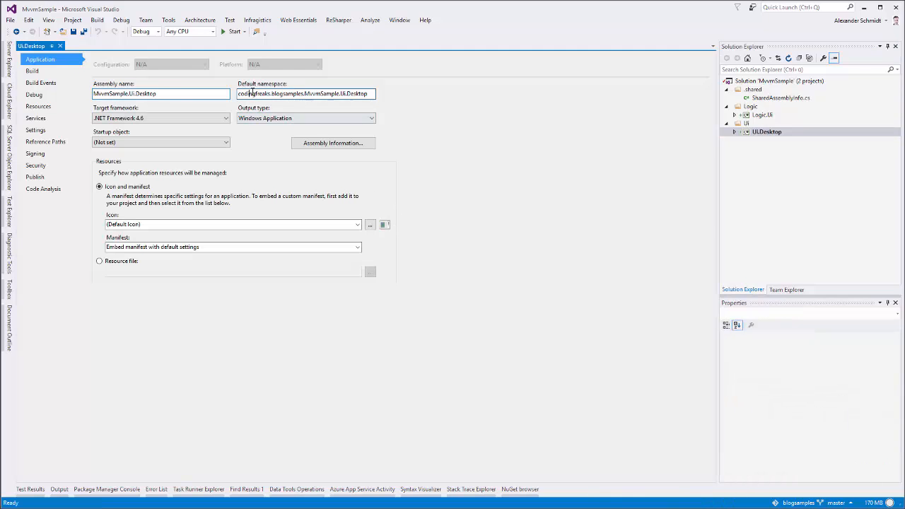
pyautogui.click(332, 143)
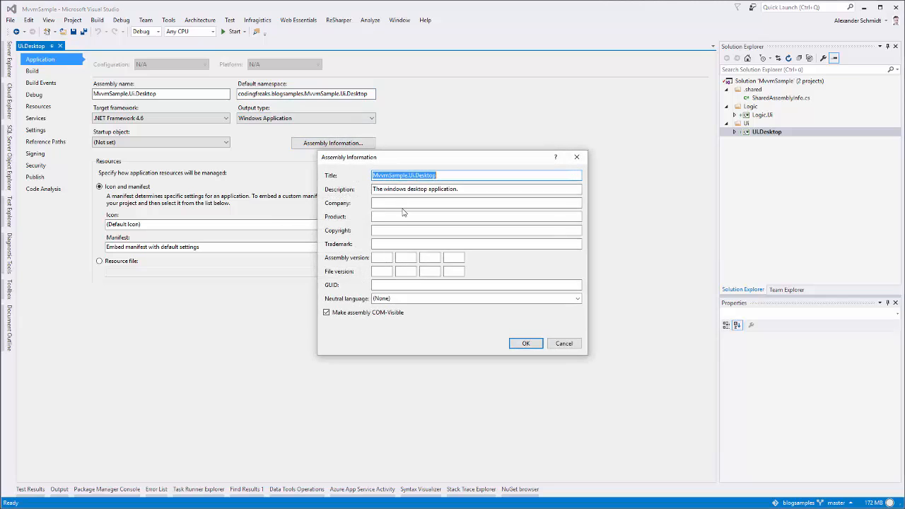
pyautogui.moveTo(587, 154)
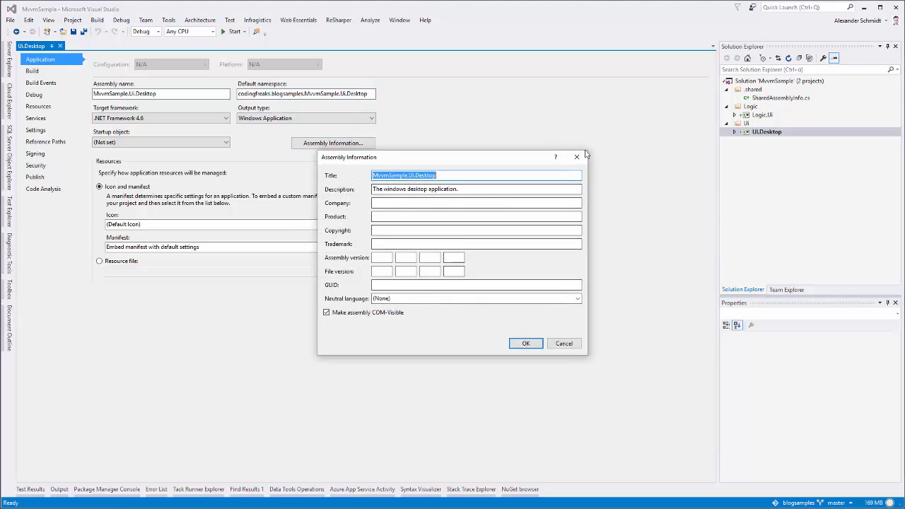
pyautogui.click(565, 343)
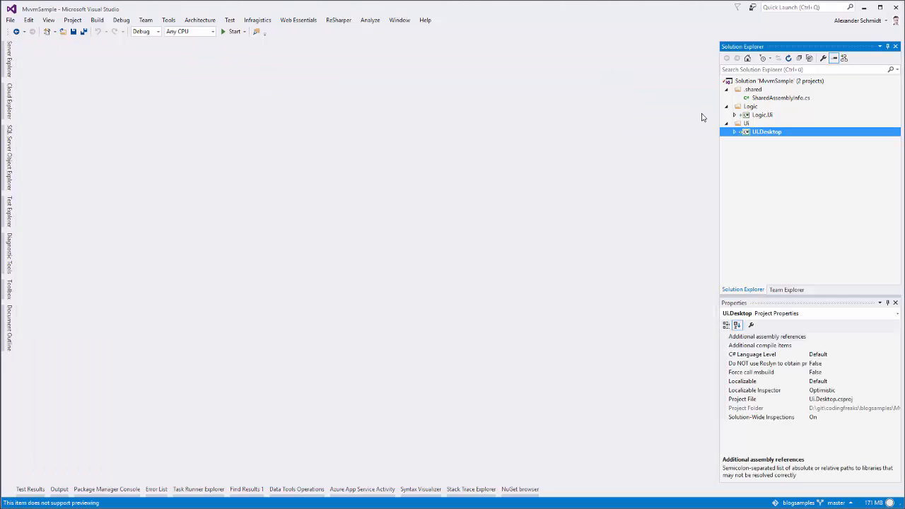
pyautogui.rightClick(767, 132)
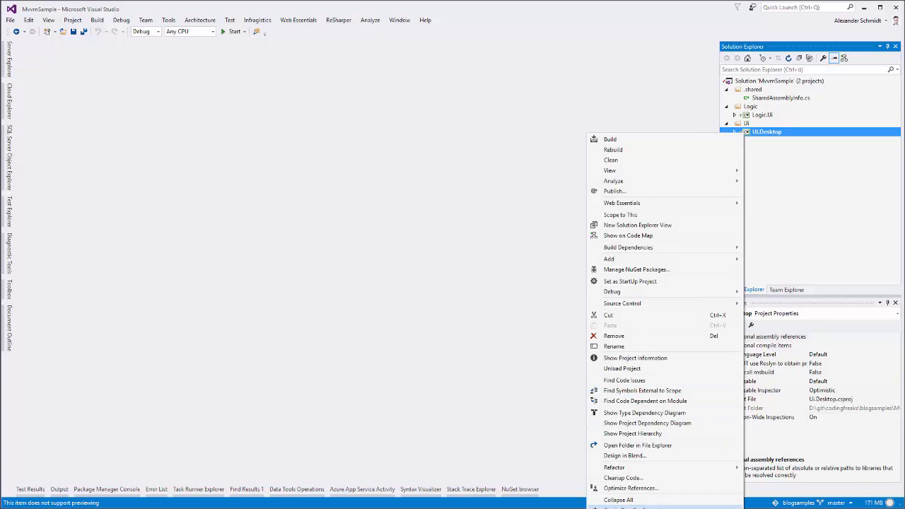
pyautogui.click(637, 446)
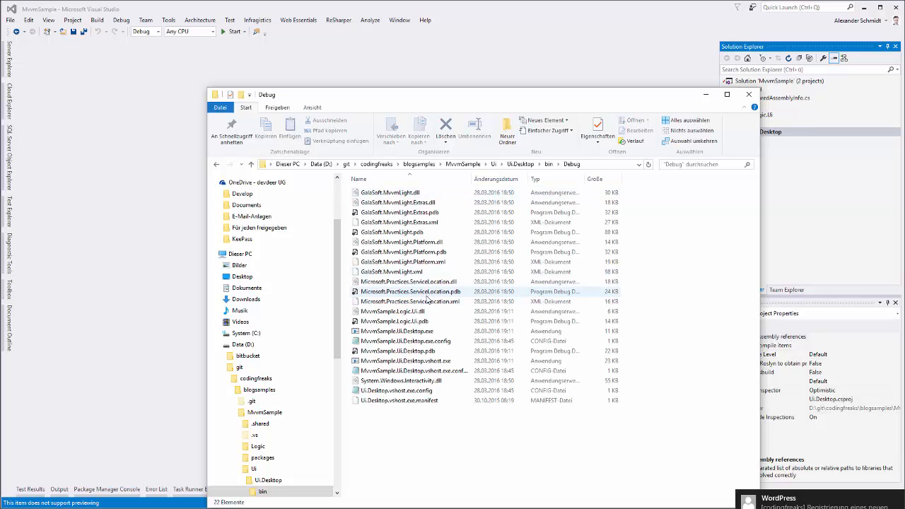
pyautogui.click(397, 331)
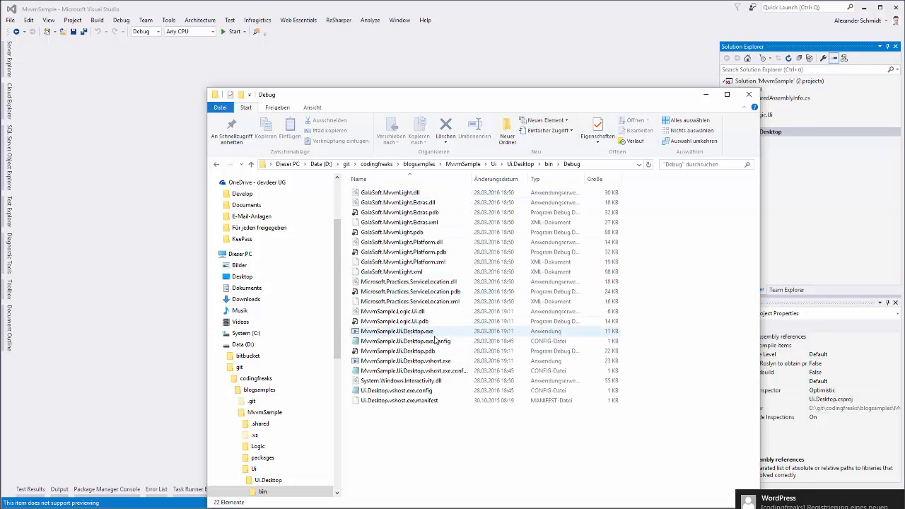
pyautogui.rightClick(400, 332)
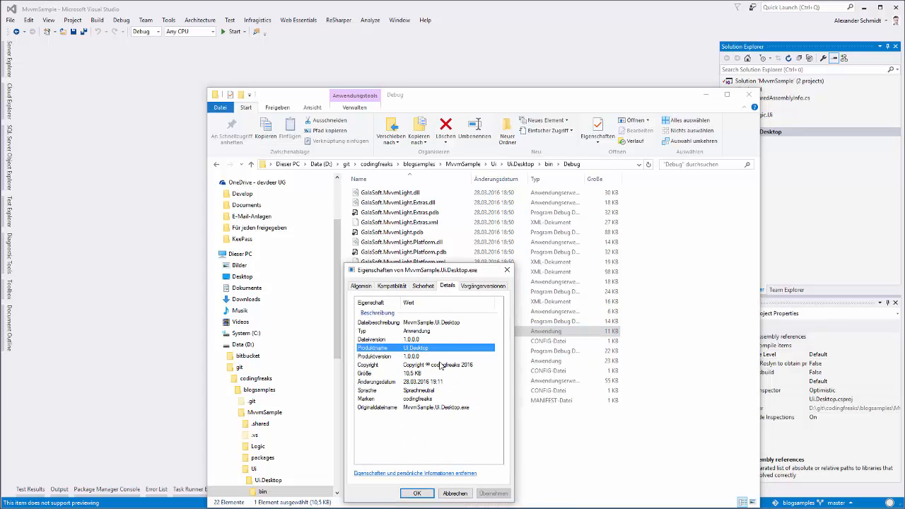
pyautogui.click(375, 398)
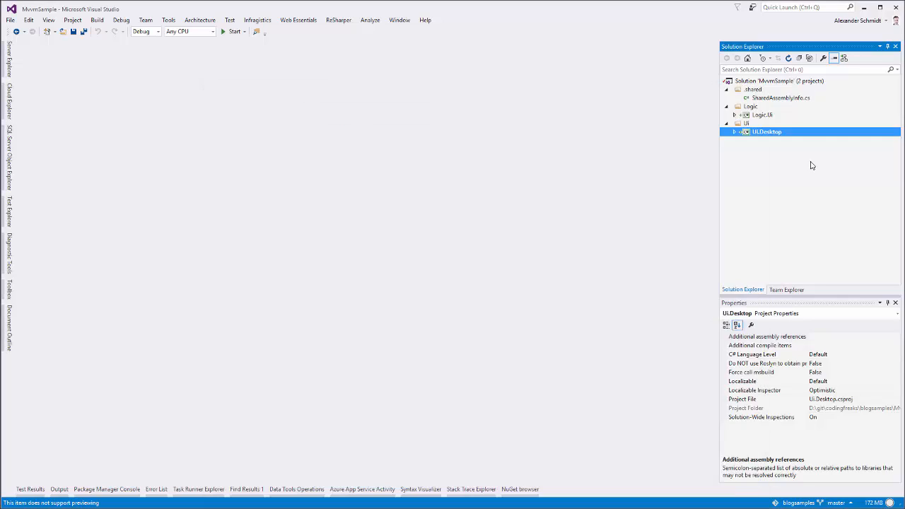
# Set AssemblyVersion and AssemblyFileVersion to 1.0.1.1 in SharedAssemblyInfo.cs and rebuild the solution
pyautogui.doubleClick(783, 98)
pyautogui.write('[assembly: AssemblyFileVersion("1.0.1.1")]')
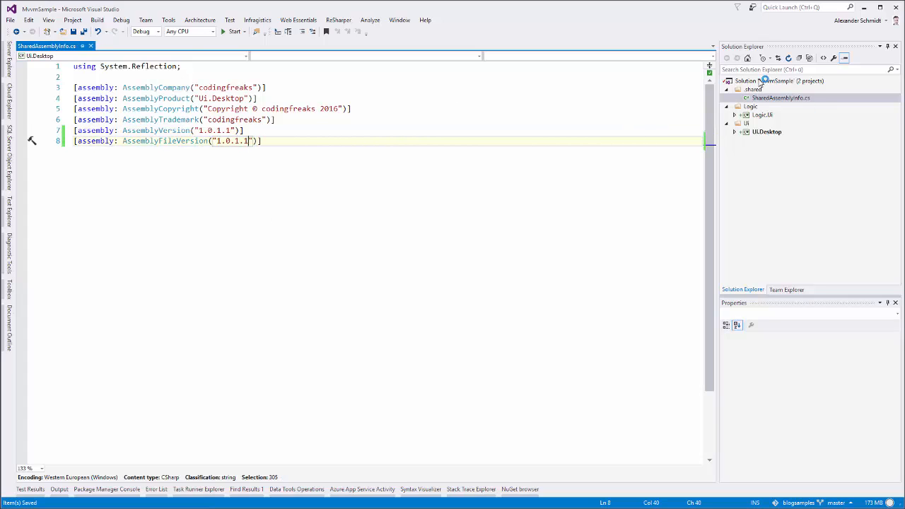
pyautogui.click(765, 131)
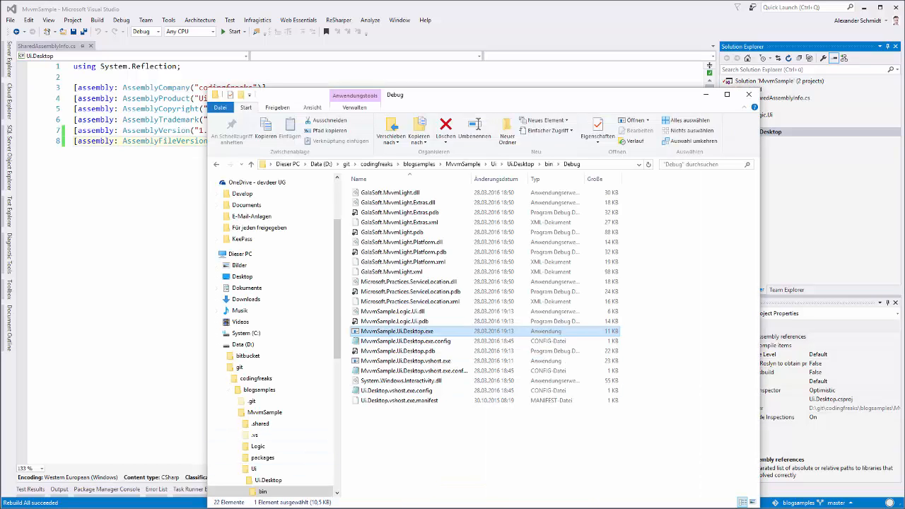
# Check that MvvmSample.Ui.Desktop.exe's properties show file and product version 1.0.1.1
pyautogui.click(597, 131)
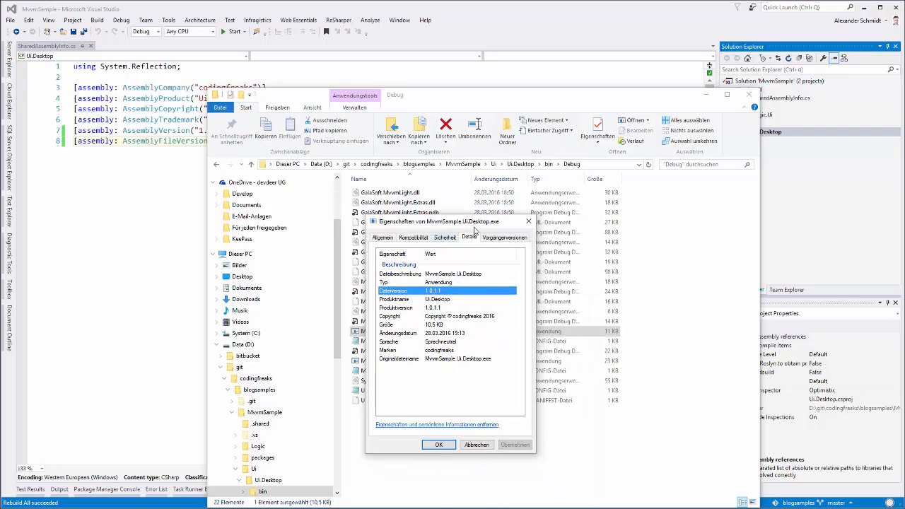
pyautogui.click(438, 445)
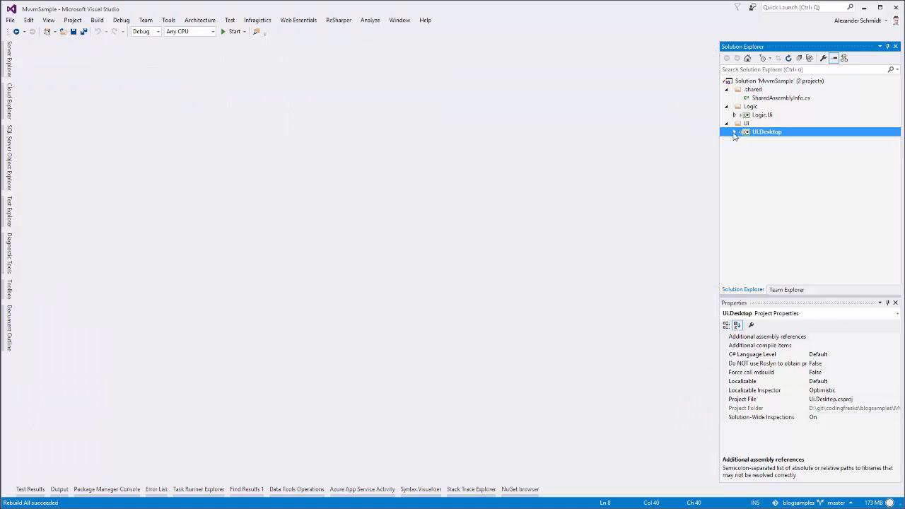
# Expand UI.Desktop and Logic.Ui in Solution Explorer, then collapse both again
pyautogui.click(735, 132)
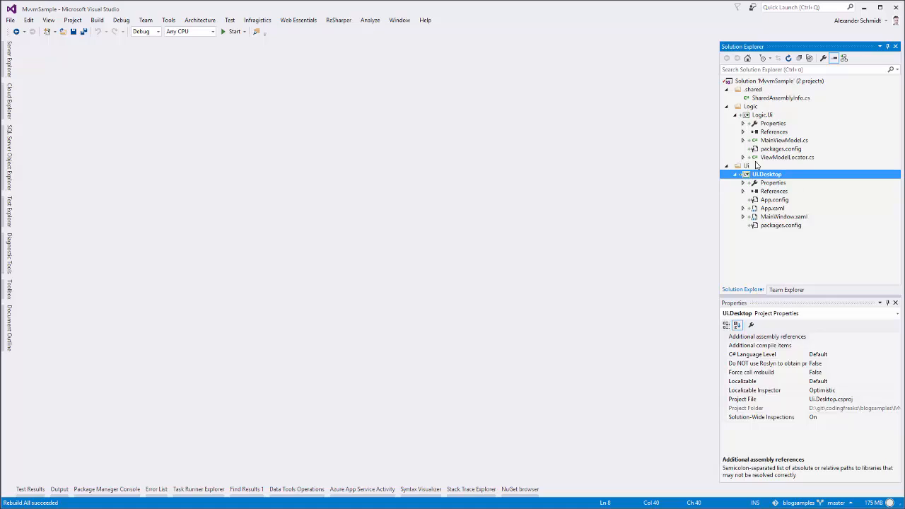
pyautogui.click(762, 114)
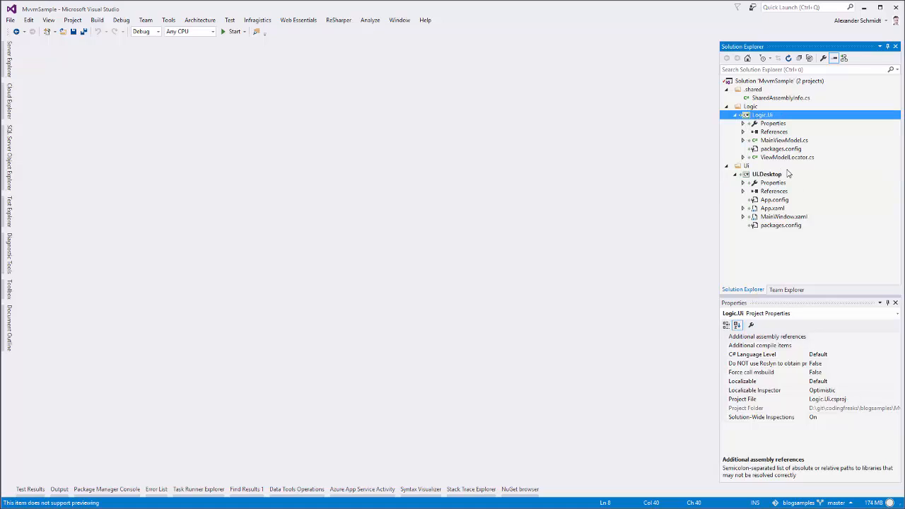
pyautogui.moveTo(489, 306)
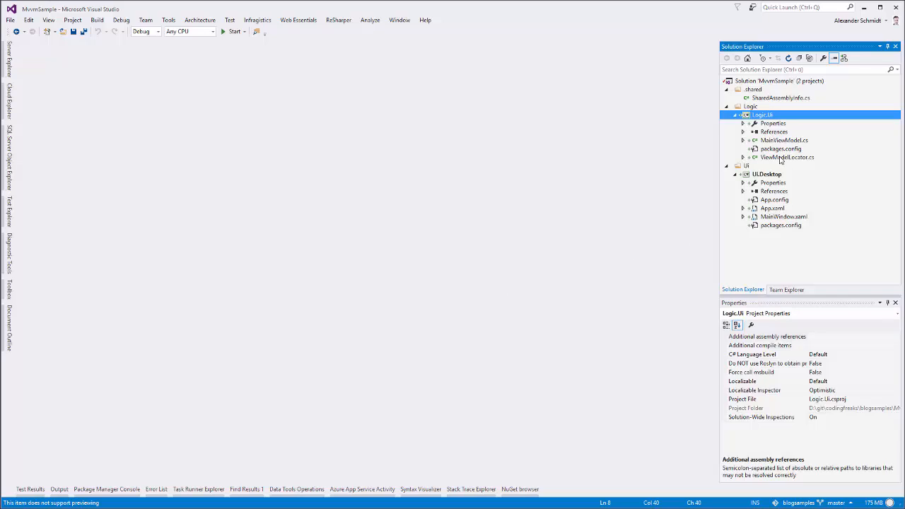
pyautogui.moveTo(311, 367)
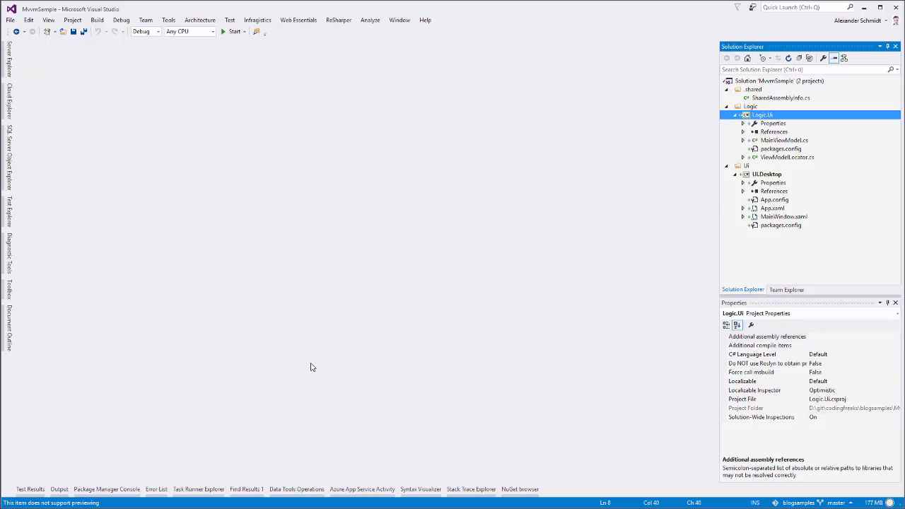
pyautogui.moveTo(322, 297)
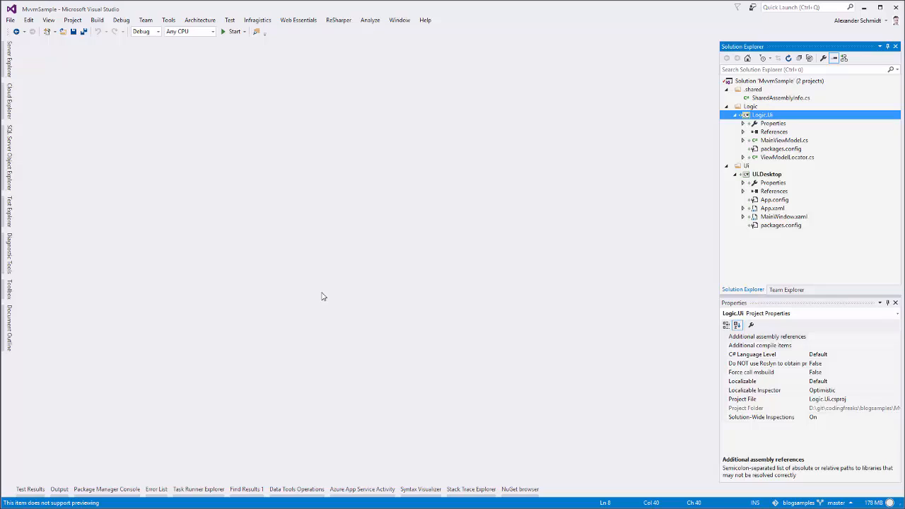
pyautogui.click(737, 115)
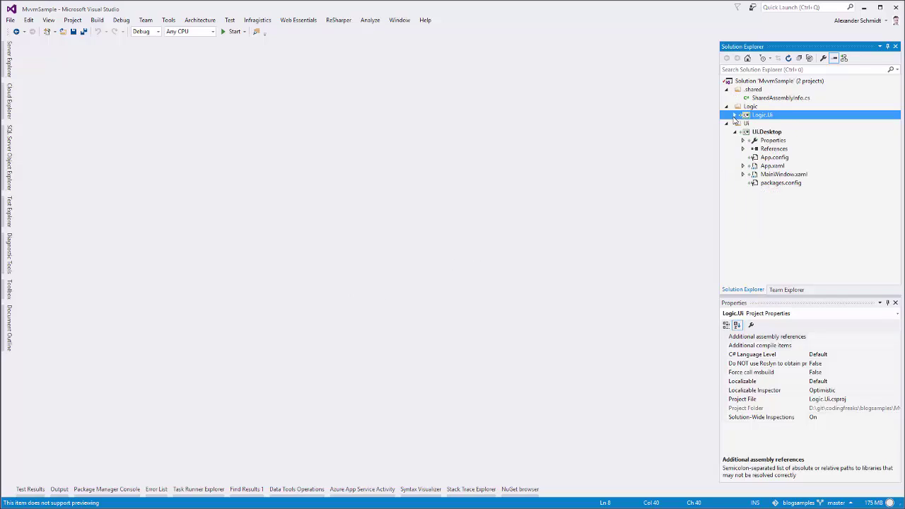
pyautogui.click(734, 132)
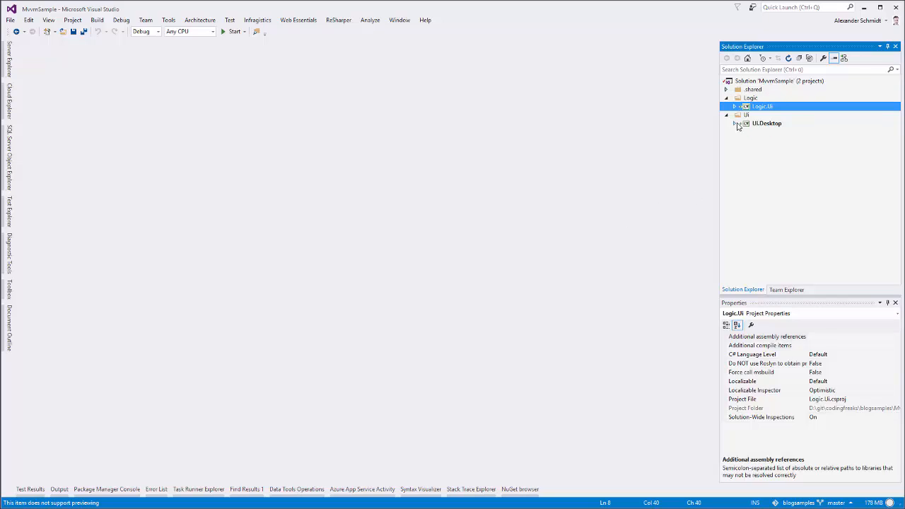
pyautogui.moveTo(761, 134)
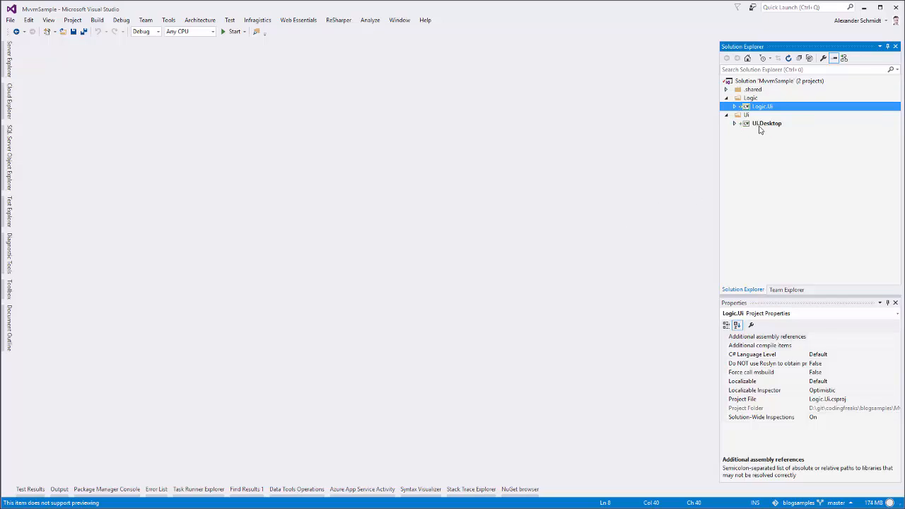